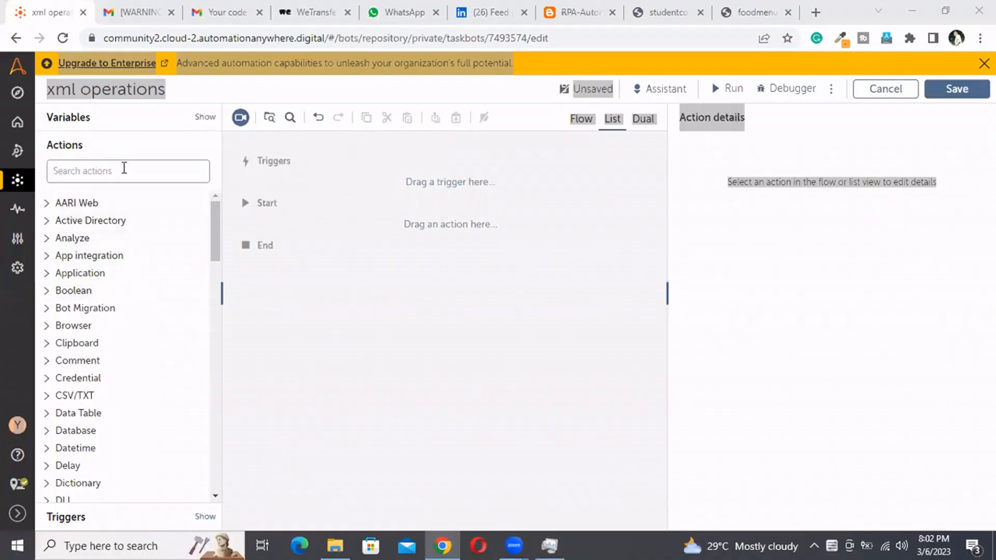
Browse to the My Docs folder in File Explorer and scroll to the sum.xml file.
left_click(125, 171)
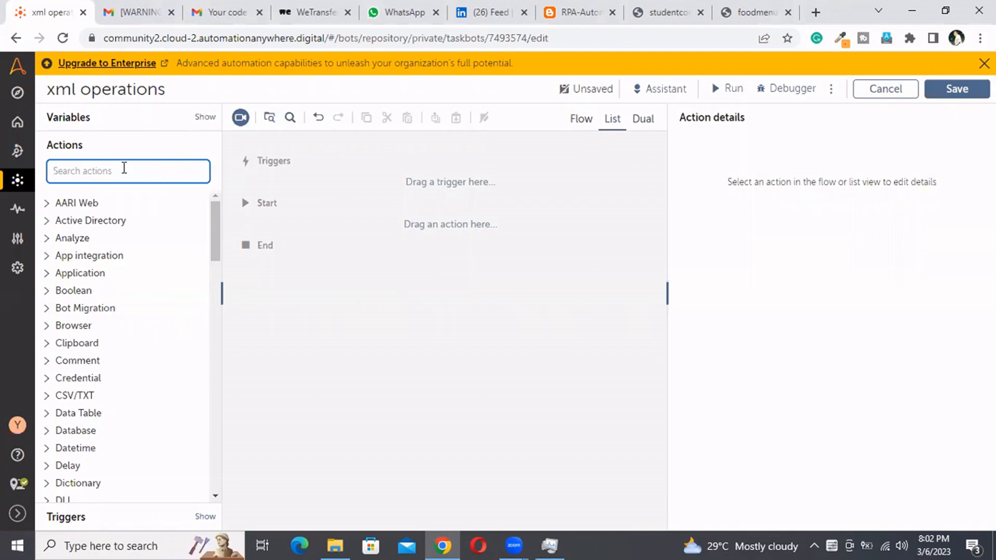
mouse_move(309, 542)
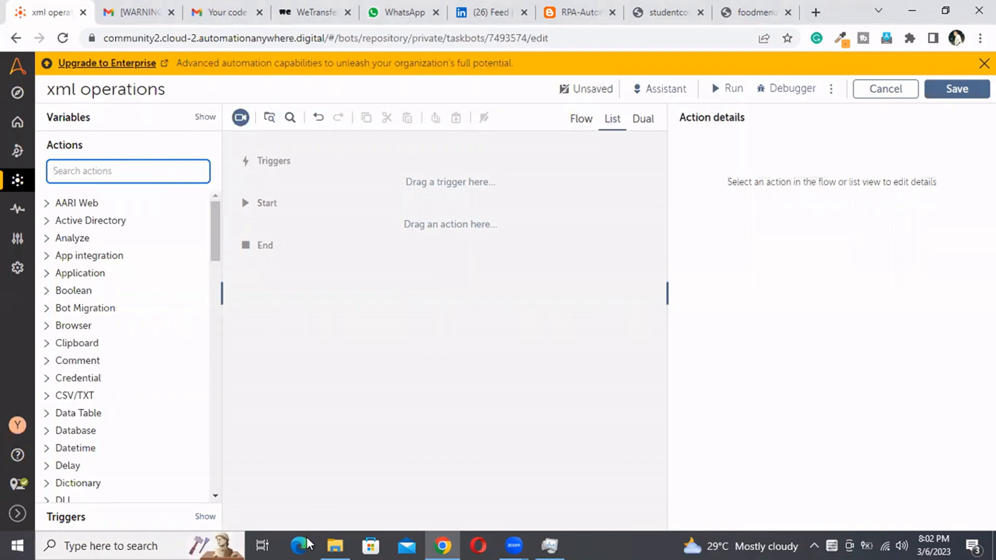
left_click(335, 545)
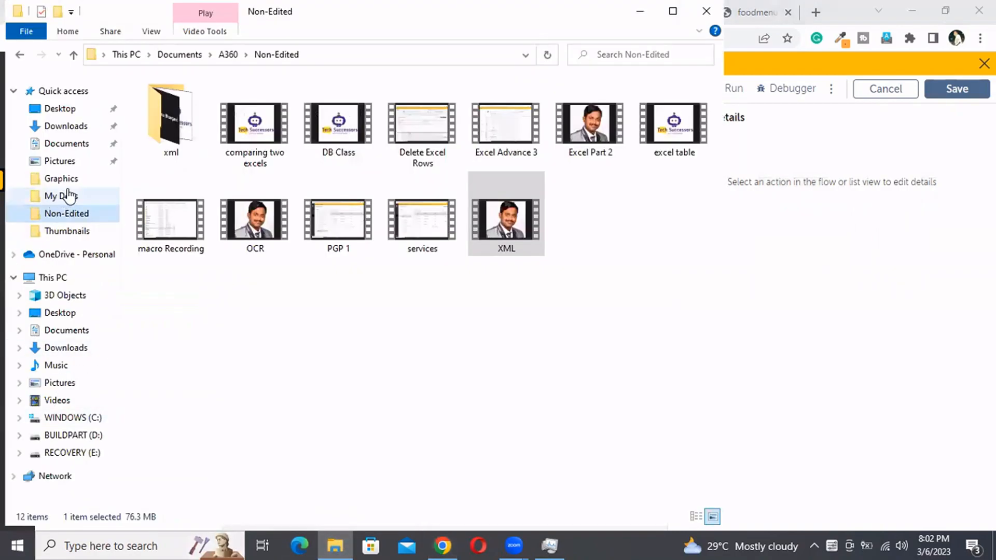
left_click(60, 196)
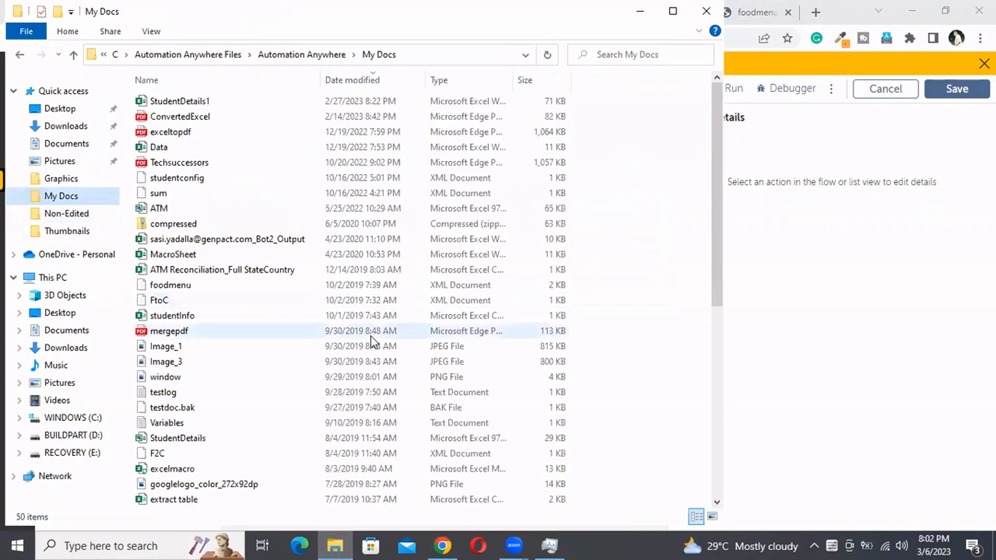
scroll("down", 3)
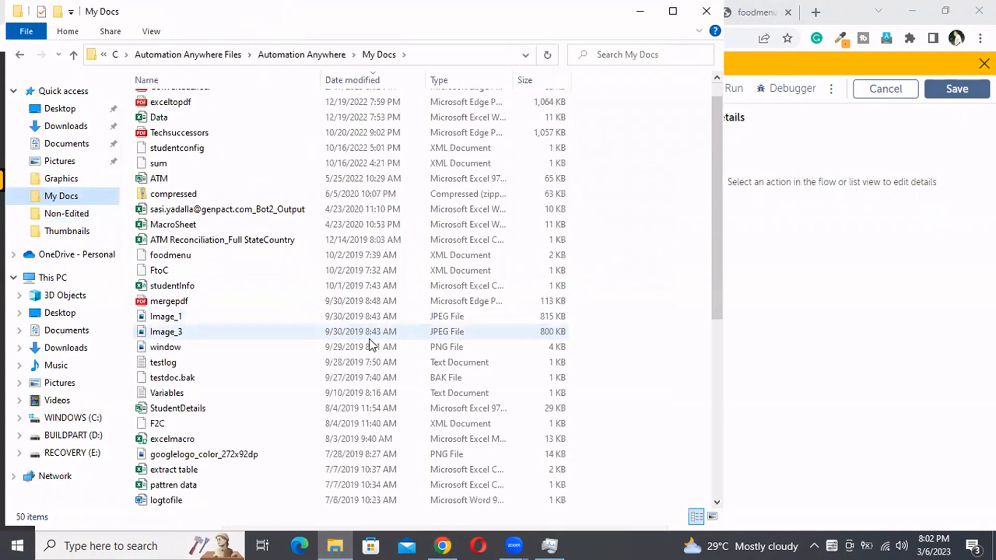
scroll("down", 3)
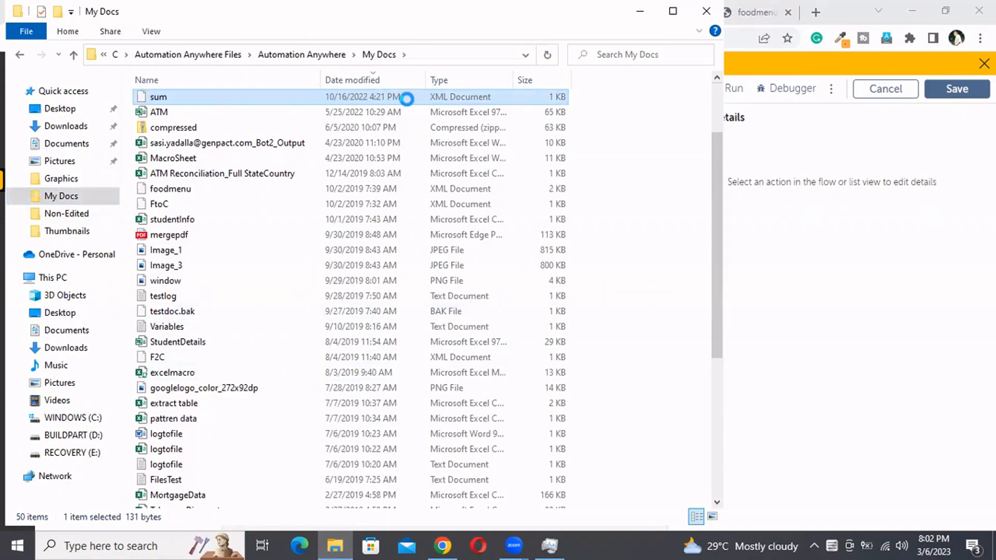
Check sum.xml's options, then launch the file so it shows its root with values 1-4.
right_click(158, 98)
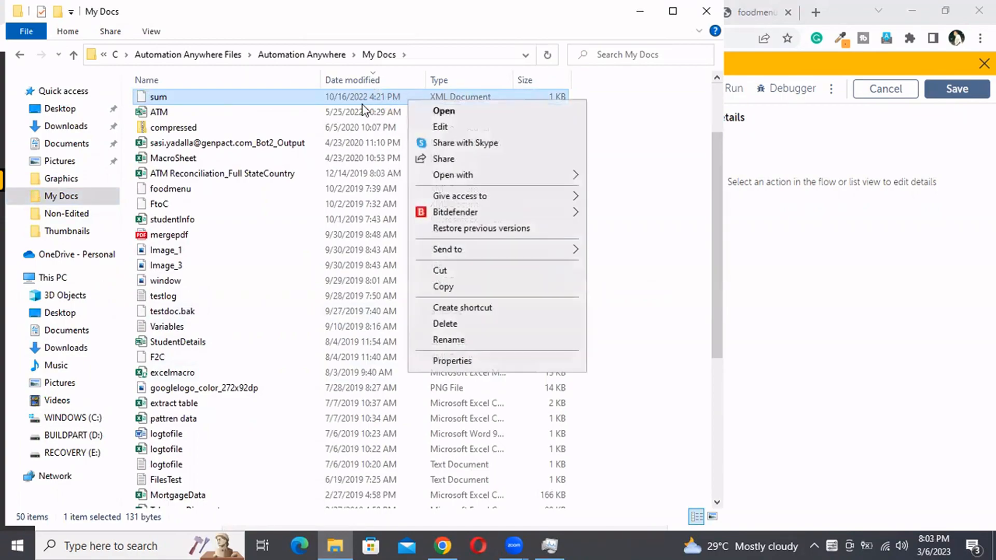
mouse_move(448, 249)
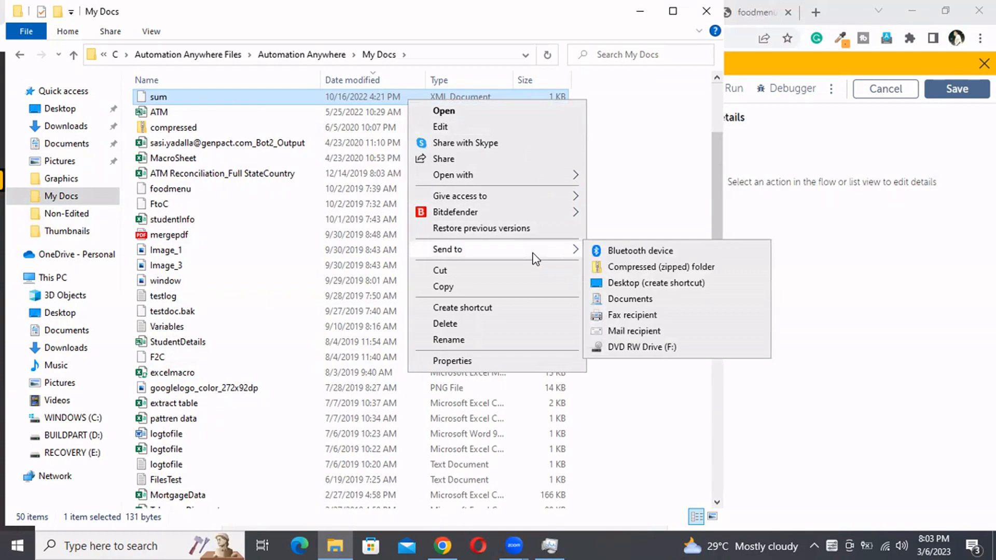
mouse_move(554, 178)
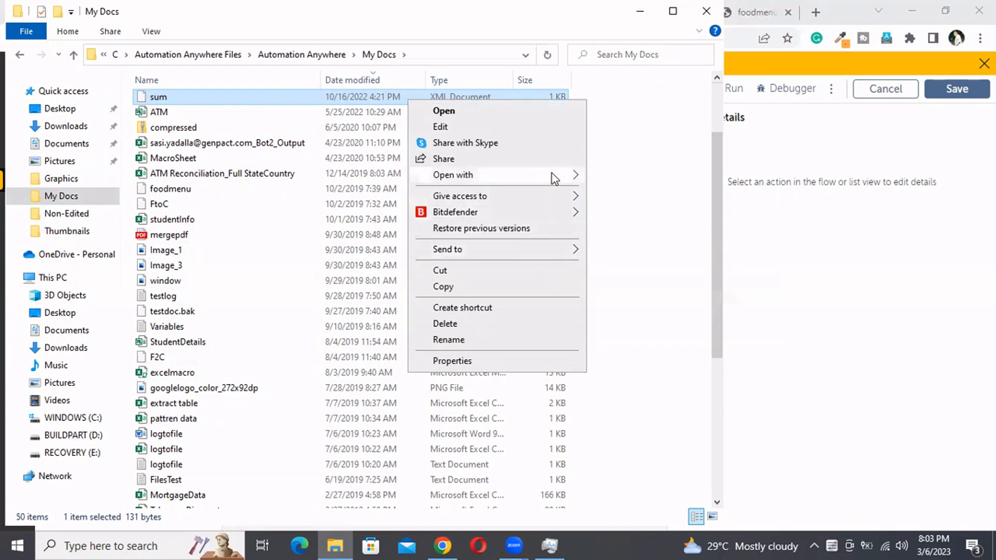
left_click(623, 178)
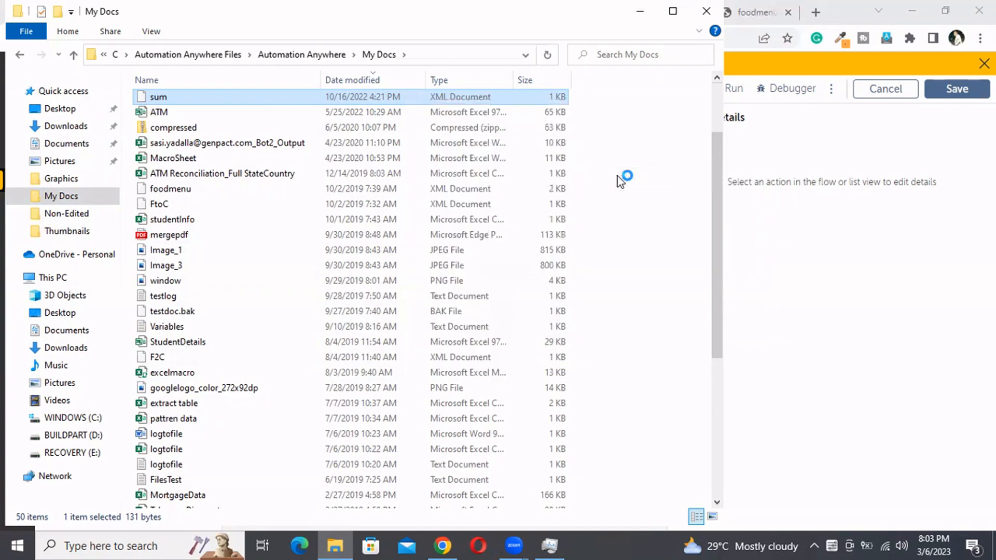
double_click(156, 97)
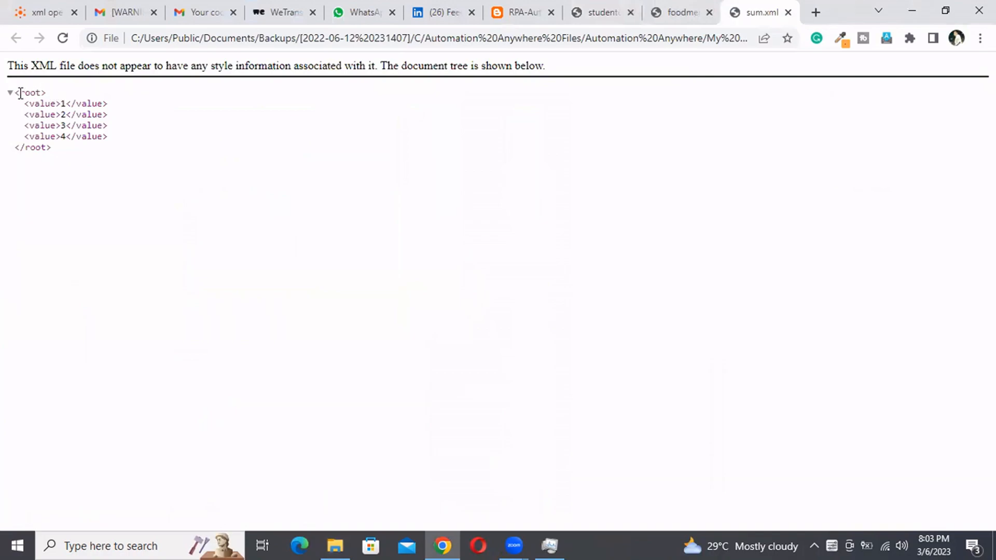
Highlight the root and value element names in sum.xml, then return to the xml operations bot.
double_click(29, 92)
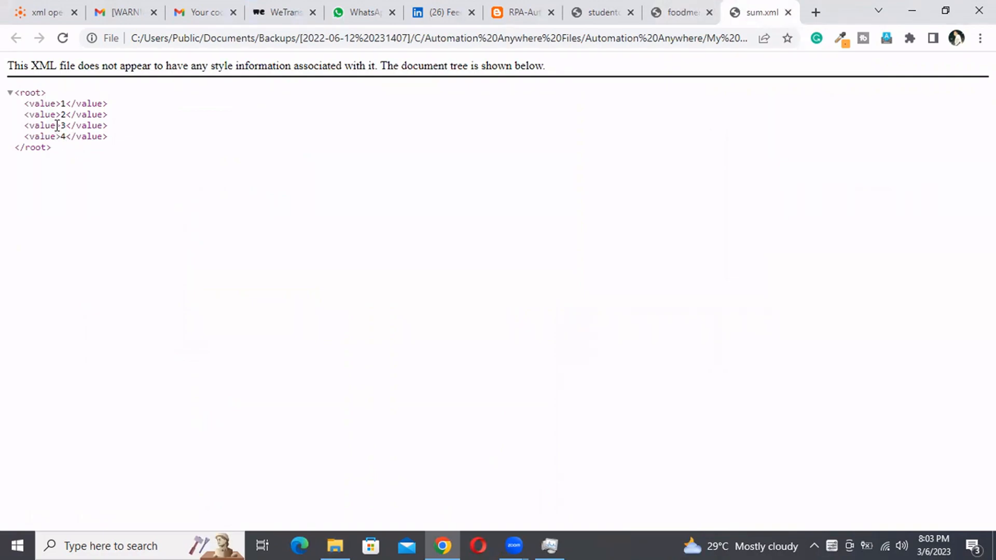
double_click(44, 126)
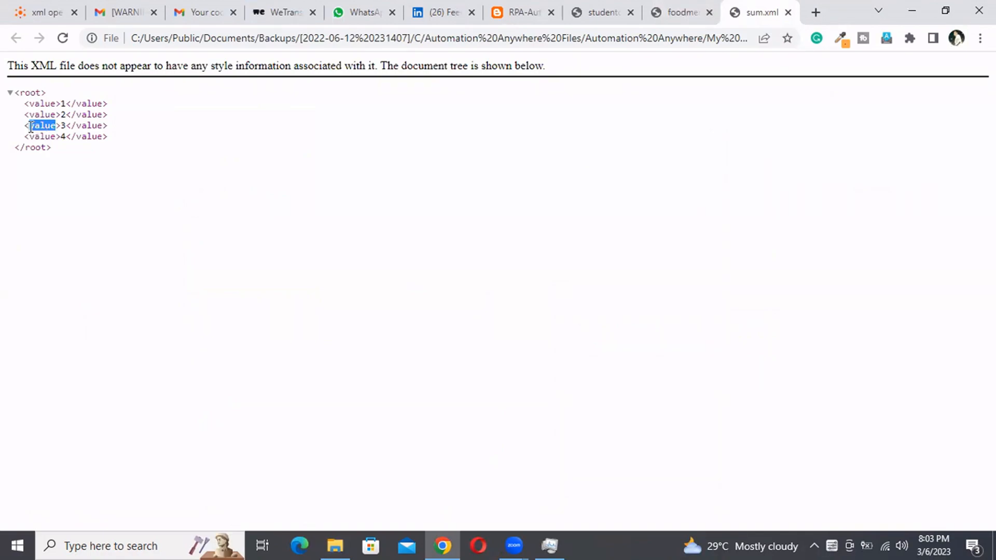
mouse_move(28, 32)
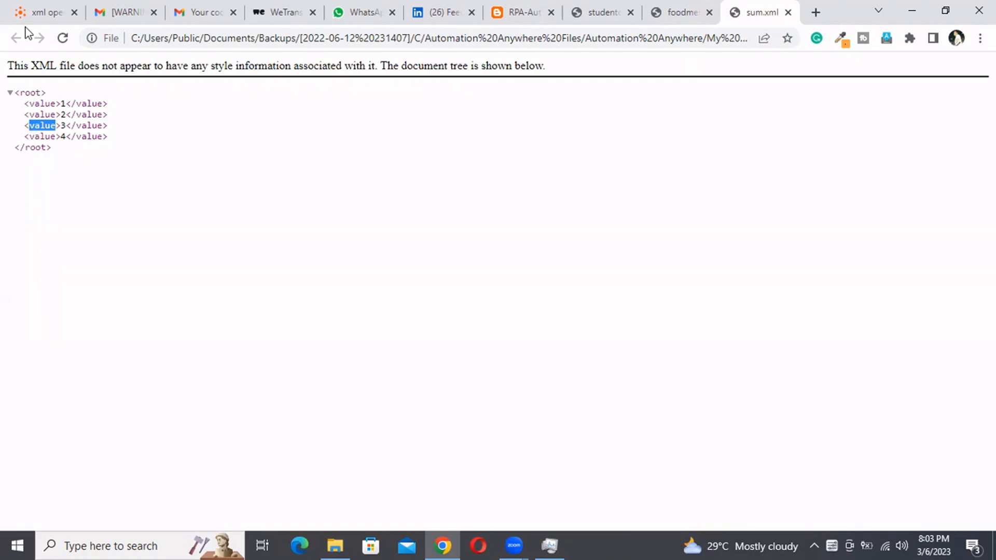
left_click(47, 12)
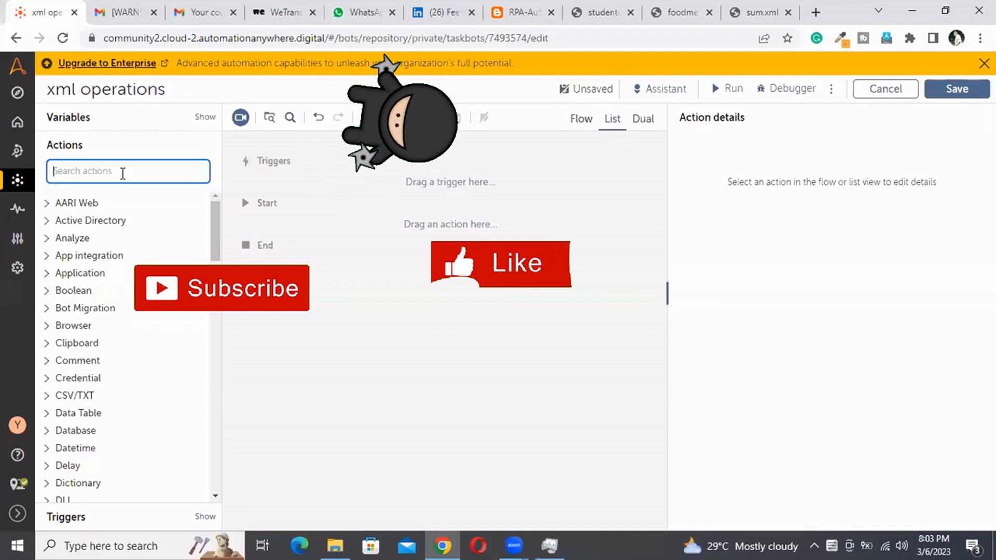
Add a Start session step named sum that reads the desktop file sum.xml.
type("xml")
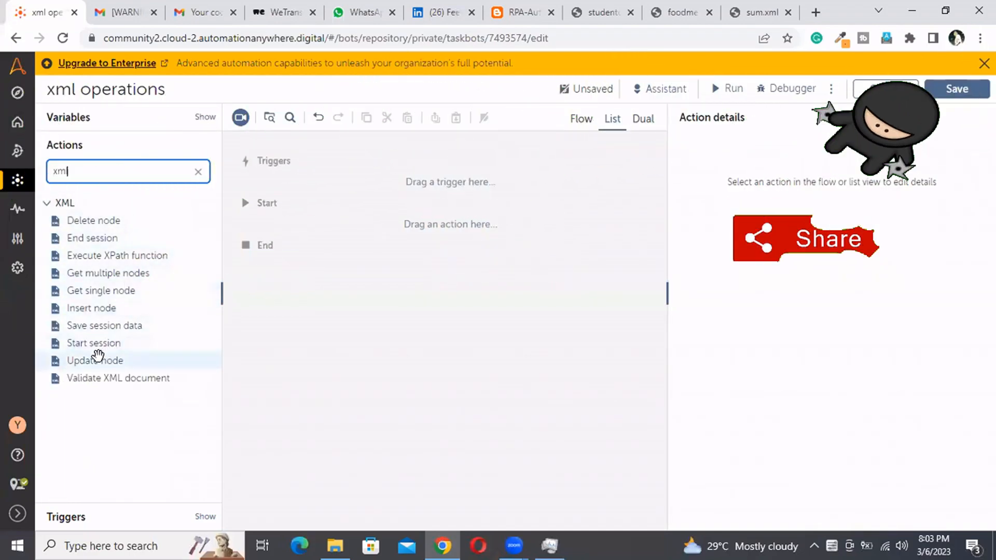
left_click_drag(93, 344, 435, 228)
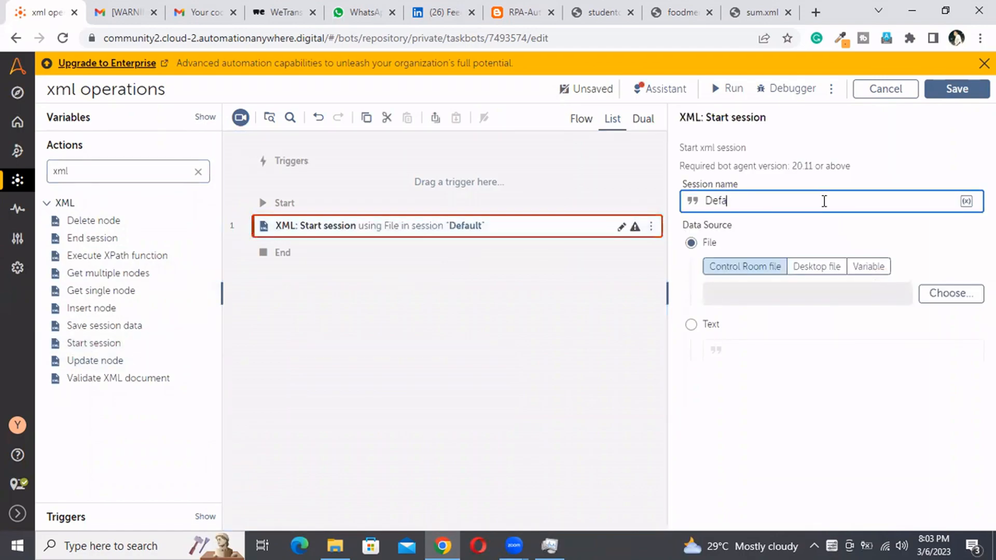
key("Backspace")
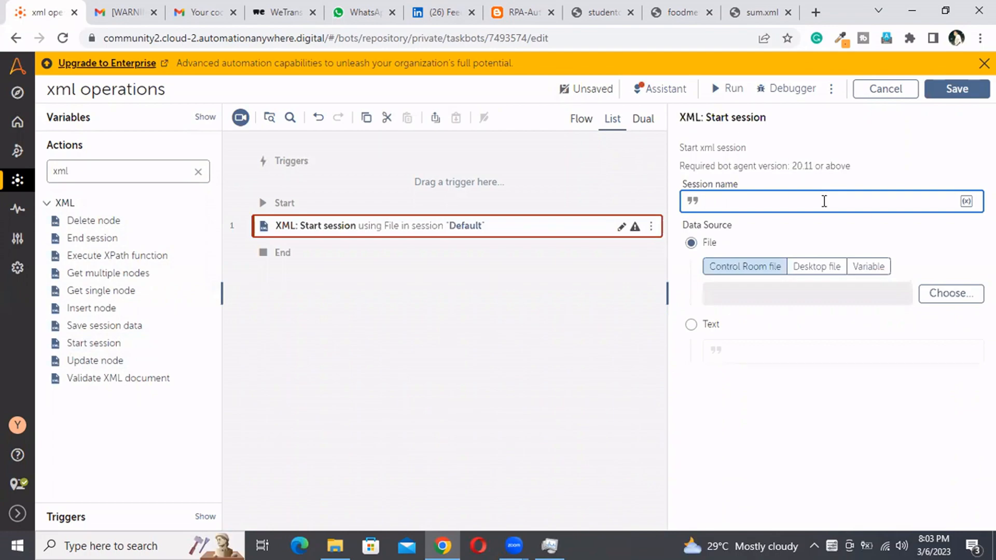
type("sum")
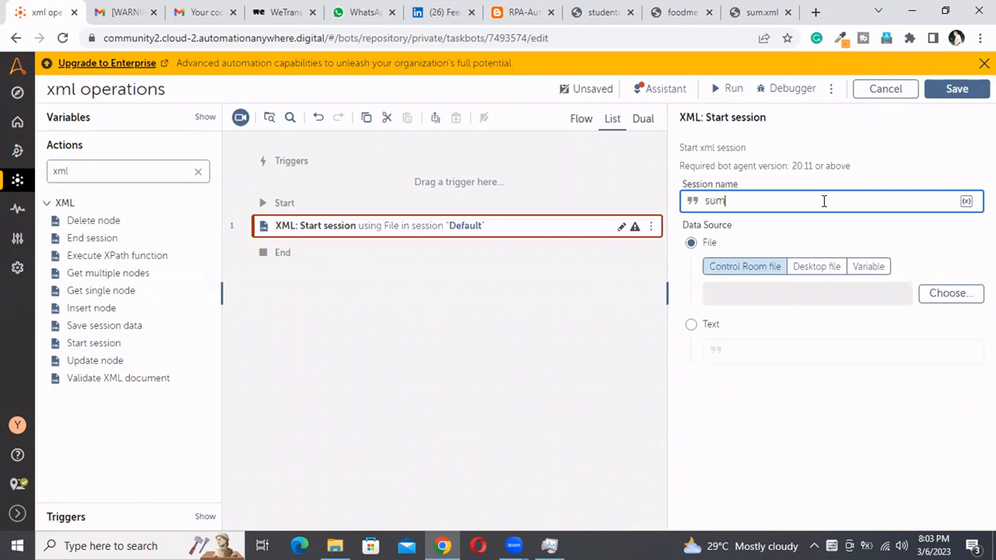
mouse_move(831, 266)
type("s")
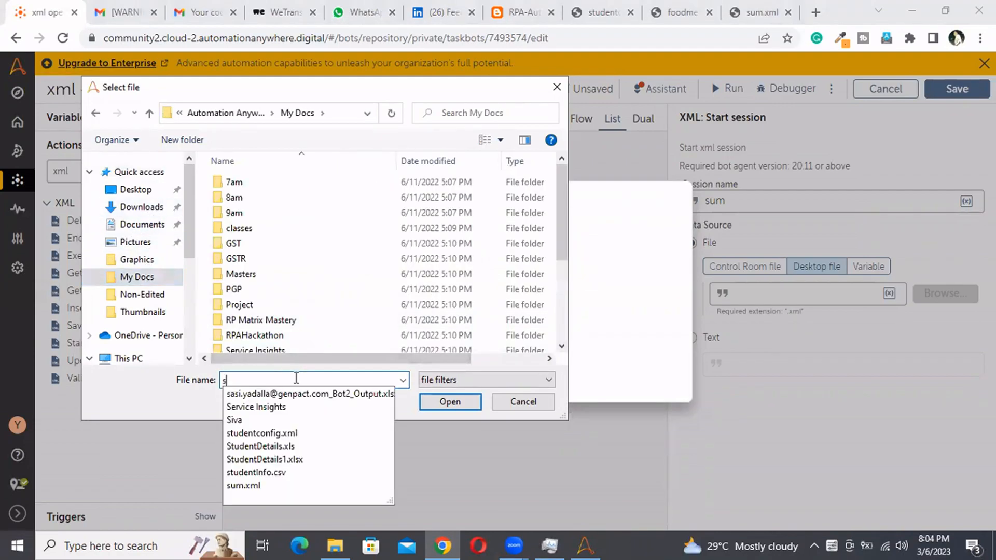
type("um")
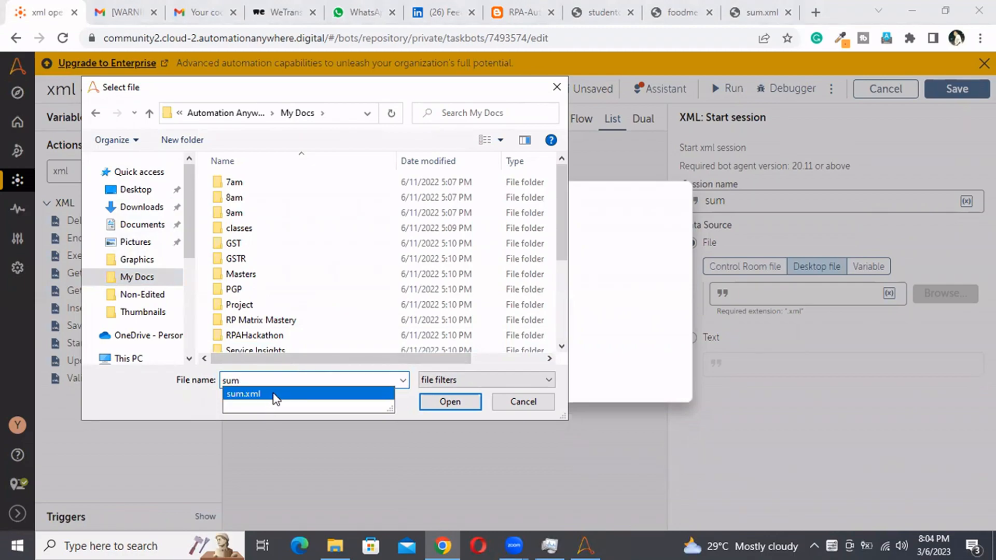
left_click(450, 401)
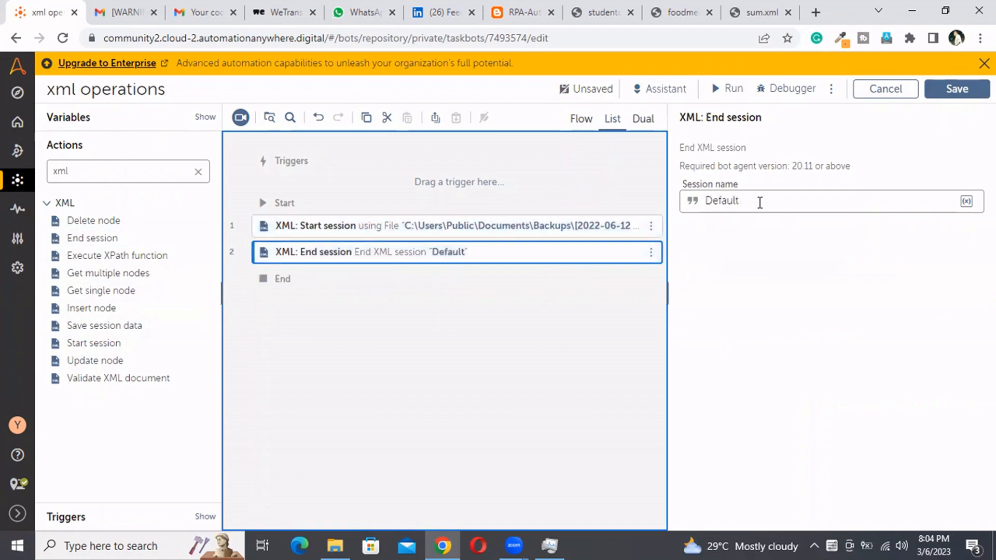
Change the End session step's session name from Default to sum.
type("sum")
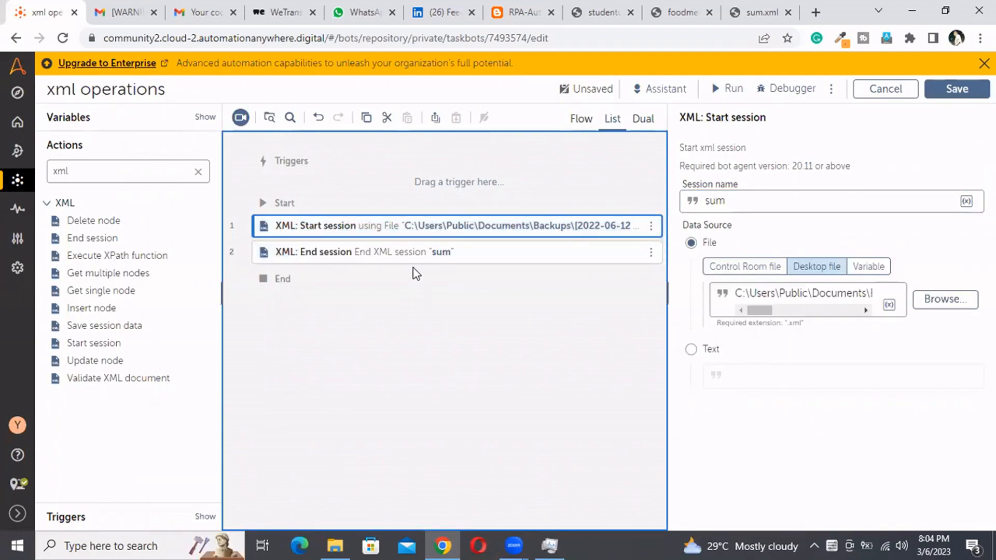
mouse_move(109, 290)
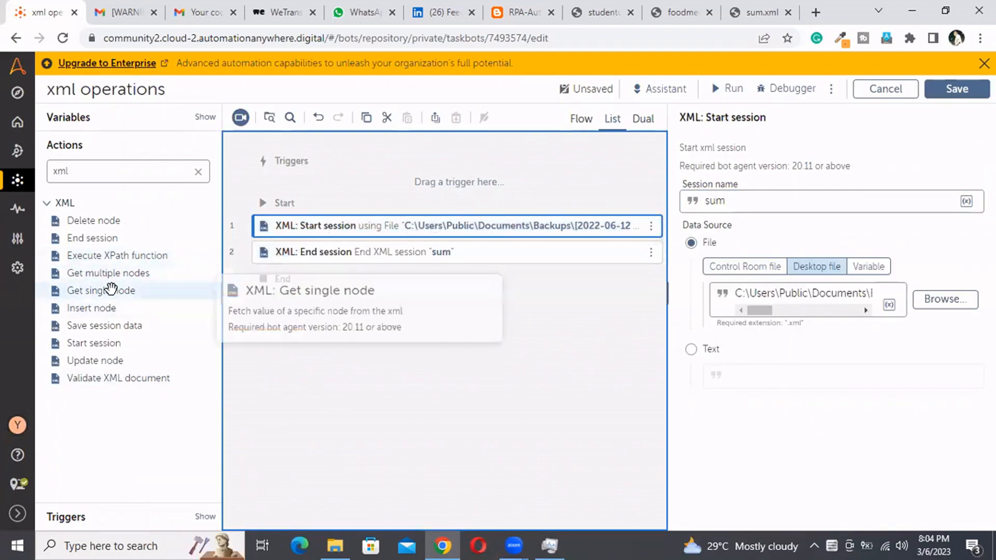
Place a Get single node step between the session steps with XPath /root/value[3].
left_click_drag(101, 291, 386, 247)
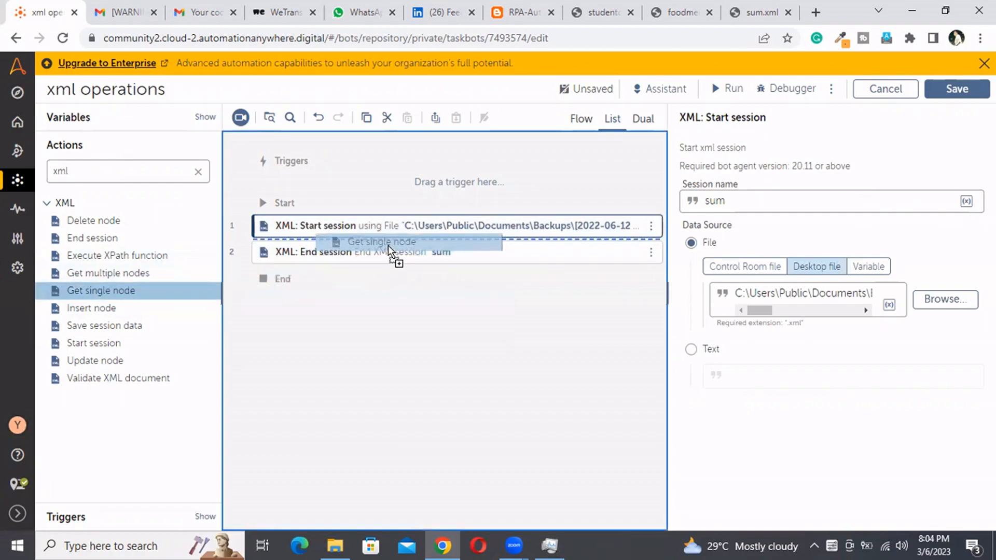
left_click_drag(101, 290, 380, 241)
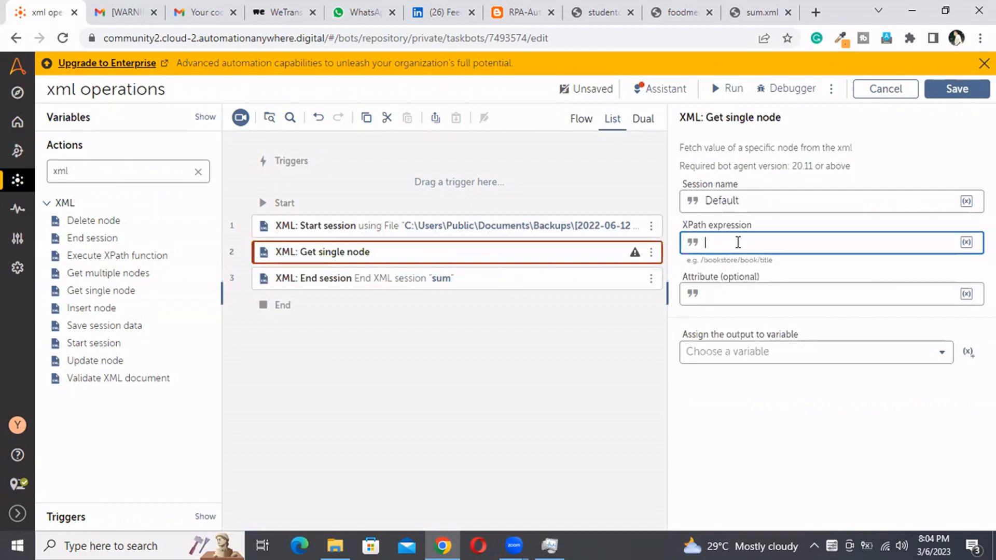
type("/root/")
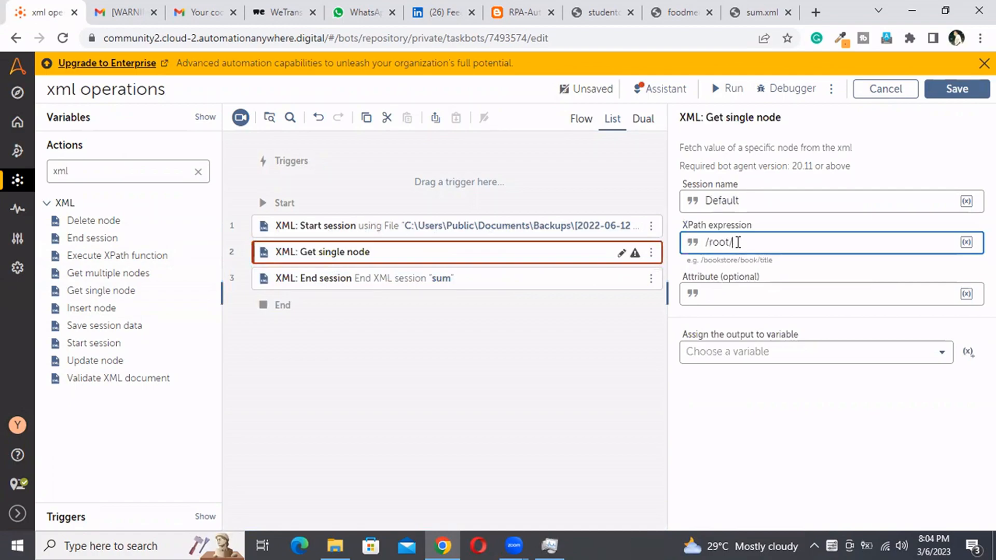
type("value")
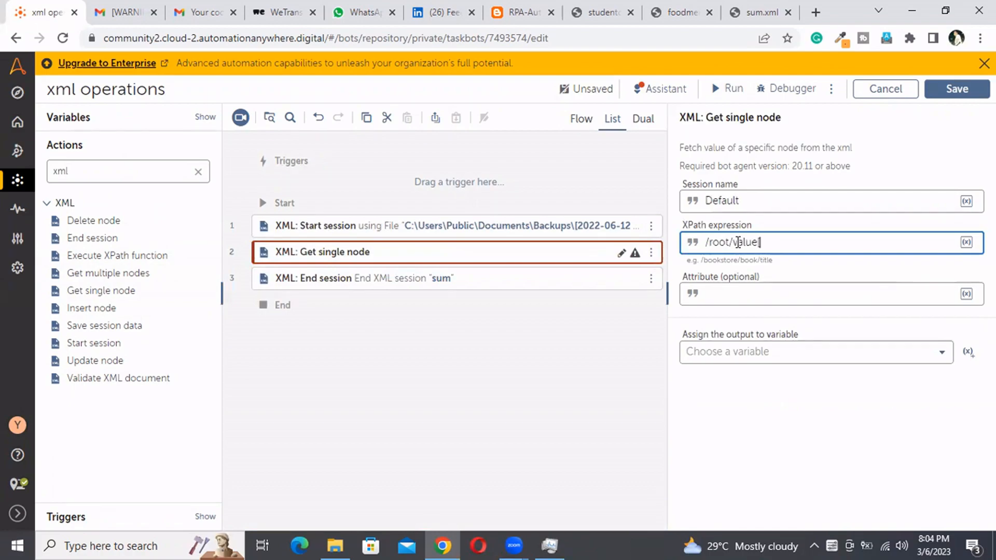
type("[3")
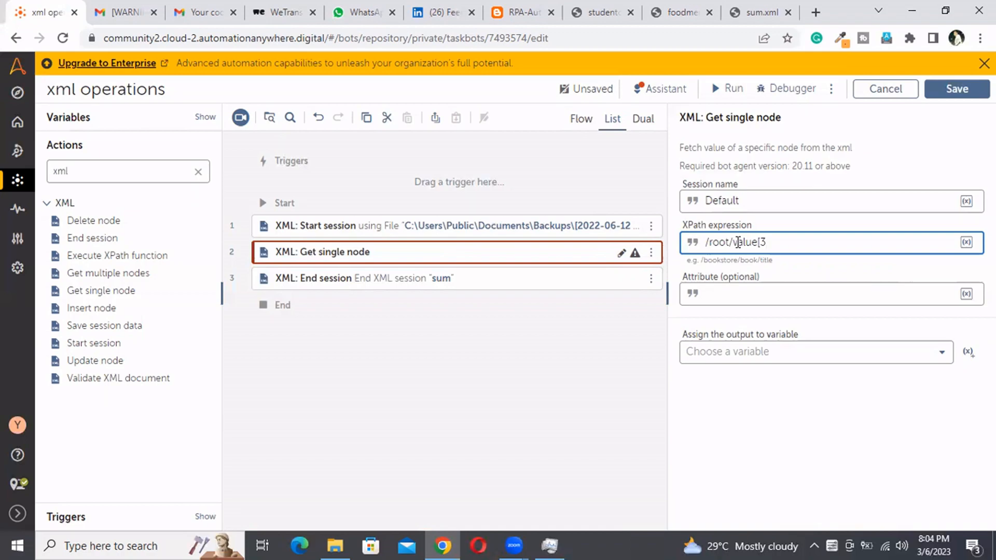
type("]")
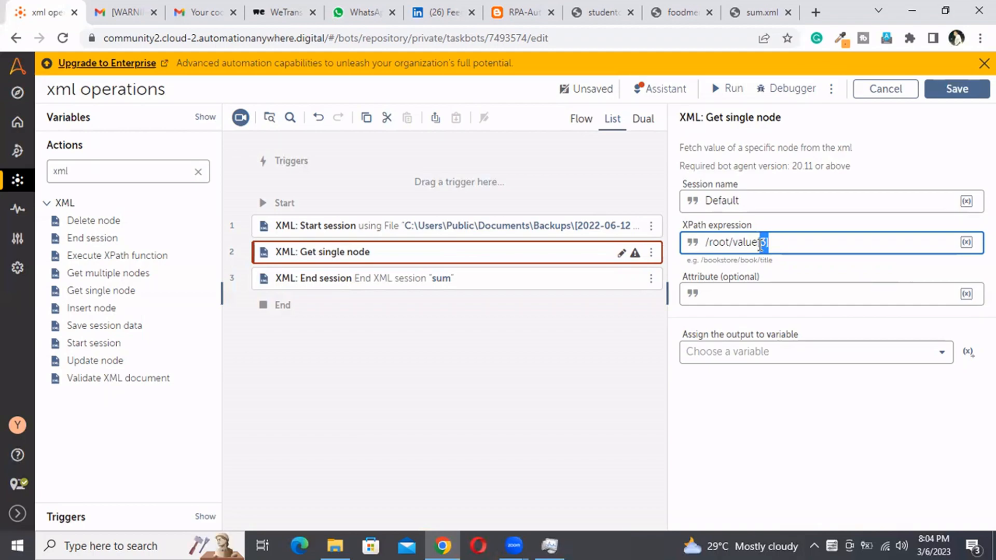
Store the node value in the SampleString variable and save the bot.
left_click(816, 351)
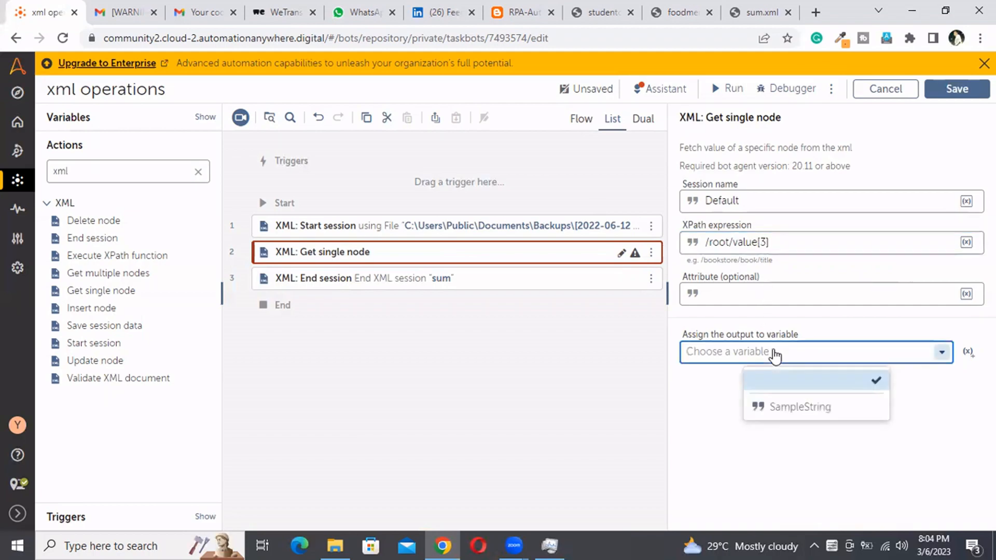
left_click(799, 407)
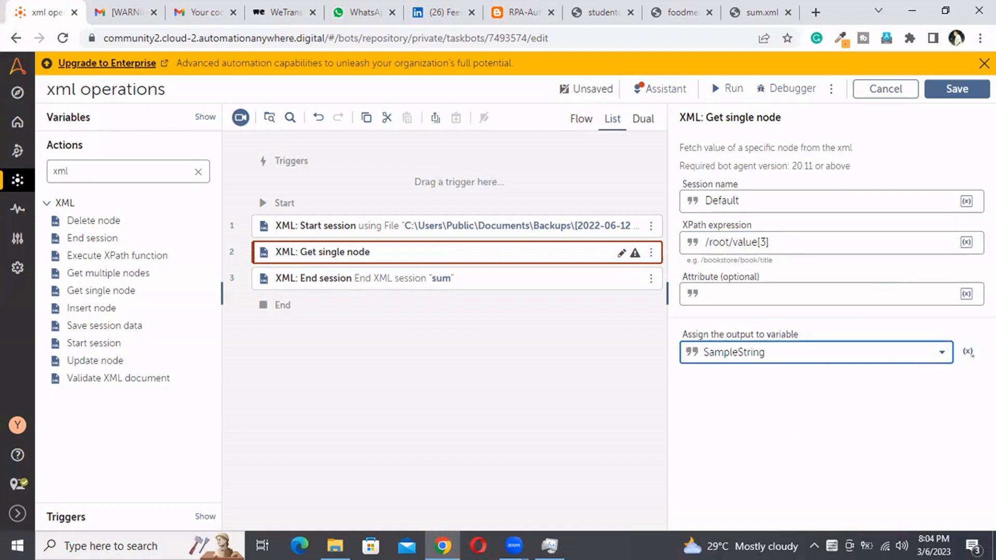
mouse_move(834, 65)
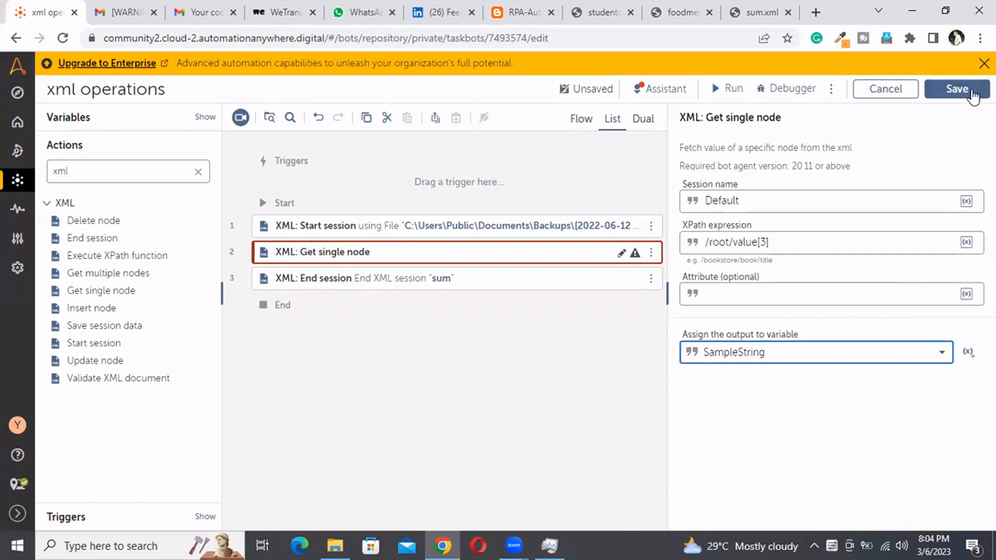
left_click(956, 89)
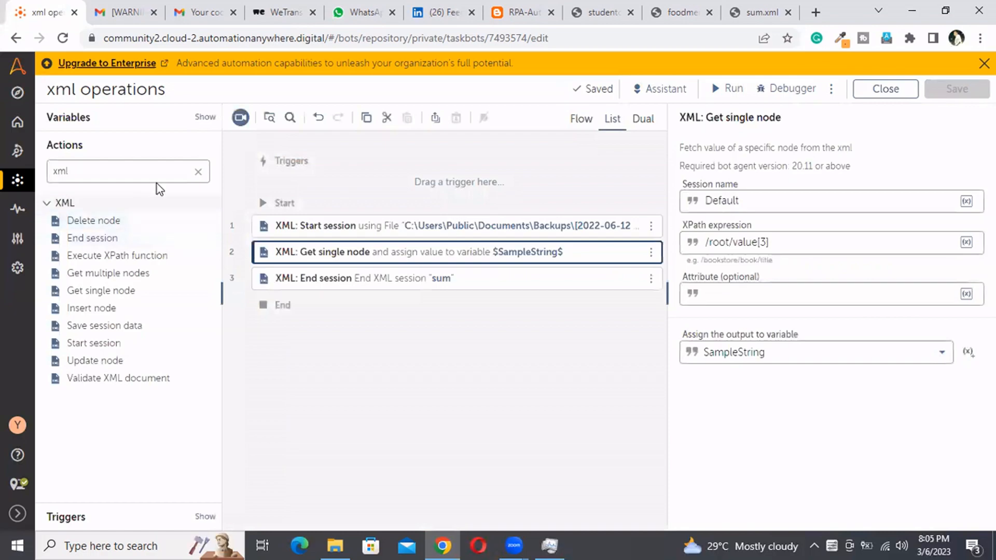
Add a Message box step after Get single node and start its message text.
left_click(198, 171)
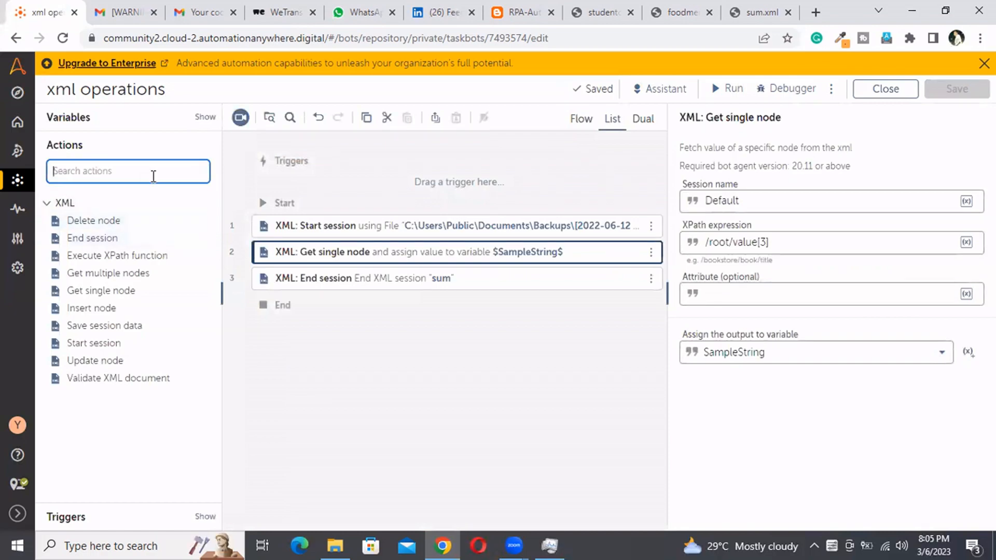
type("mess")
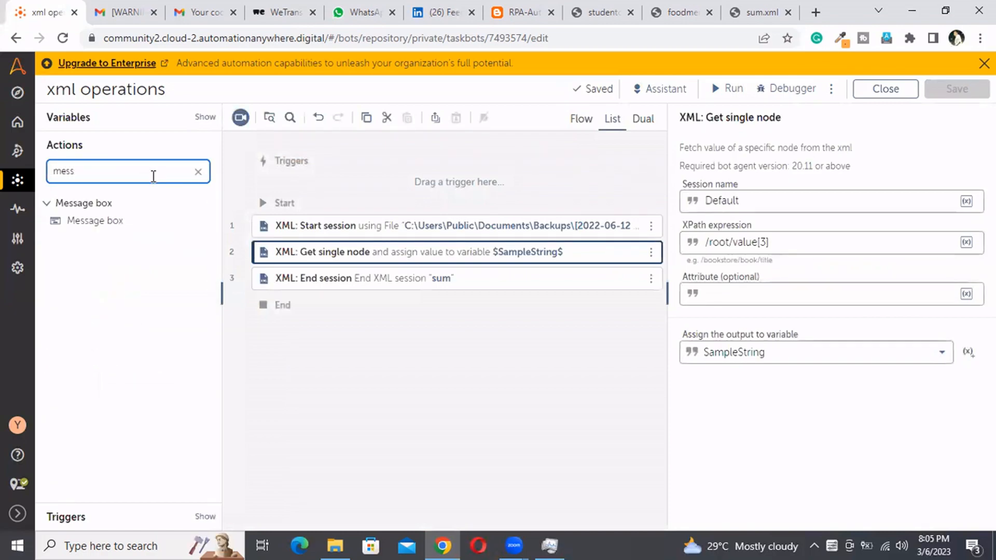
left_click_drag(95, 220, 343, 255)
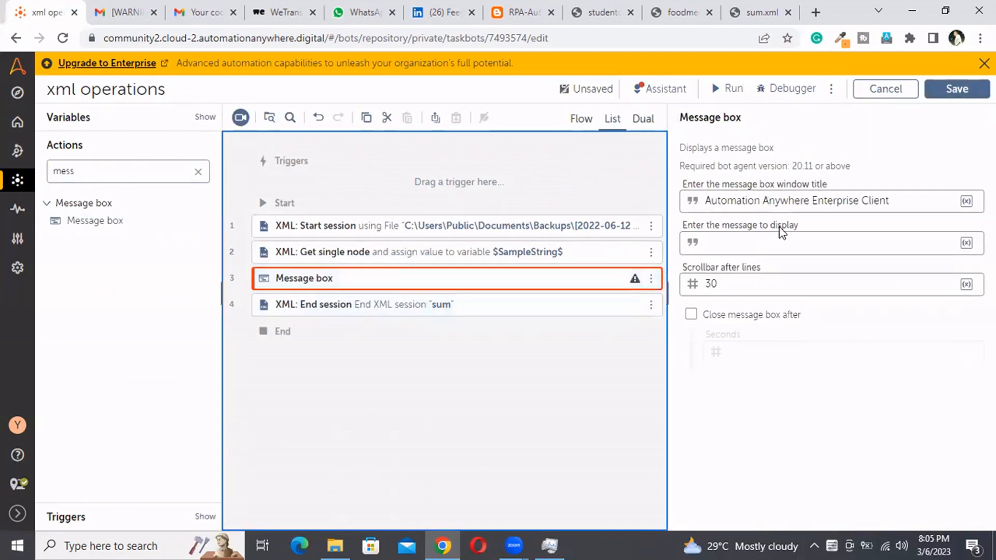
left_click(794, 243)
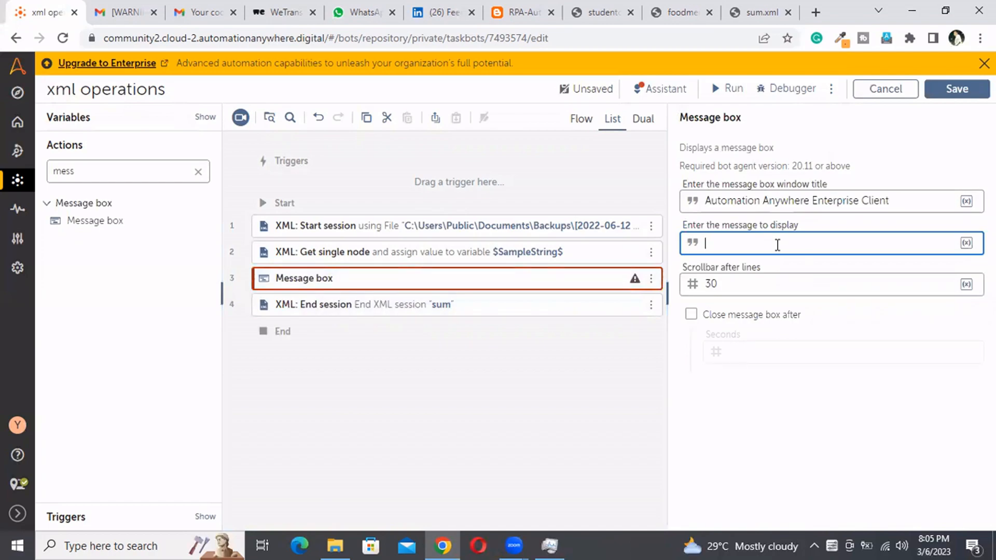
Insert the SampleString variable as the message to display.
left_click(966, 243)
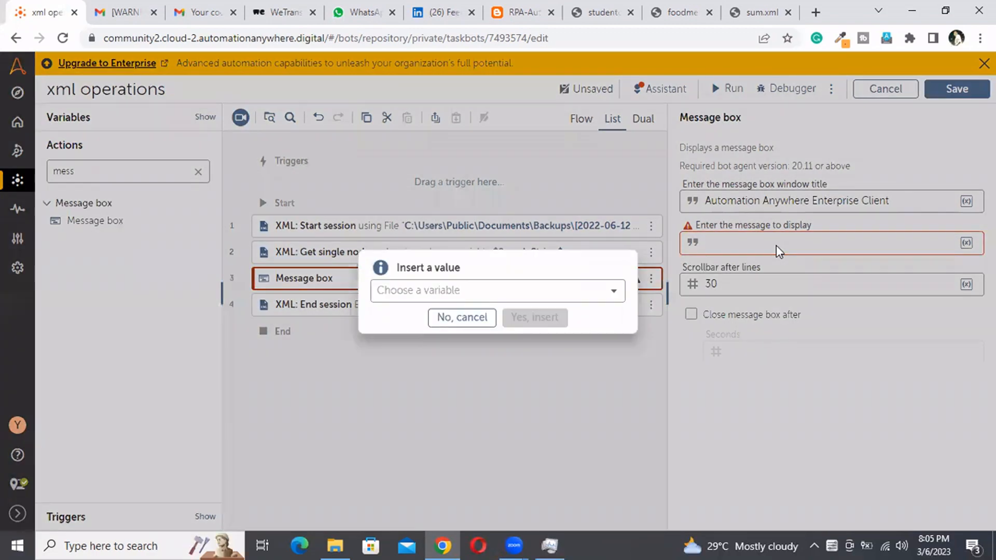
left_click(497, 290)
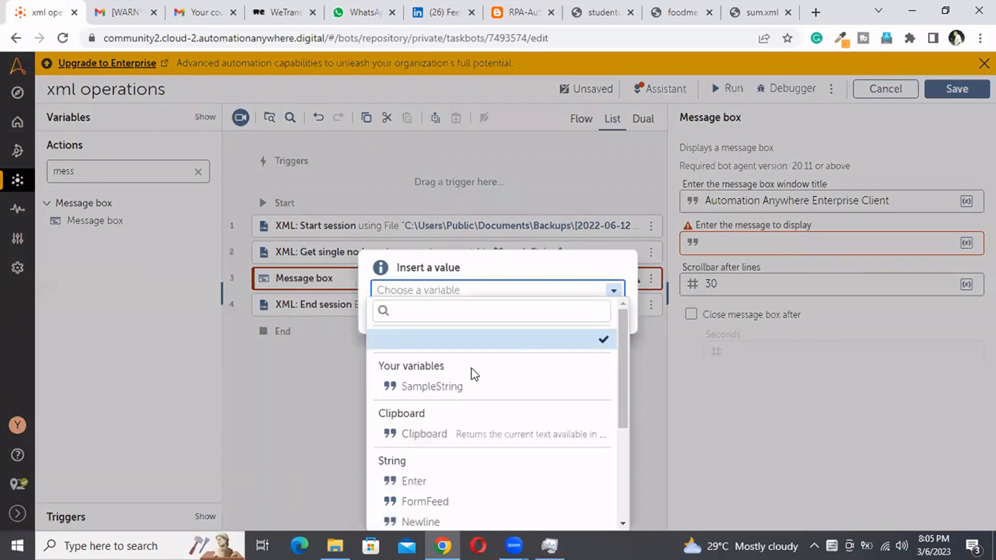
left_click(431, 386)
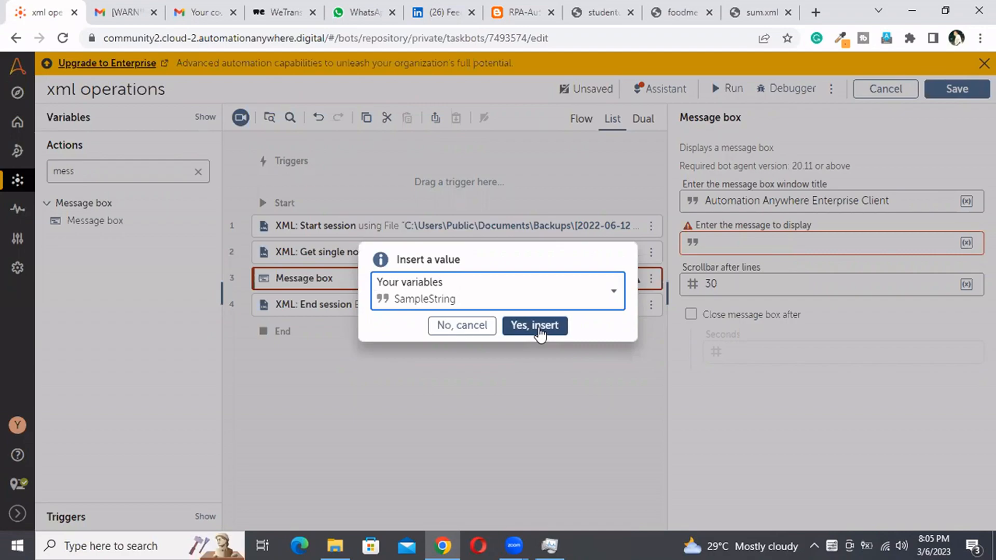
left_click(534, 326)
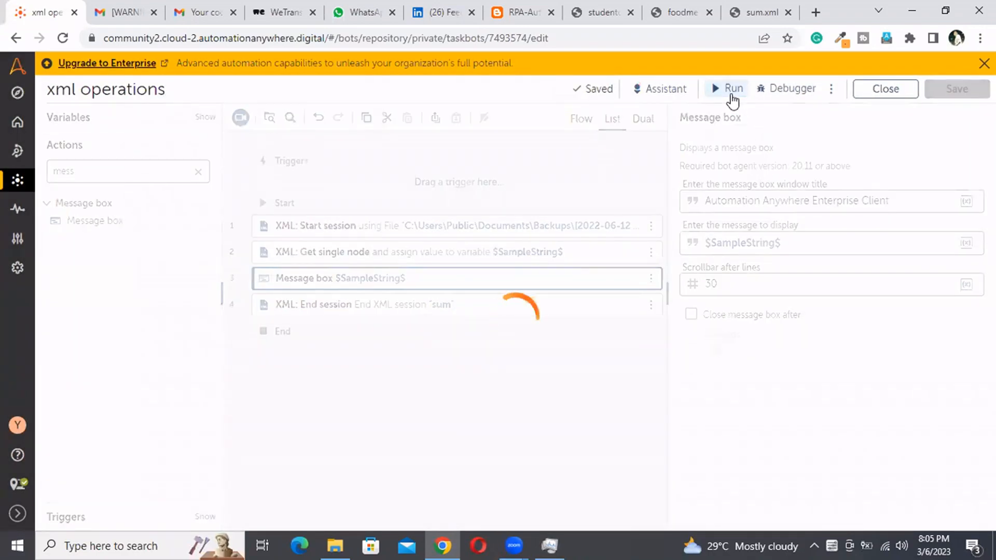
Run the bot, which errors at line 2 with session Default not found.
left_click(733, 88)
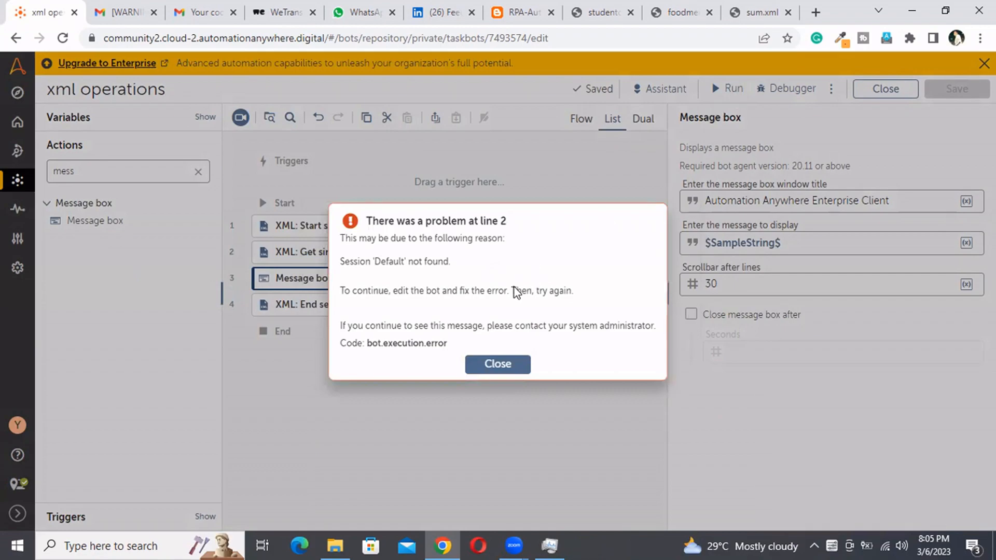
Close the error, set Get single node's session name to sum and save the bot.
left_click(498, 364)
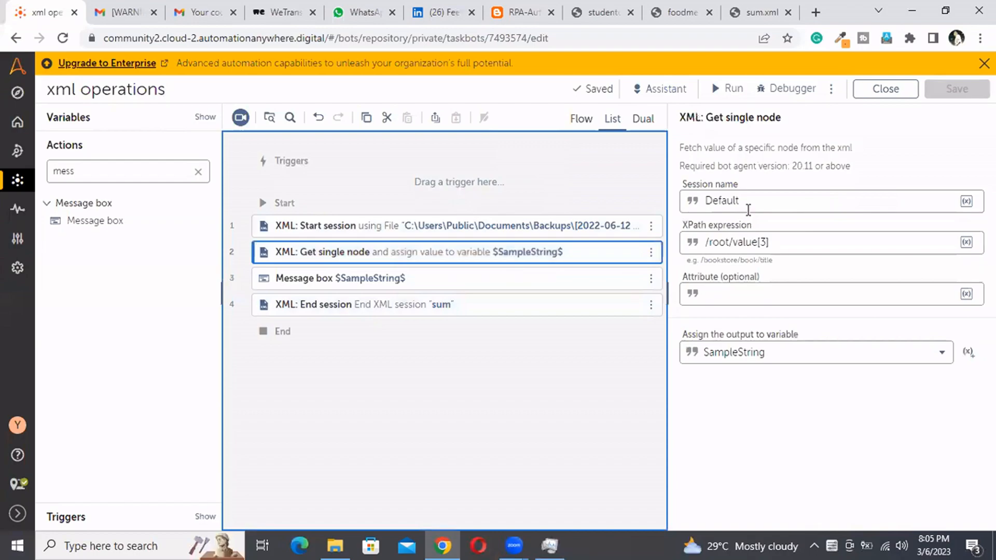
type("s")
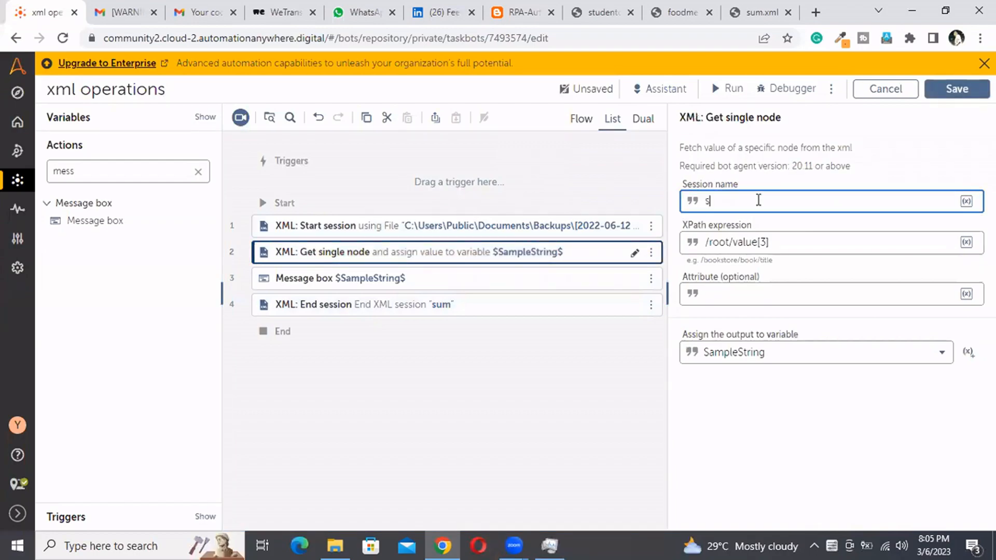
type("um")
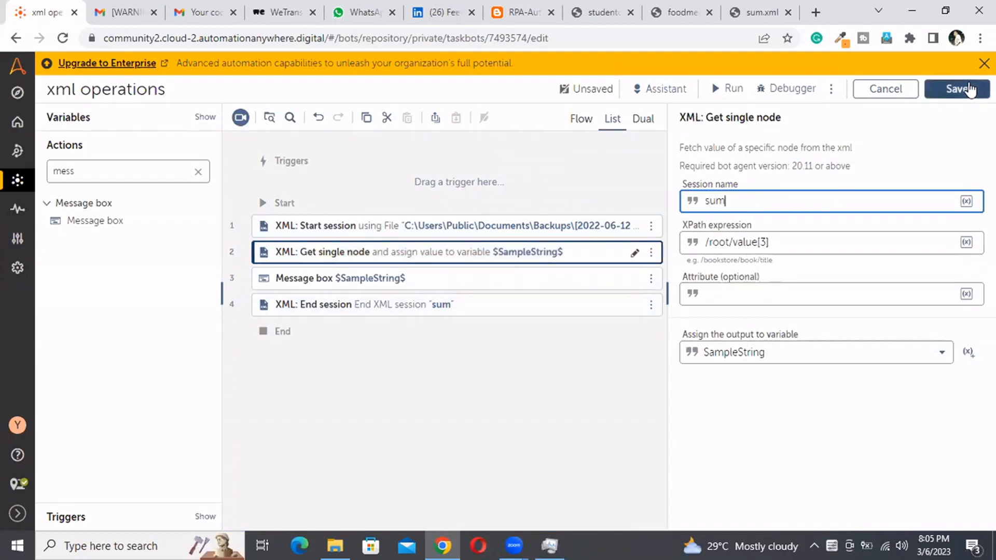
left_click(958, 89)
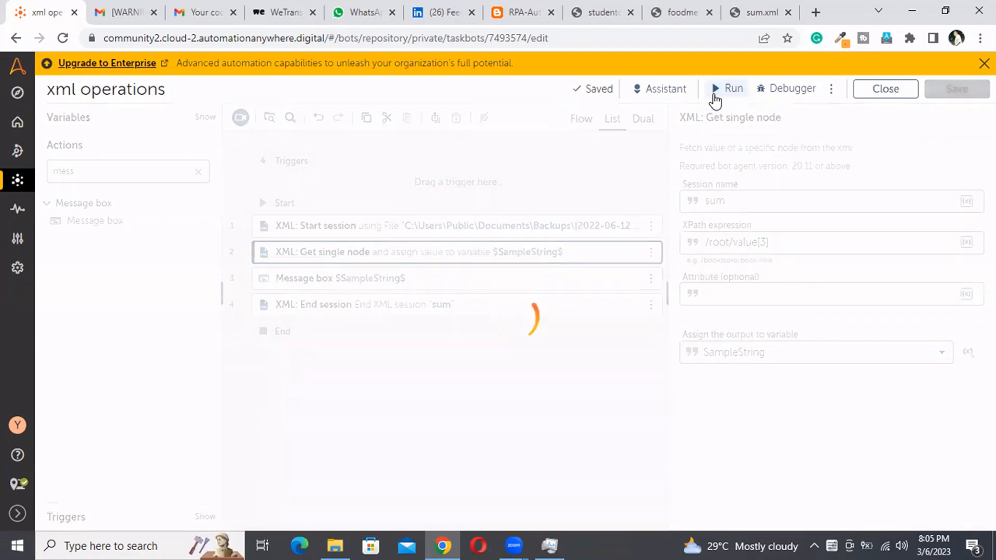
Run the bot and dismiss its message box showing the value 3.
left_click(725, 89)
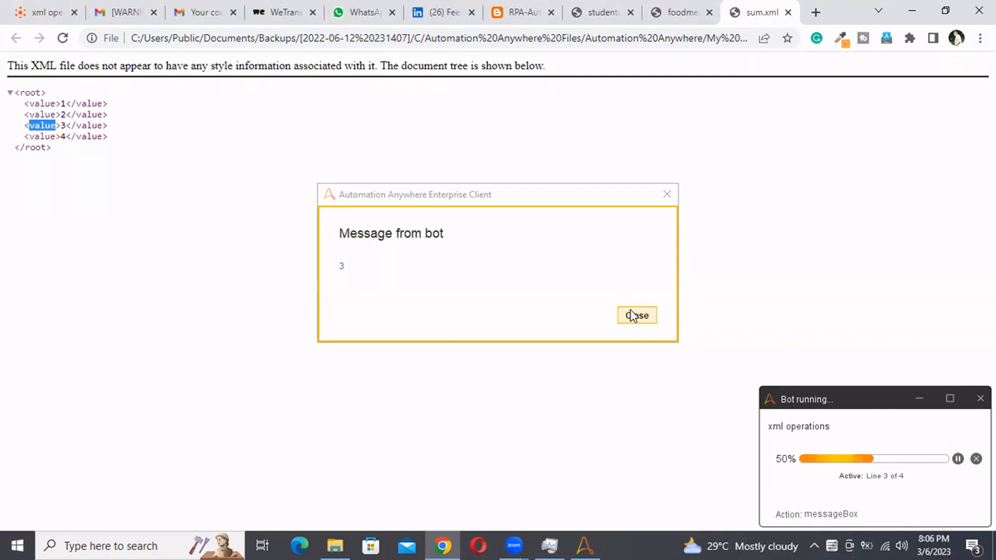
left_click(637, 315)
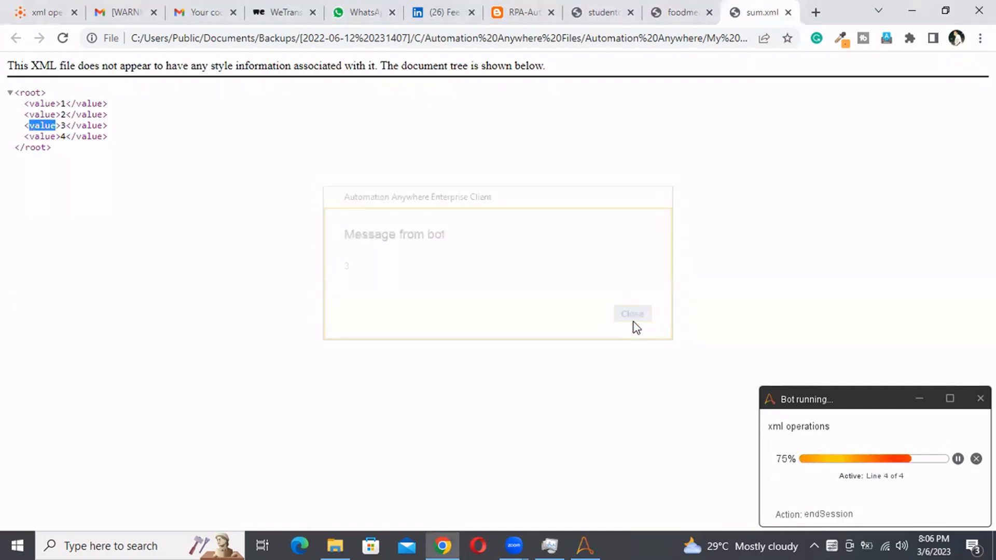
left_click(633, 313)
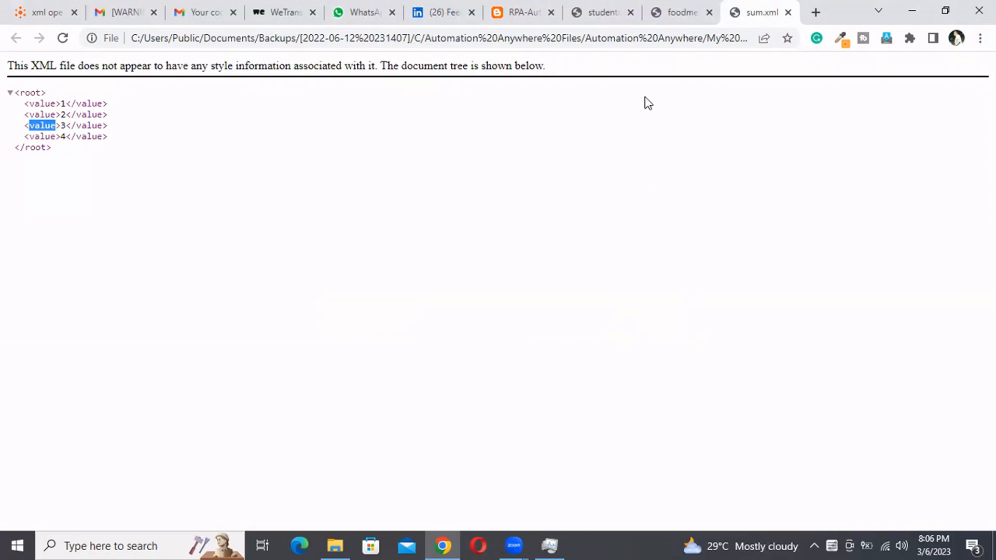
Glance at the breakfast menu XML tab, return to the editor and close the success notice.
left_click(679, 12)
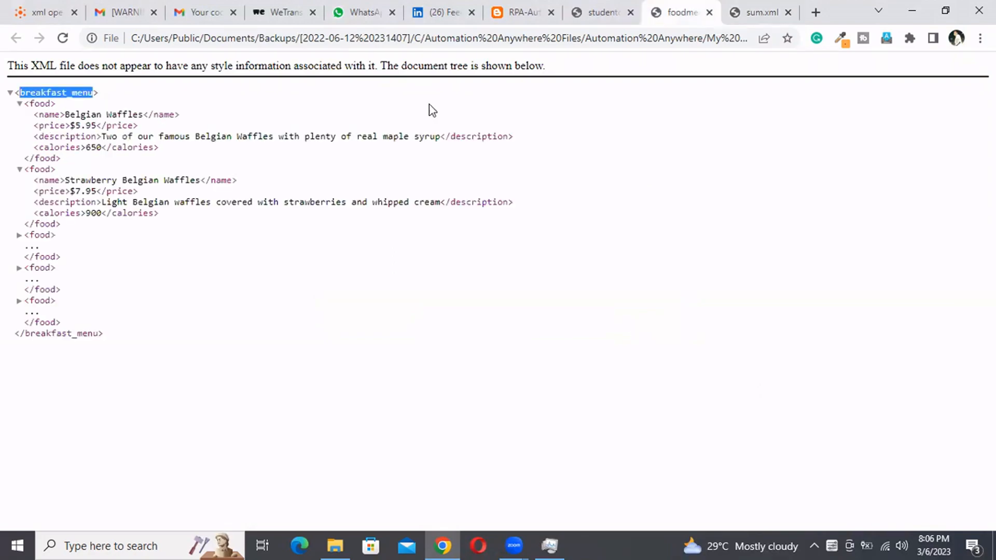
left_click(47, 12)
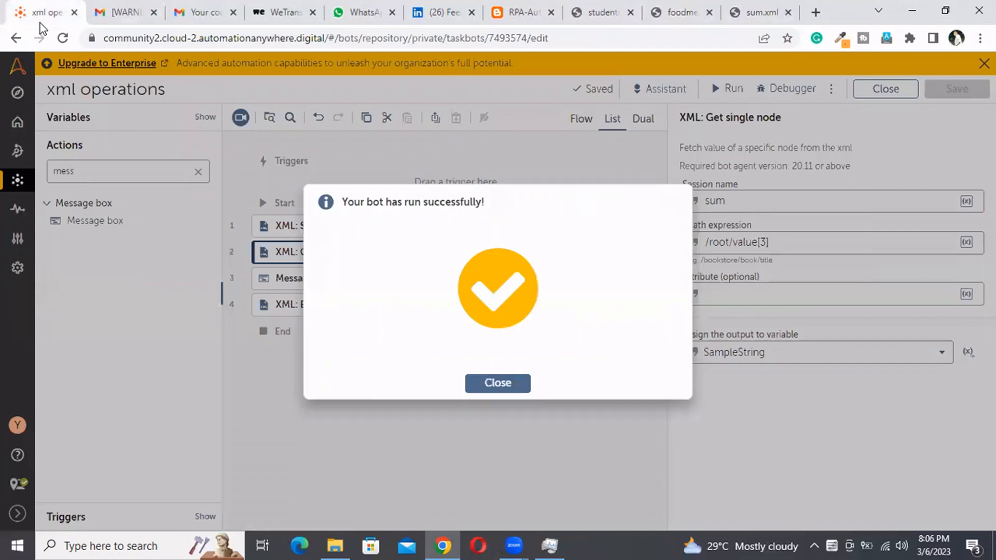
left_click(497, 384)
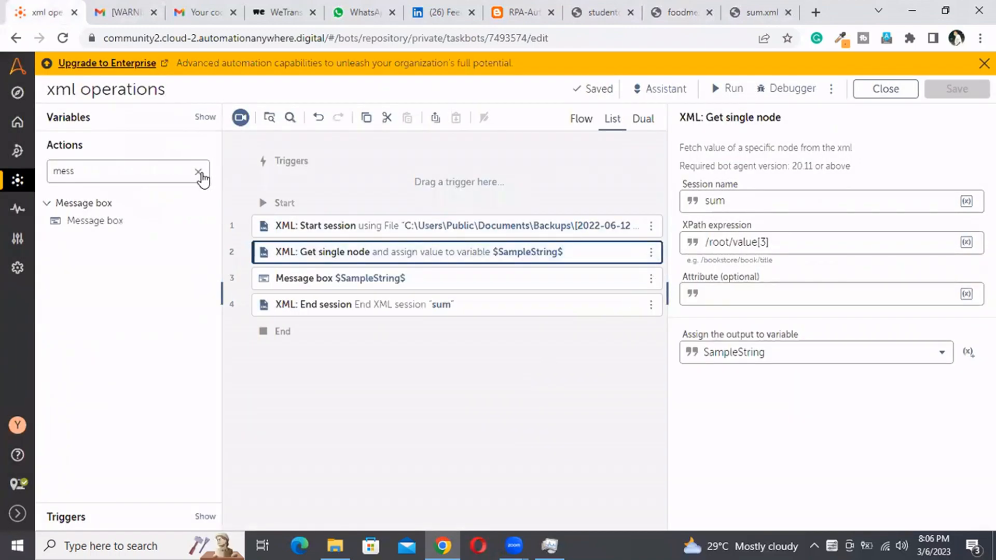
Replace the Get single node step with an Insert node step at the start of the flow.
left_click(197, 172)
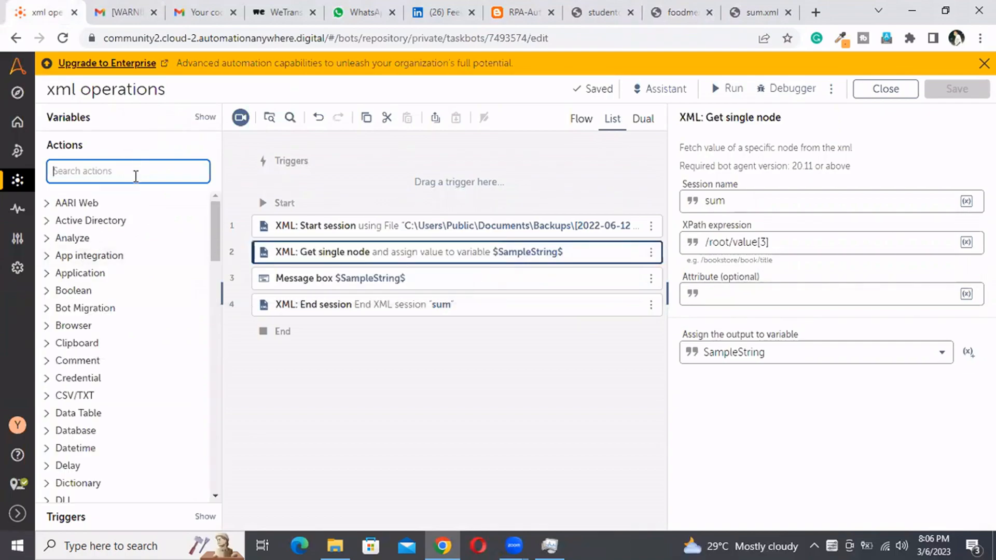
type("xml")
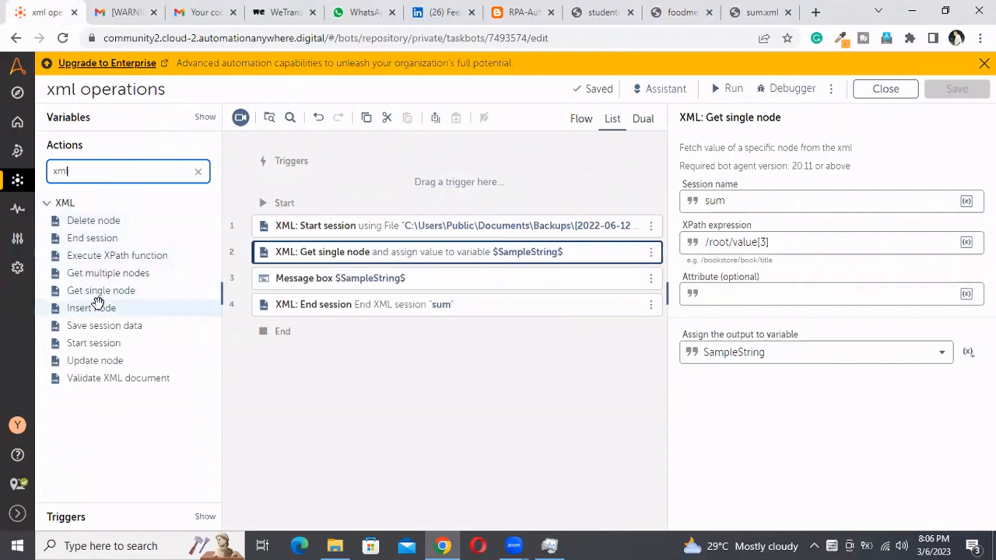
left_click_drag(91, 308, 391, 241)
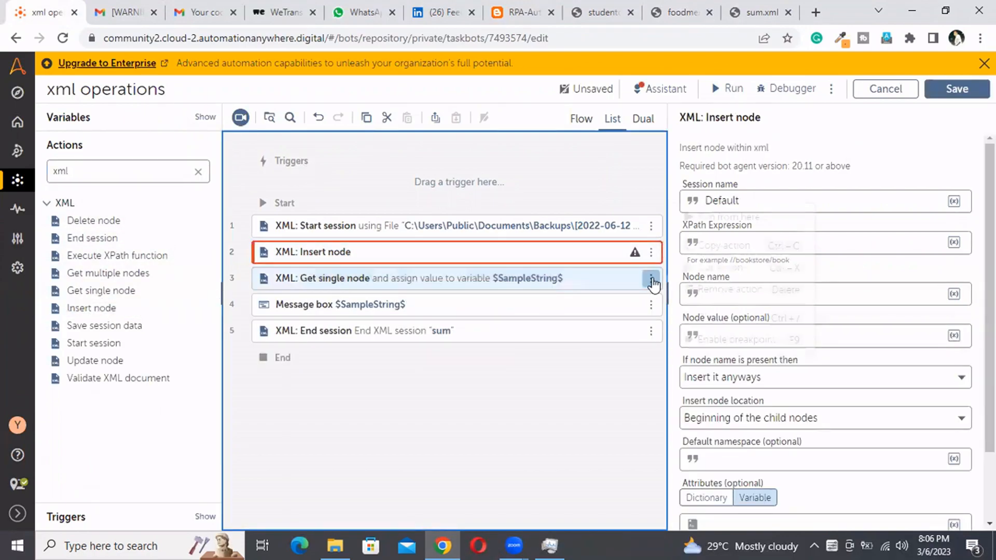
left_click(650, 278)
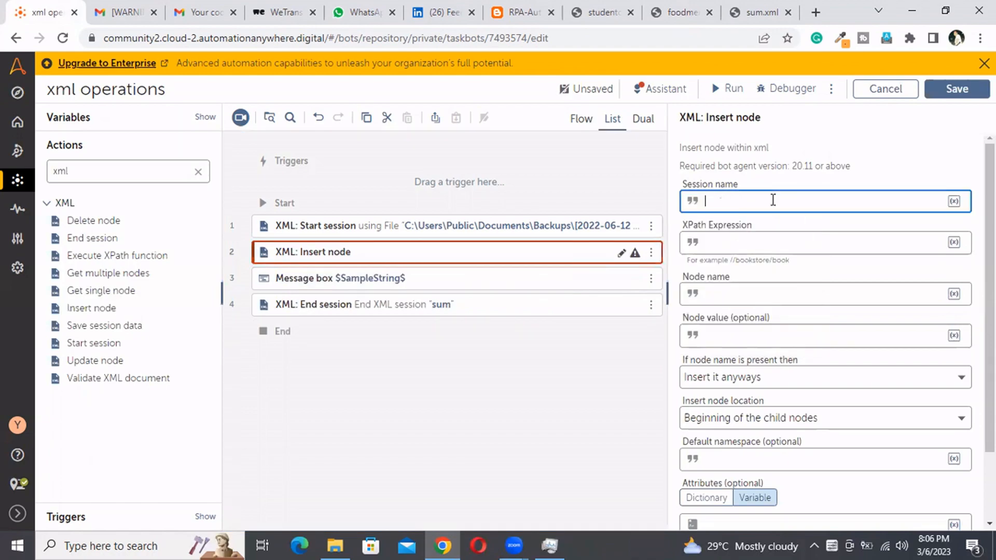
Give Insert node session sum and XPath /root, then start editing its node name and value.
type("sum")
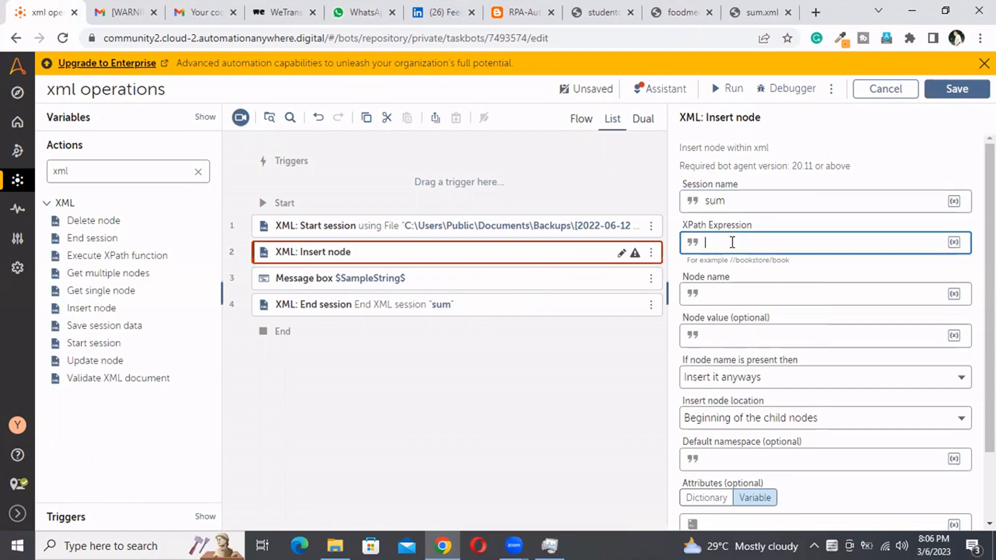
type("/root")
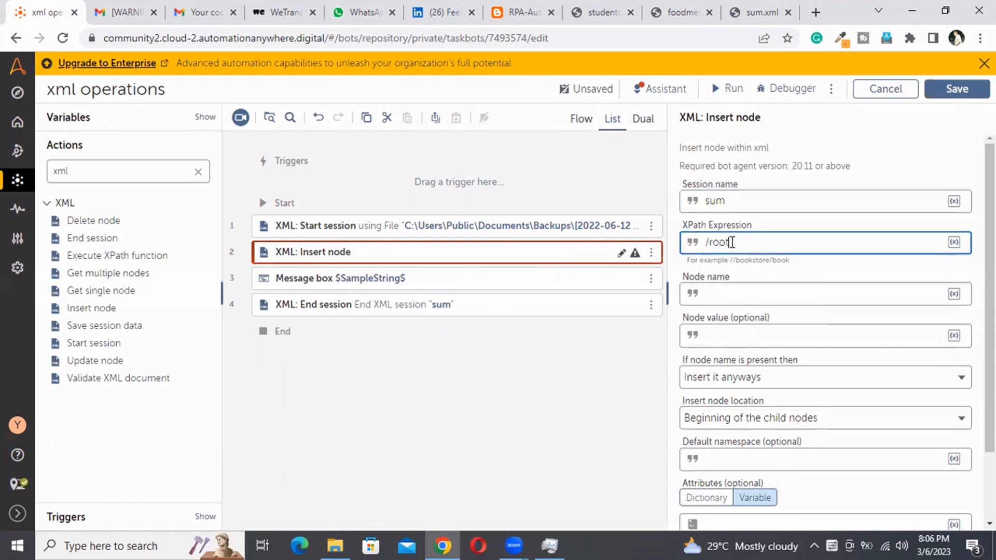
left_click(728, 293)
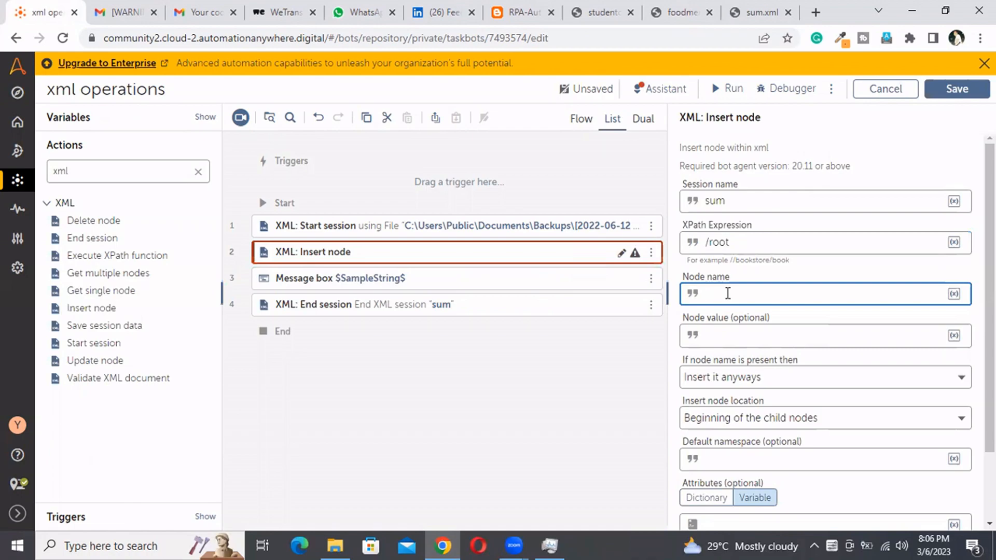
type("value")
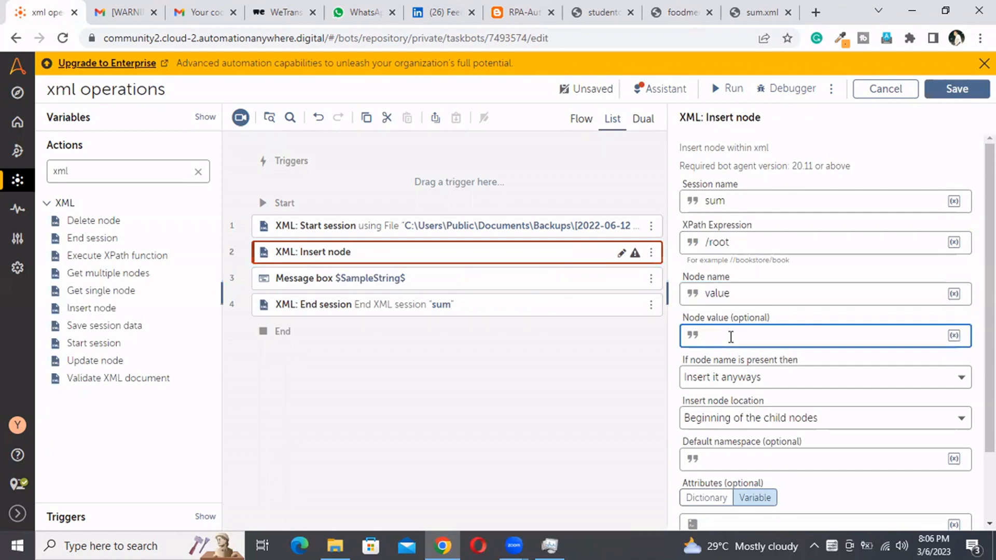
type("5")
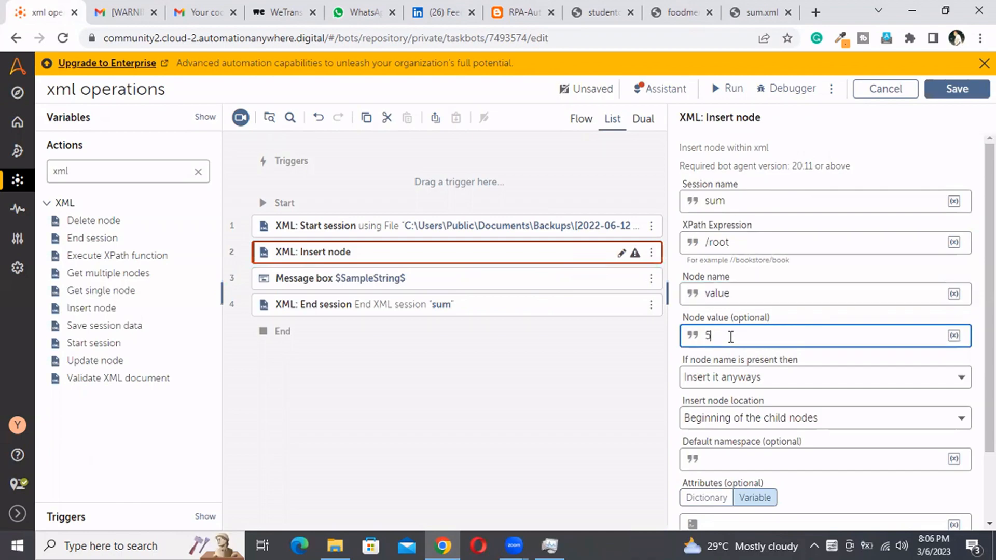
mouse_move(744, 384)
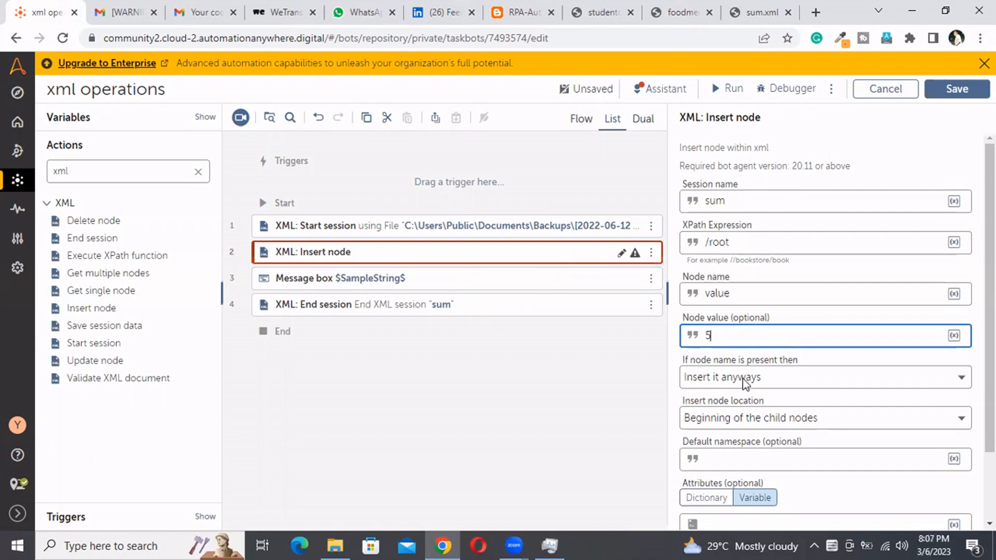
mouse_move(792, 369)
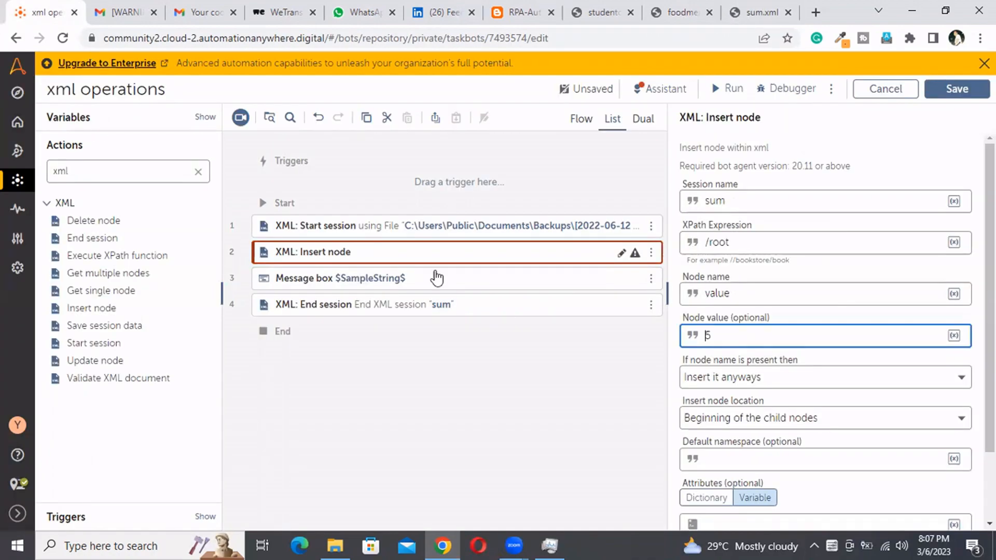
mouse_move(715, 384)
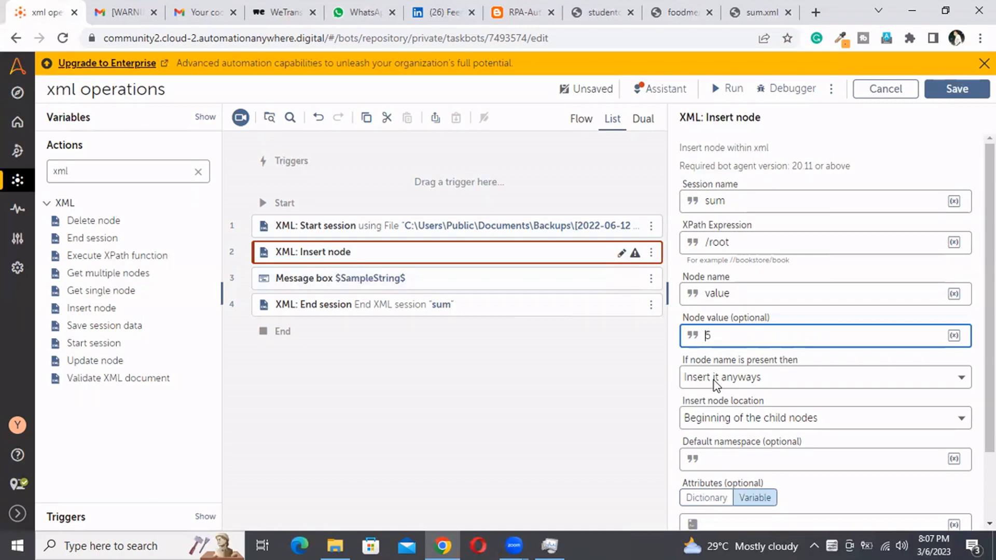
left_click(824, 377)
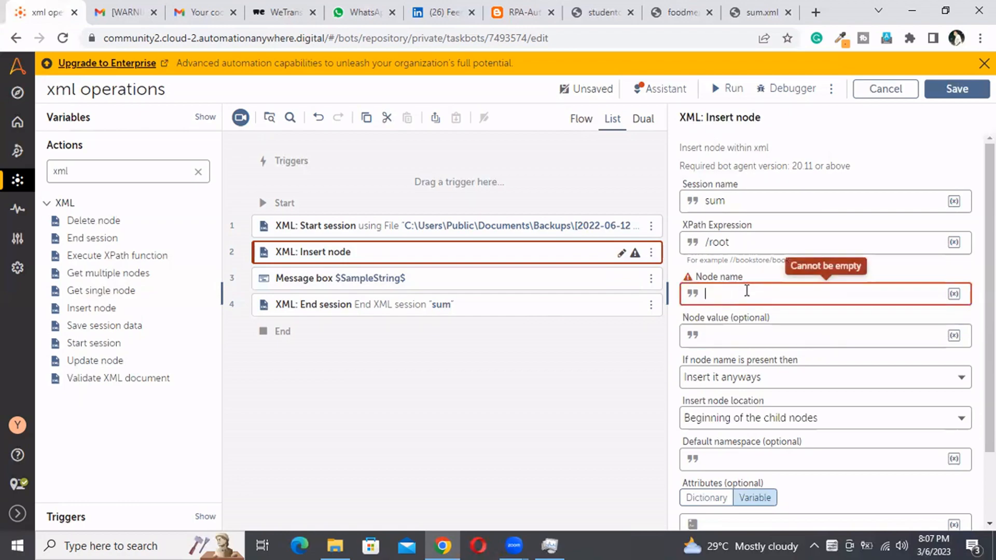
Set node name Name with value sasi and skip insertion if the node already exists.
type("N")
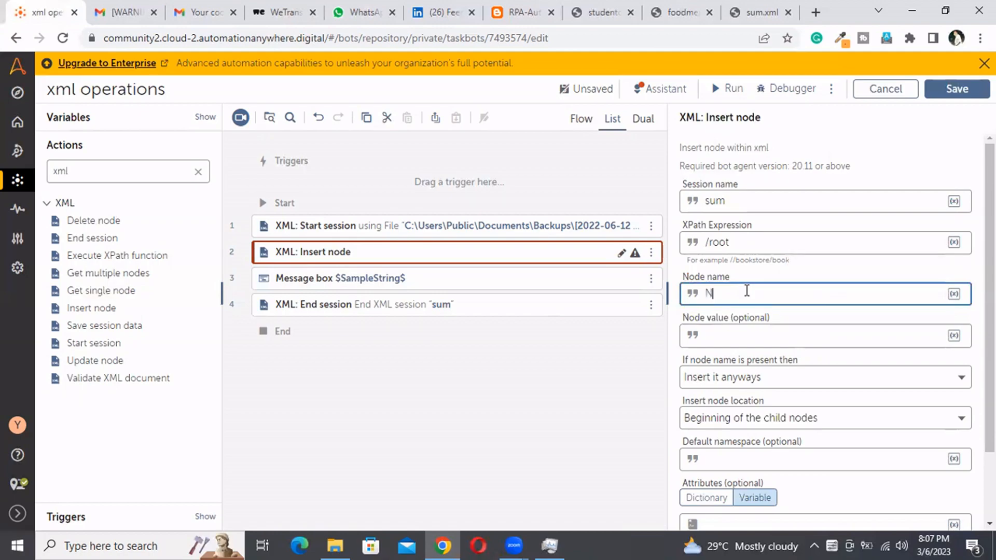
type("ame")
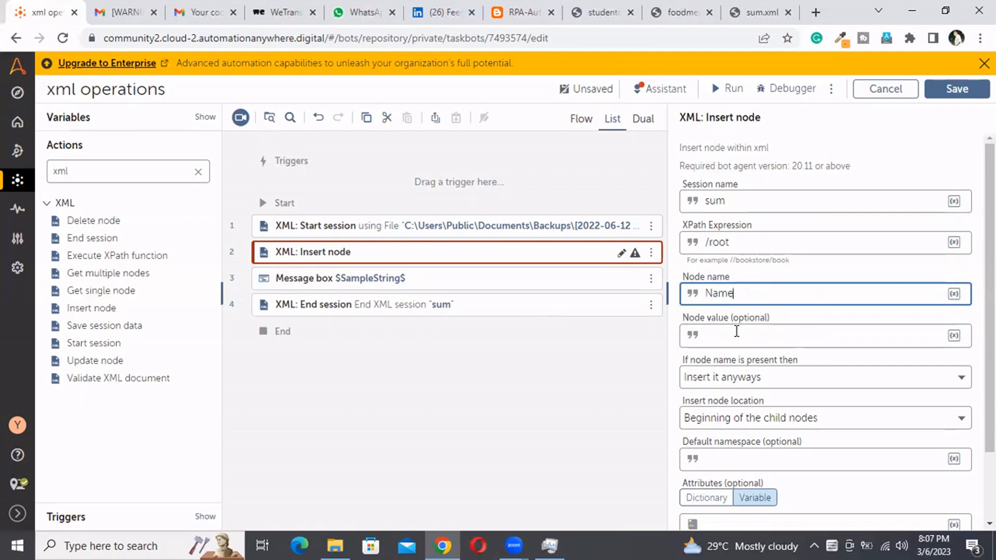
type("sasi")
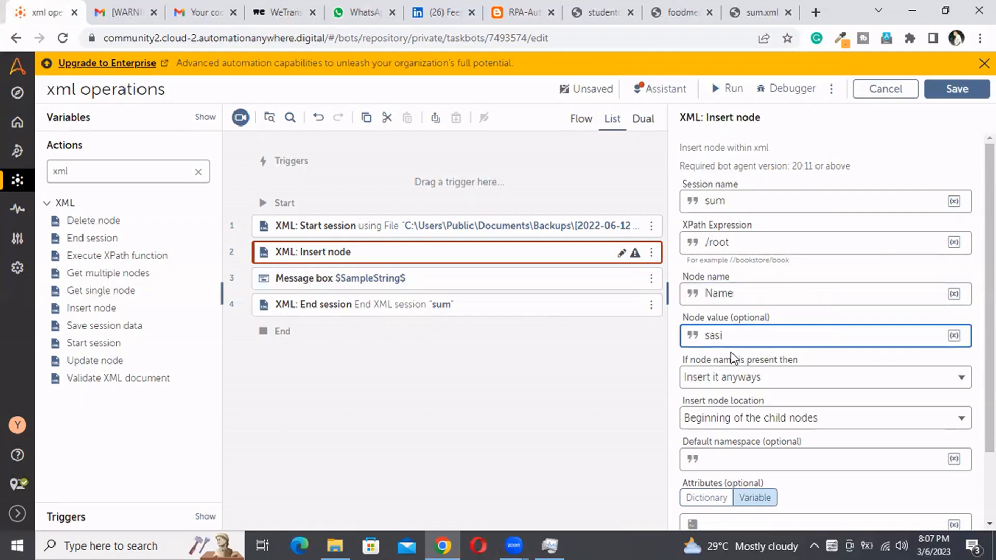
left_click(826, 377)
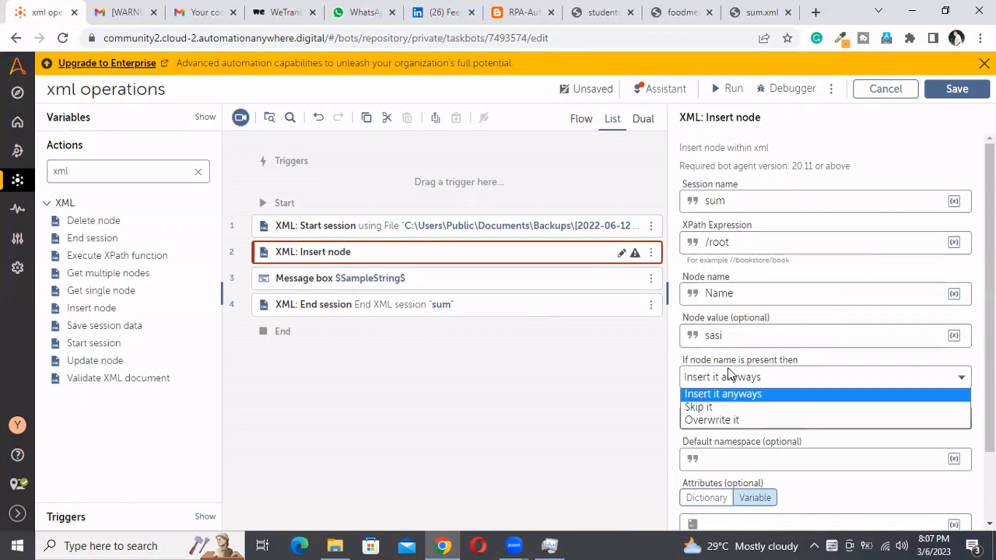
mouse_move(714, 407)
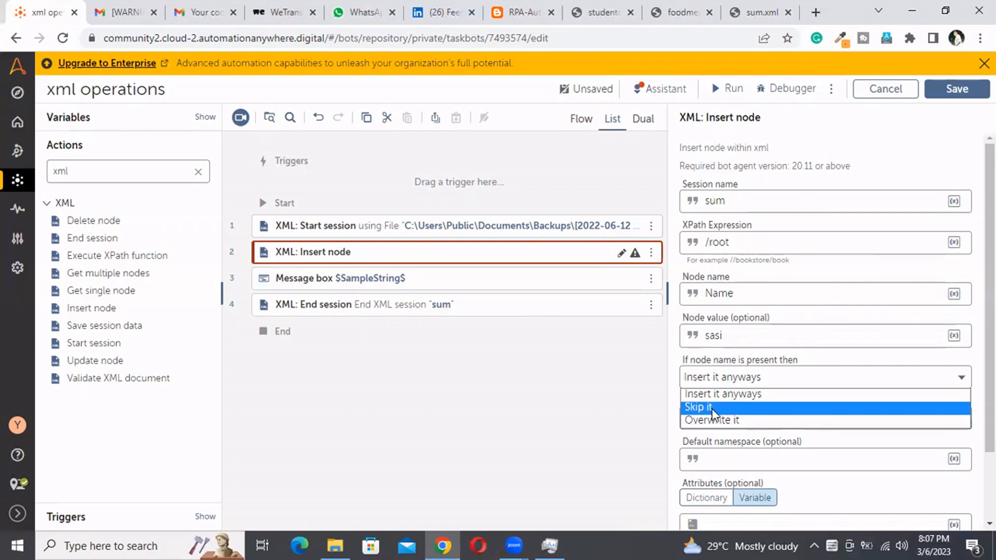
left_click(697, 407)
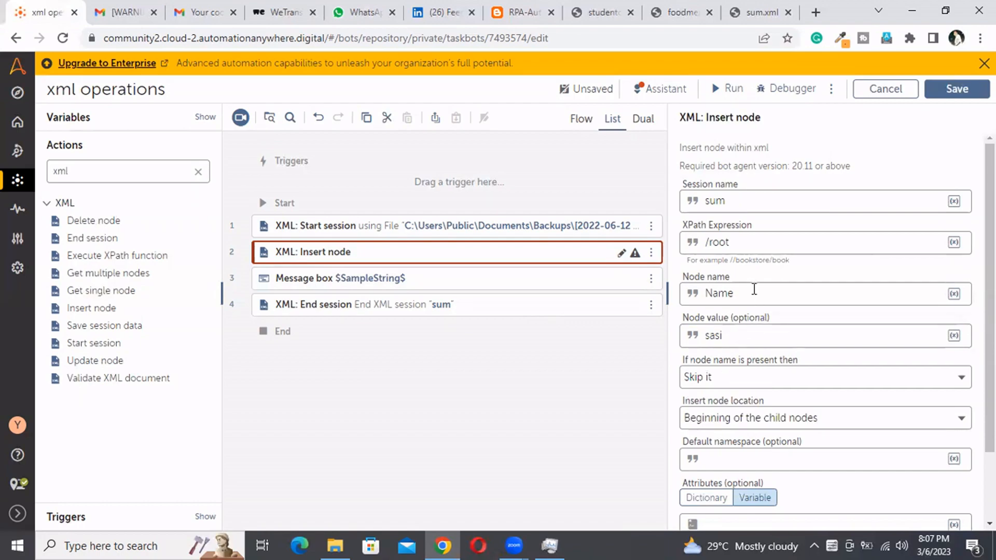
double_click(718, 293)
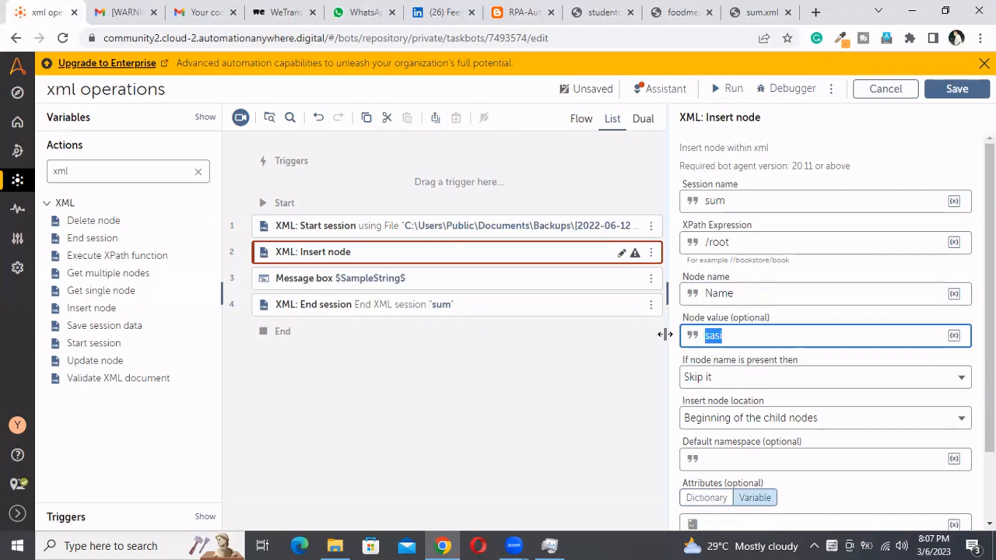
mouse_move(738, 293)
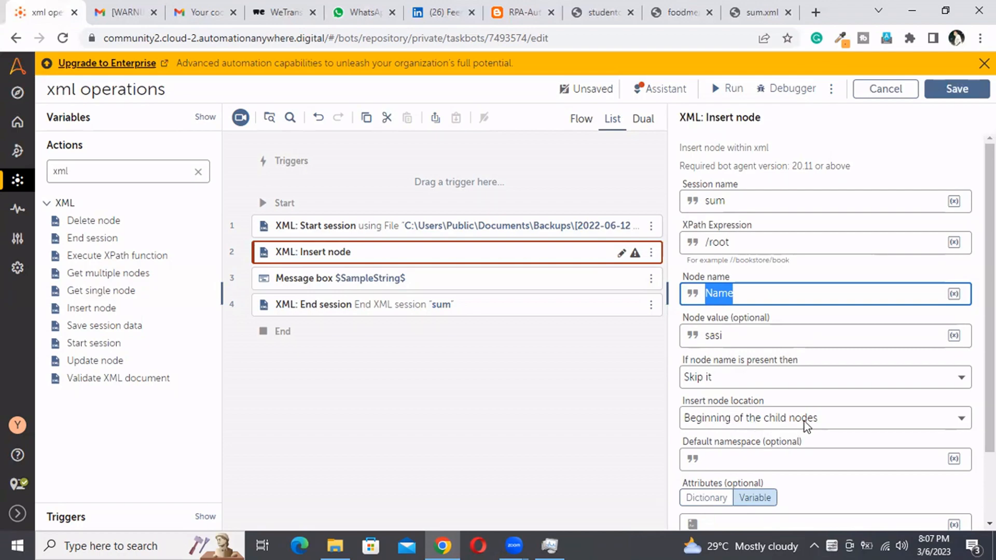
Set the insert location to End of the child nodes instead of before a specific child.
left_click(826, 418)
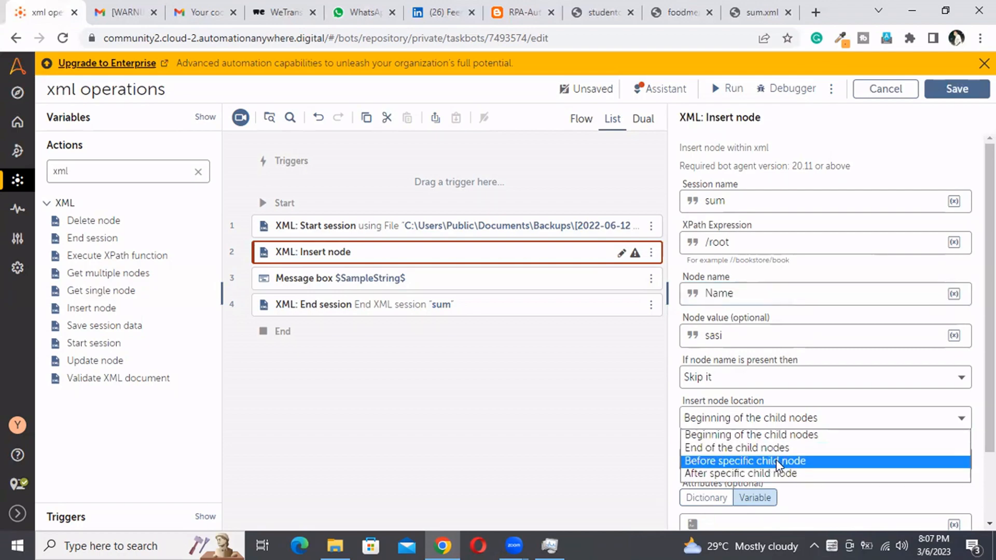
left_click(744, 460)
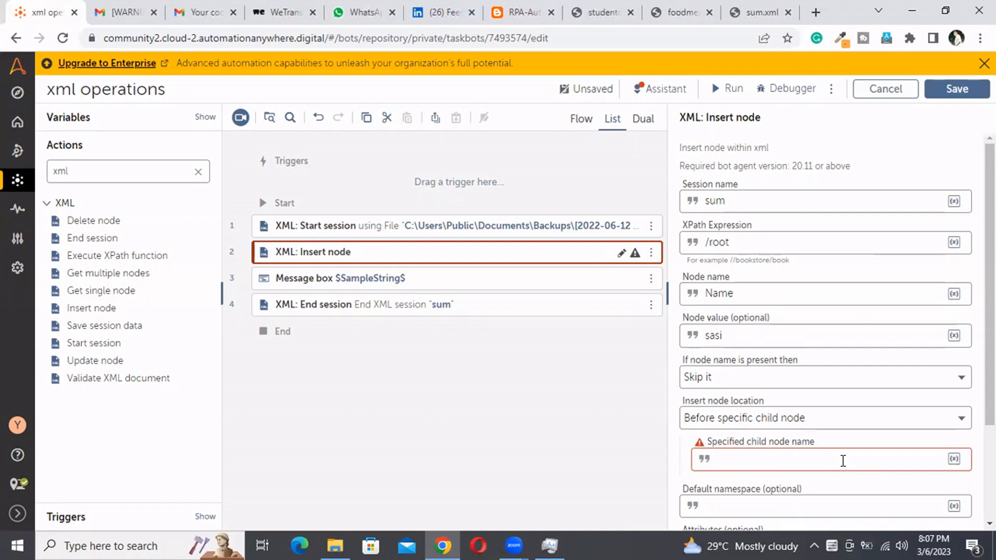
left_click(834, 460)
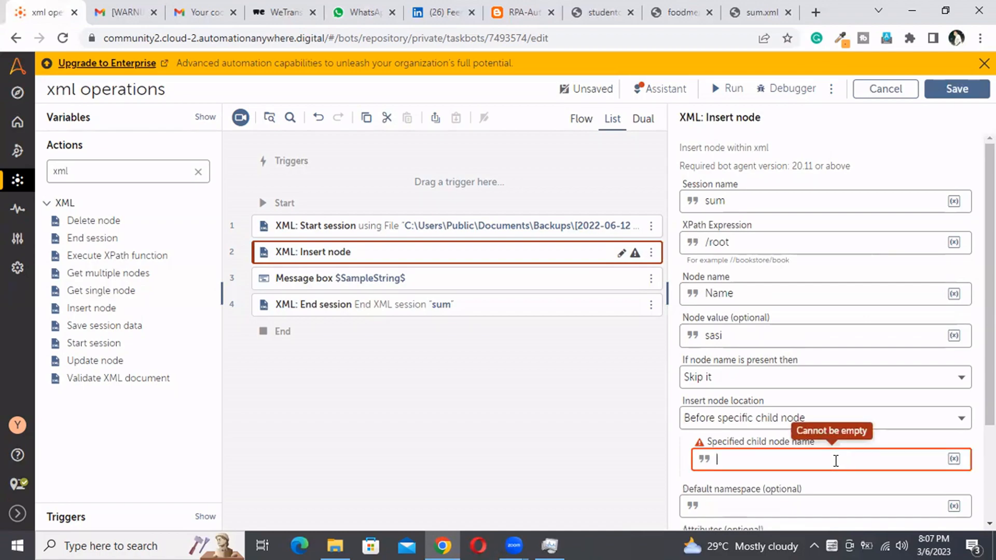
left_click(825, 418)
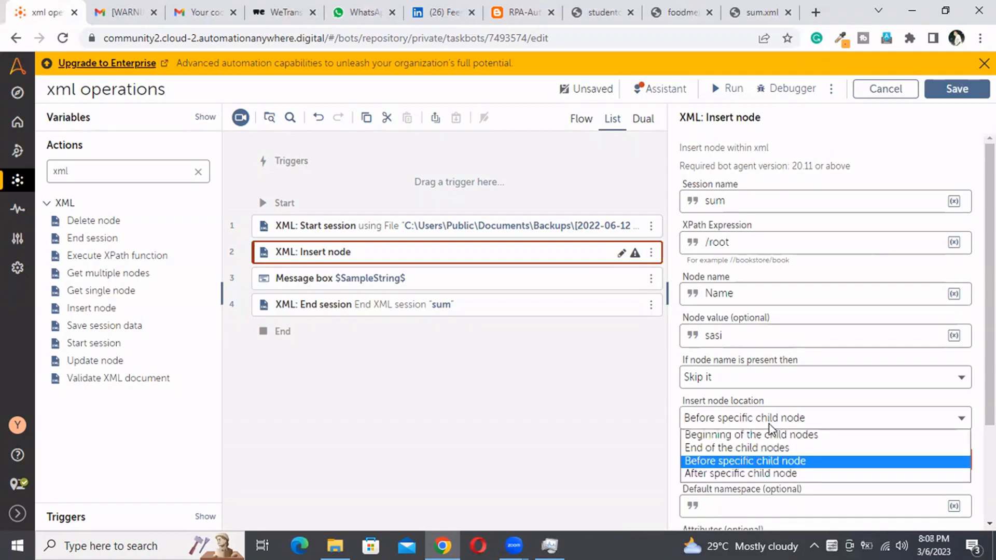
left_click(736, 448)
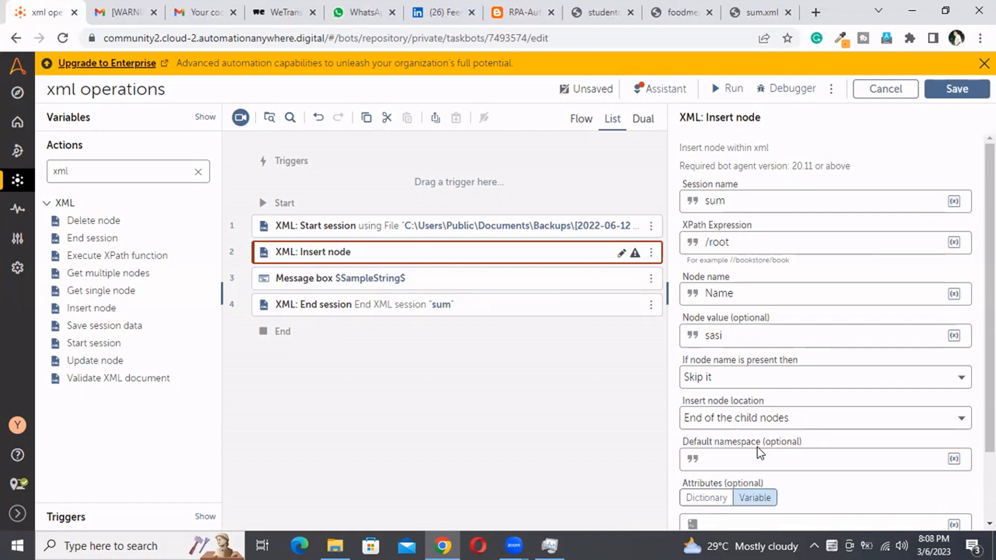
scroll("down", 3)
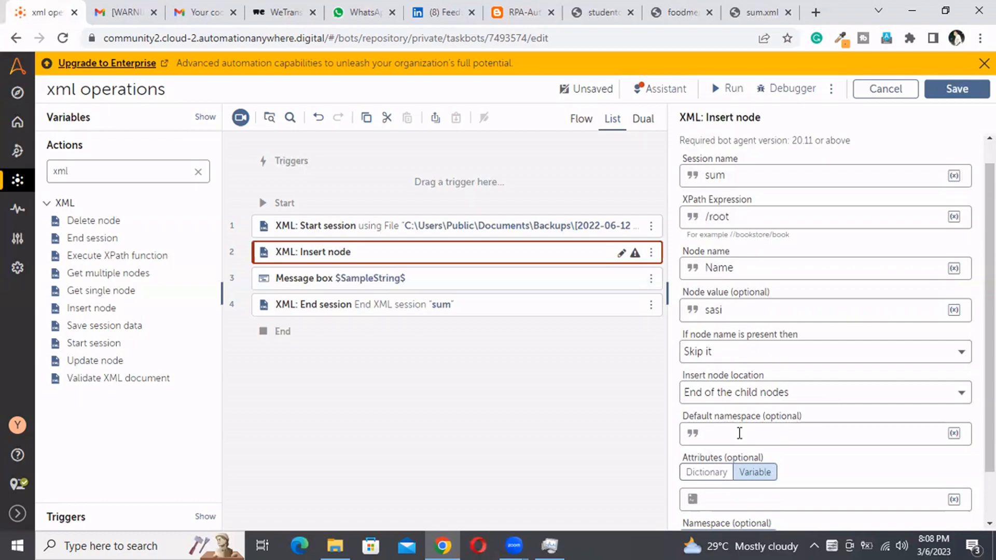
scroll("down", 3)
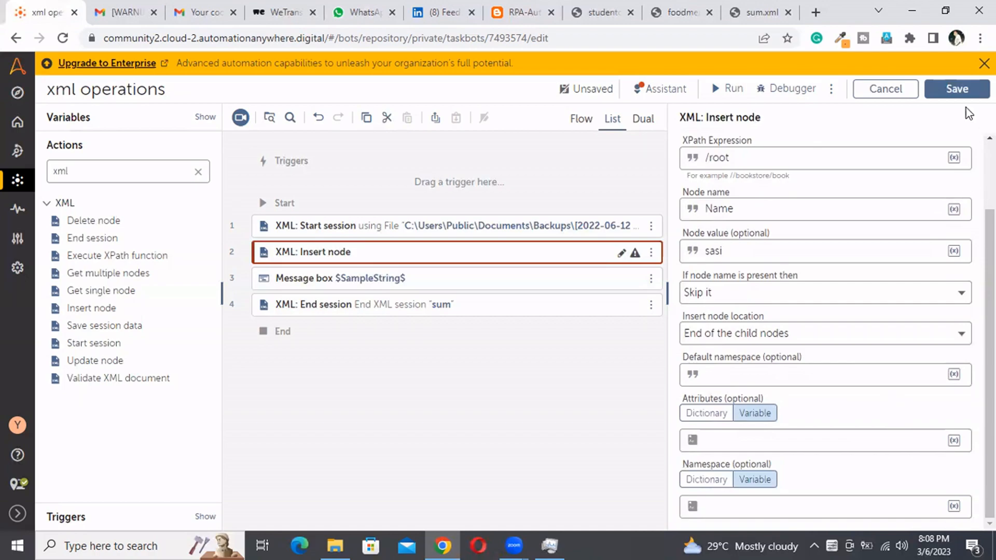
Save the xml operations bot with the configured Insert node step.
left_click(956, 89)
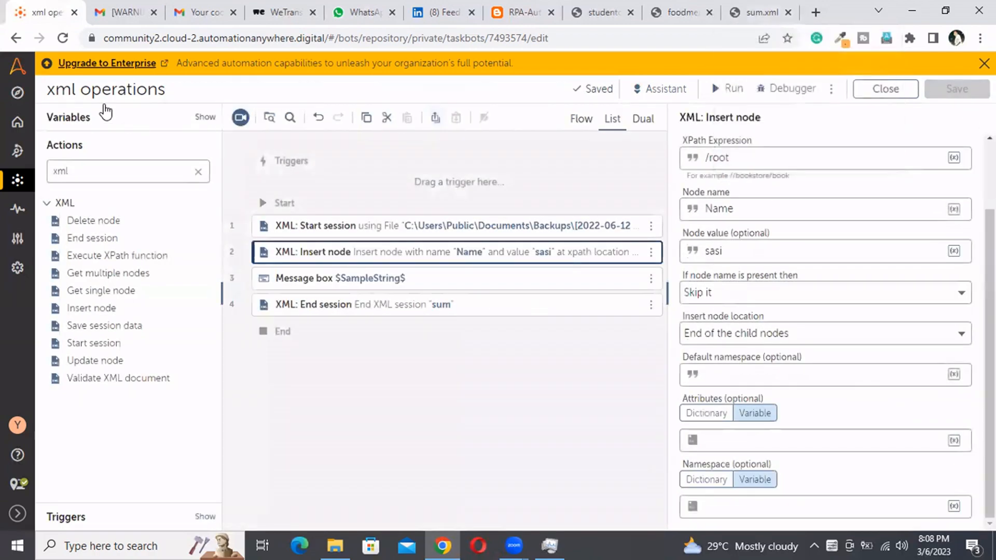
mouse_move(63, 38)
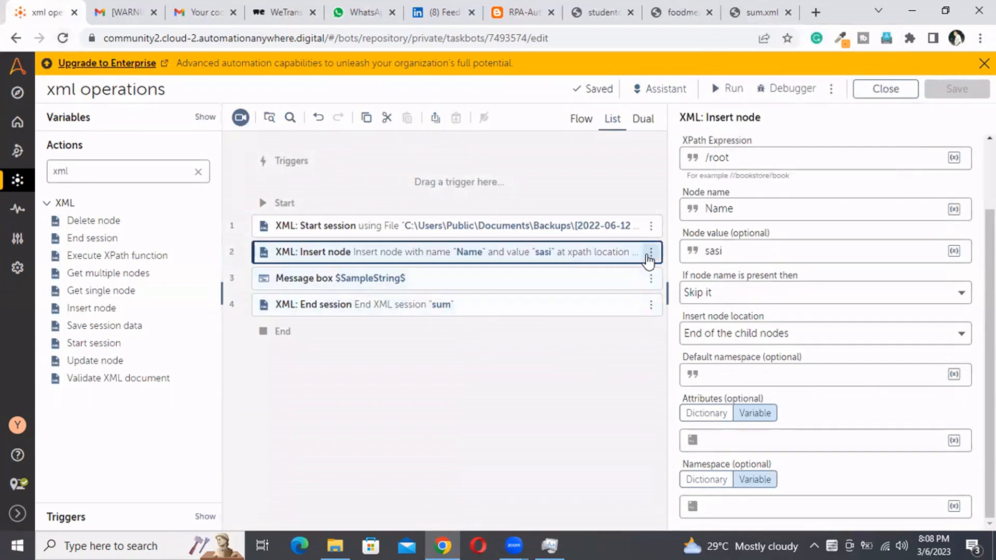
mouse_move(63, 37)
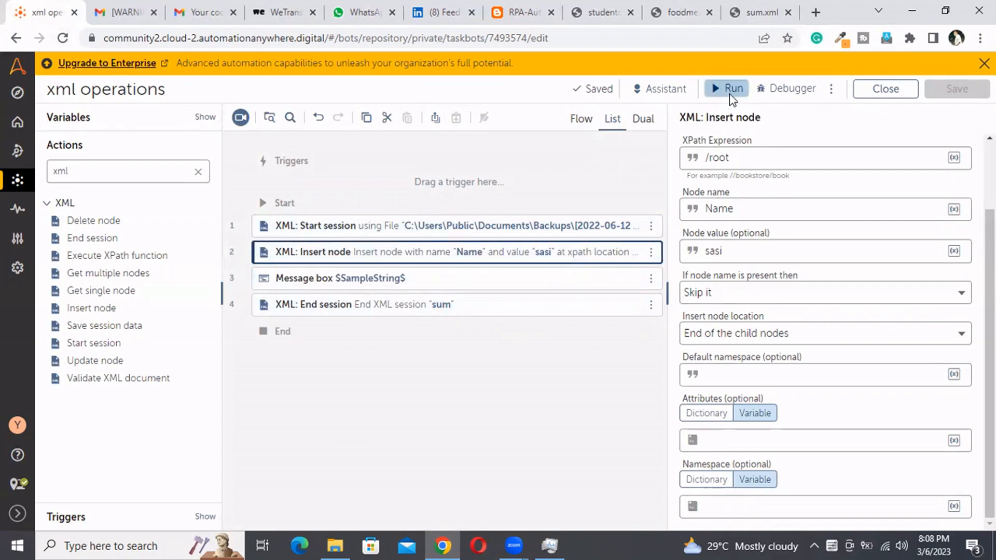
Run the bot and dismiss its message box and the successful-run notice.
left_click(734, 89)
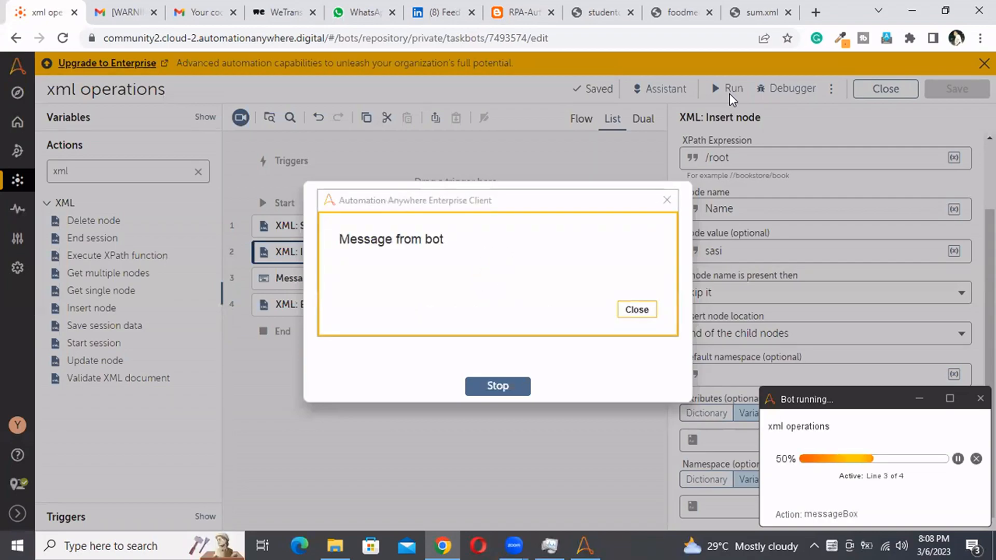
mouse_move(608, 318)
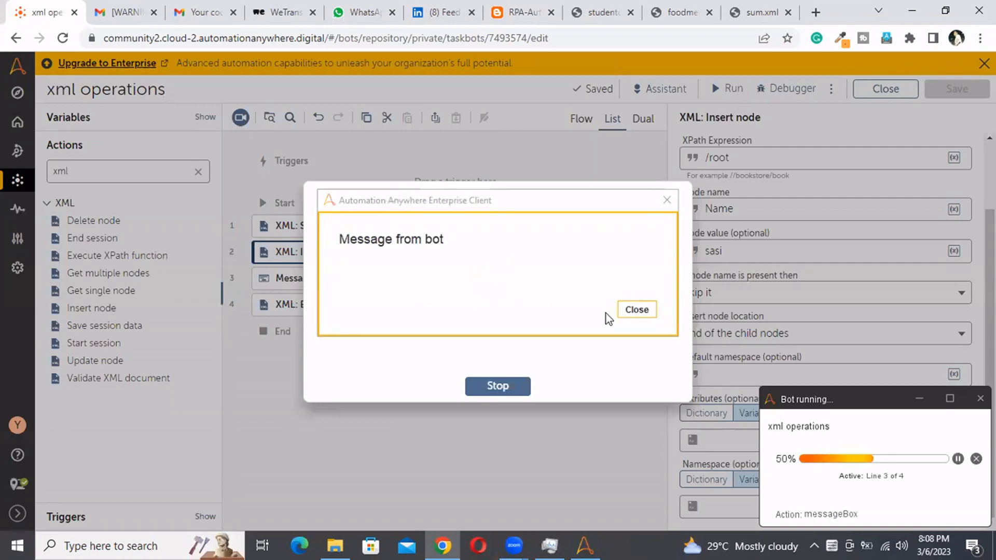
left_click(636, 309)
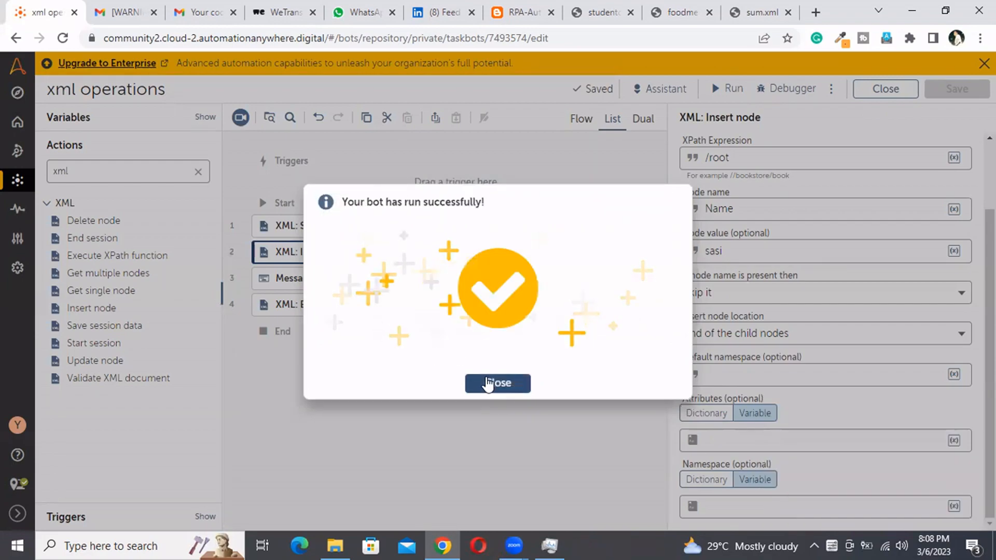
left_click(498, 383)
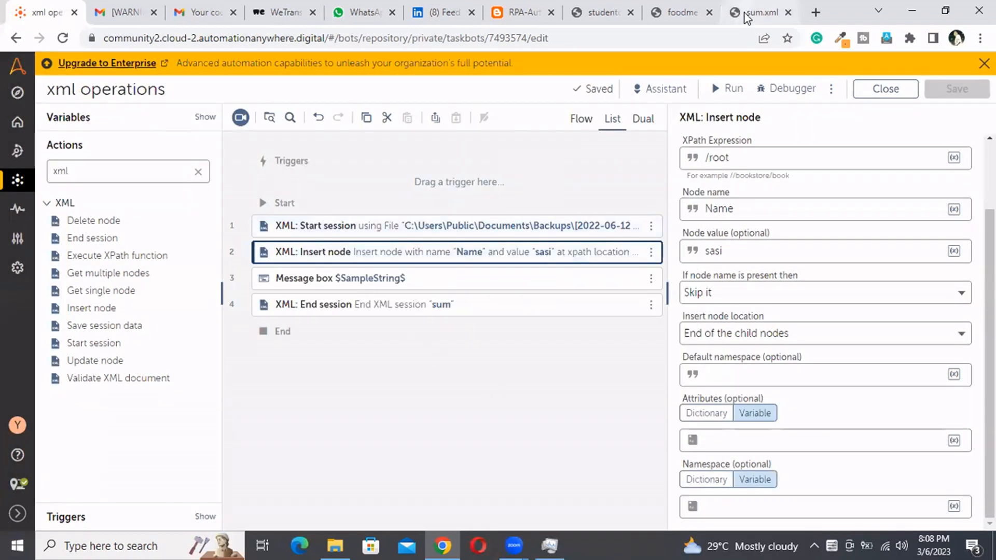
left_click(761, 12)
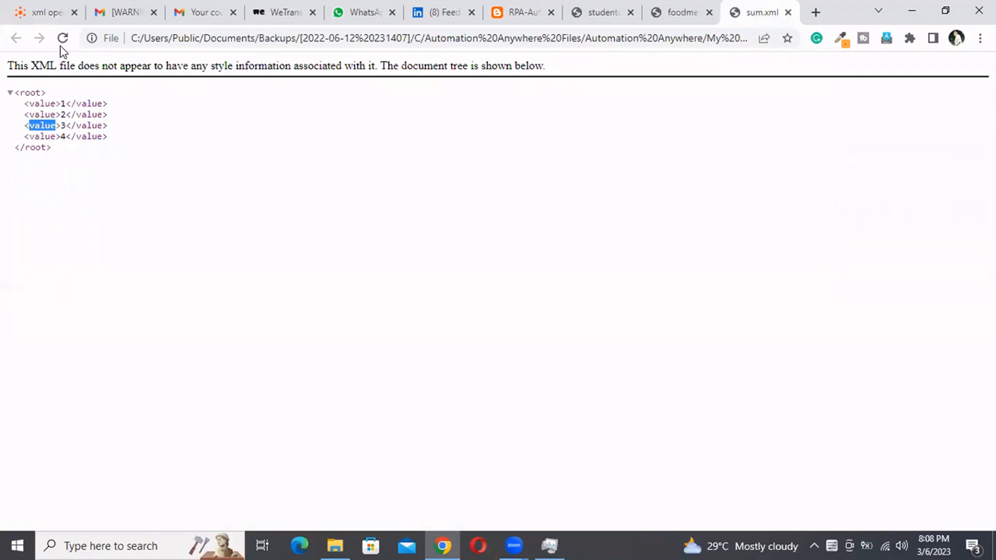
left_click(63, 38)
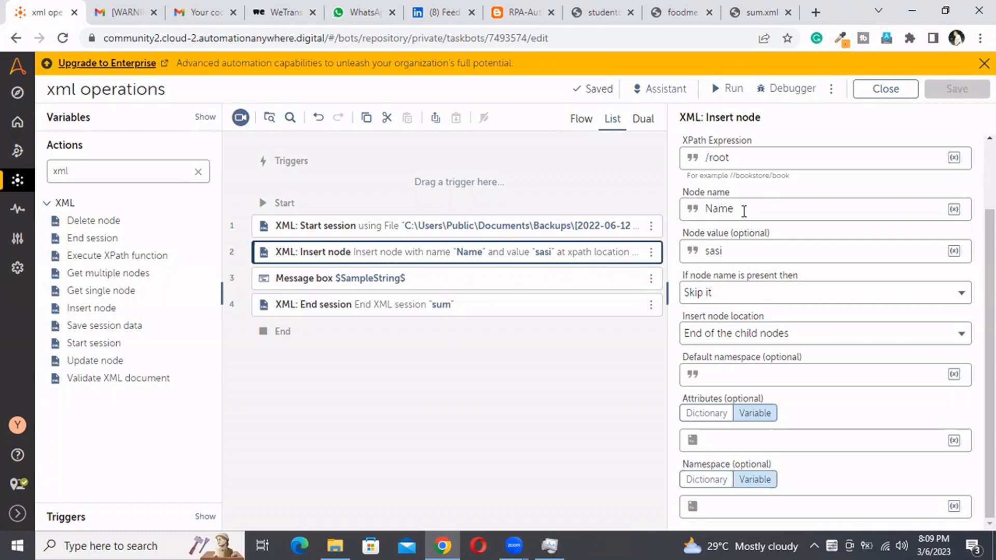
mouse_move(715, 214)
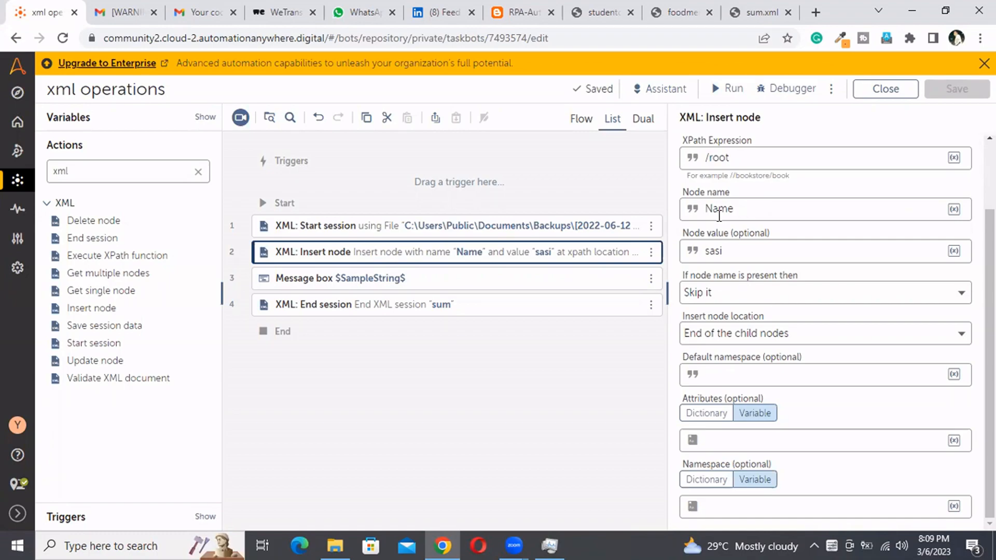
mouse_move(443, 289)
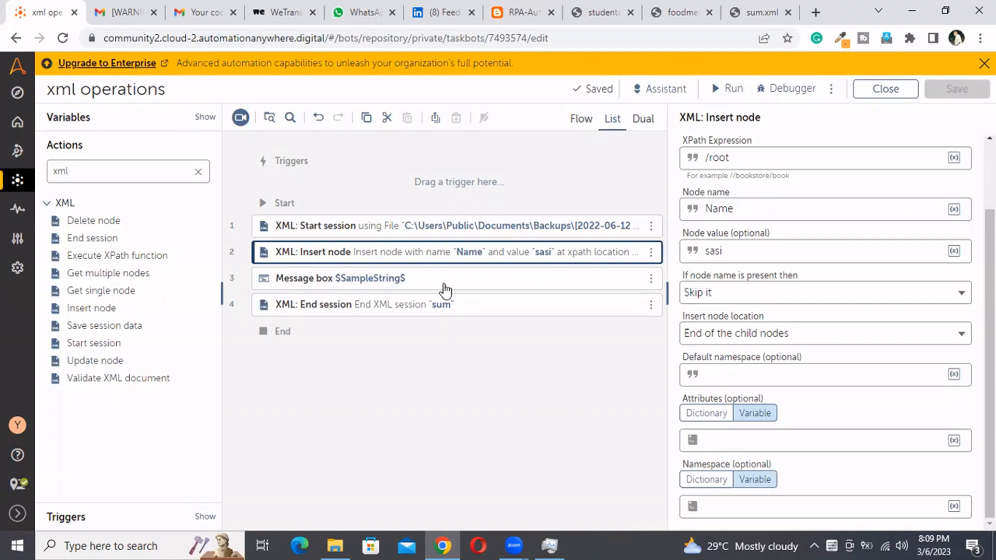
mouse_move(112, 330)
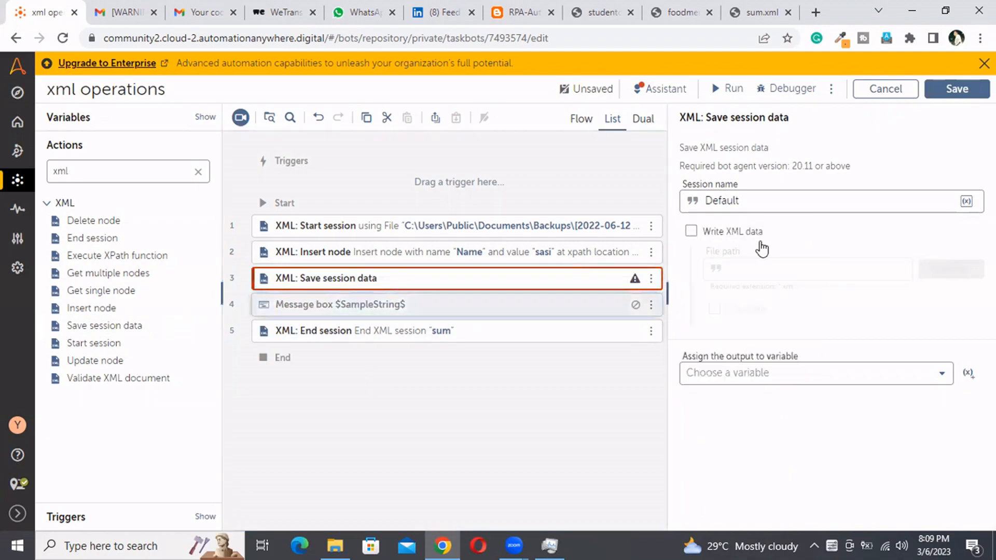
Set the Save session data session name to sum and save the bot.
left_click(761, 201)
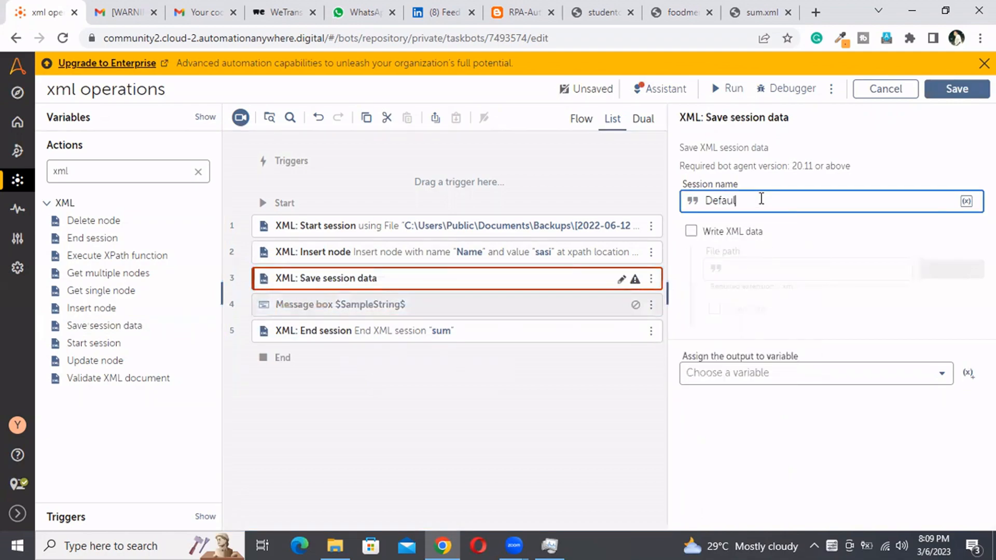
key("ctrl+a")
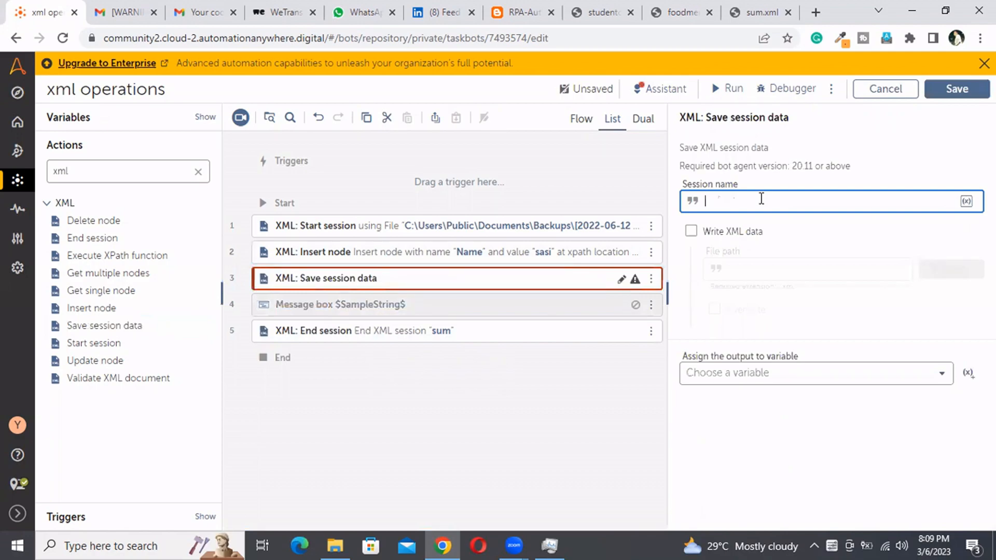
type("sum")
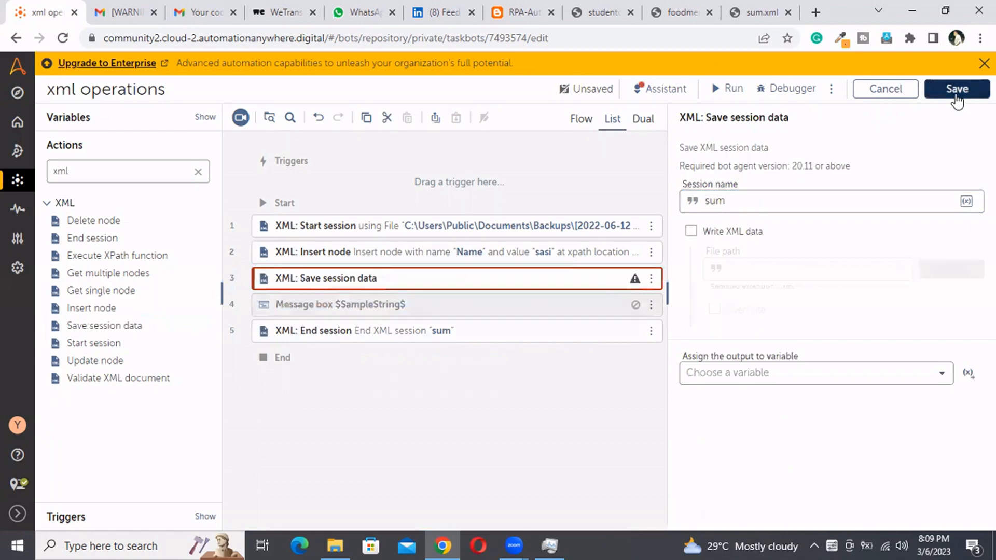
left_click(956, 89)
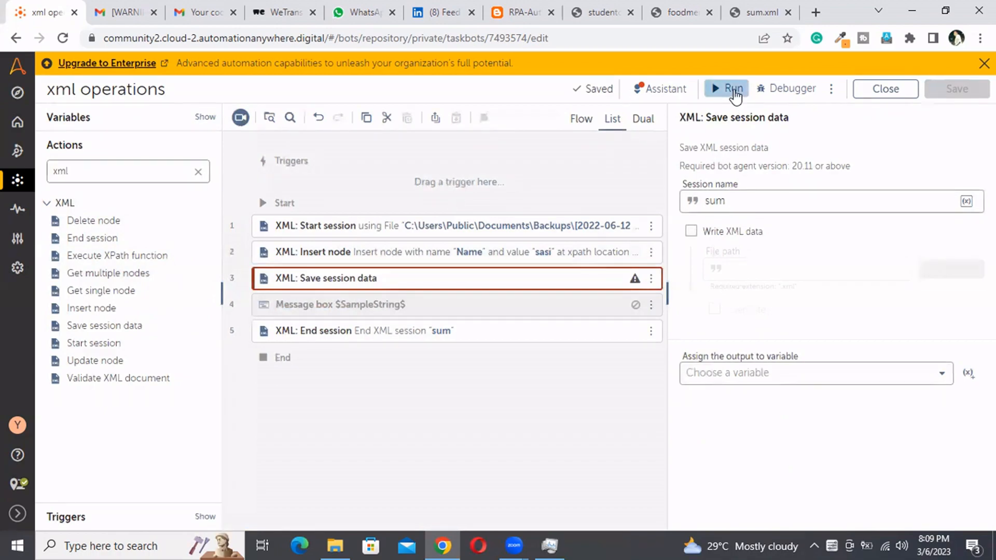
After the bot-errors notice, assign the output to SampleString and re-enable the Message box step.
left_click(732, 88)
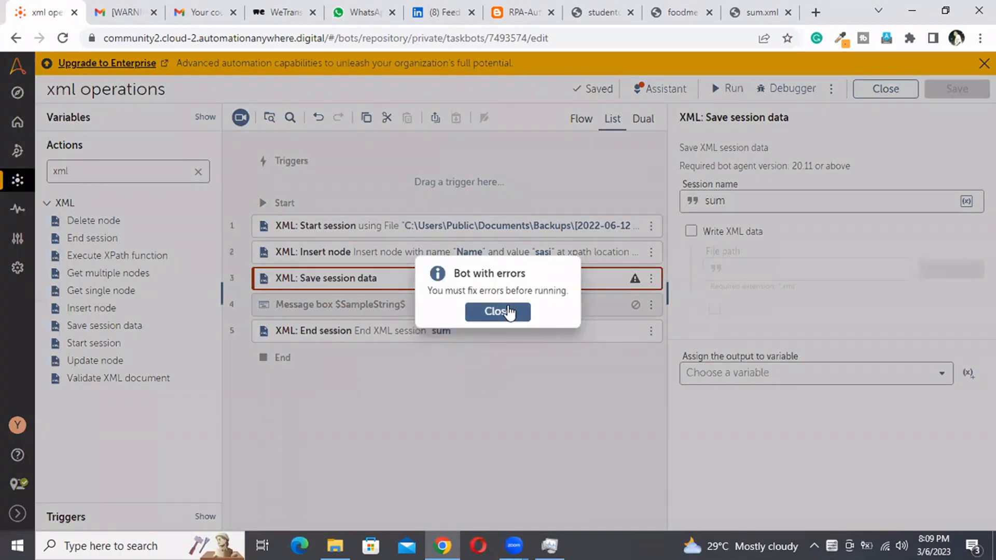
left_click(497, 311)
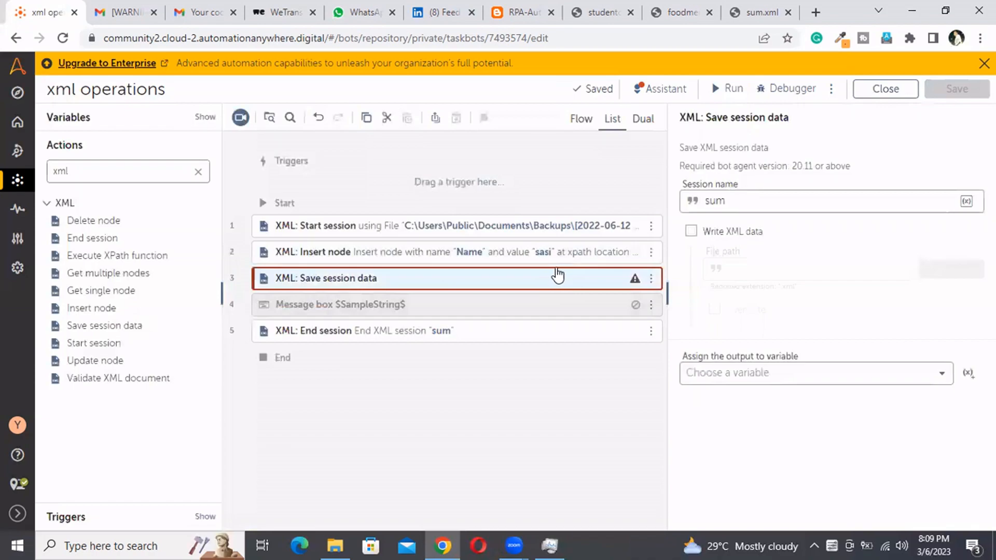
left_click(815, 372)
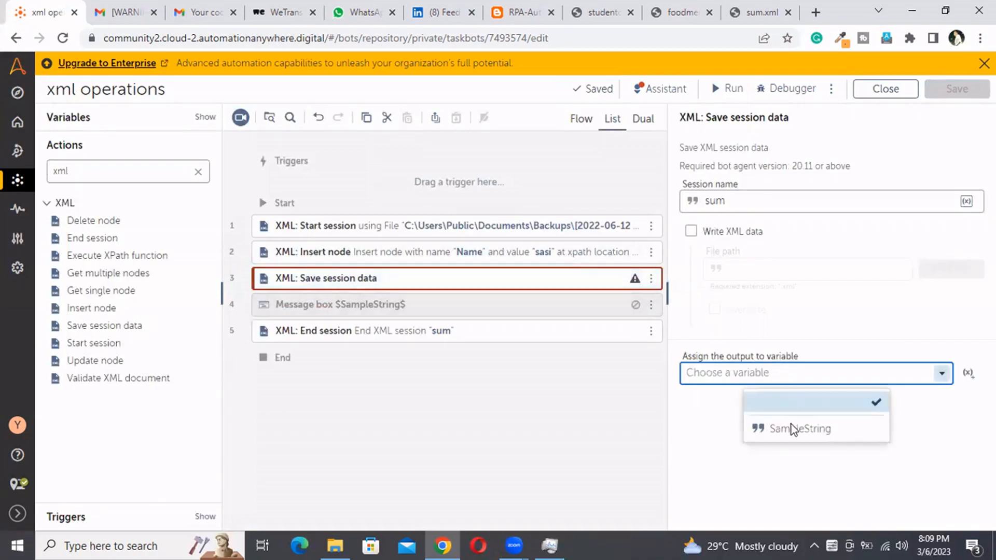
left_click(801, 429)
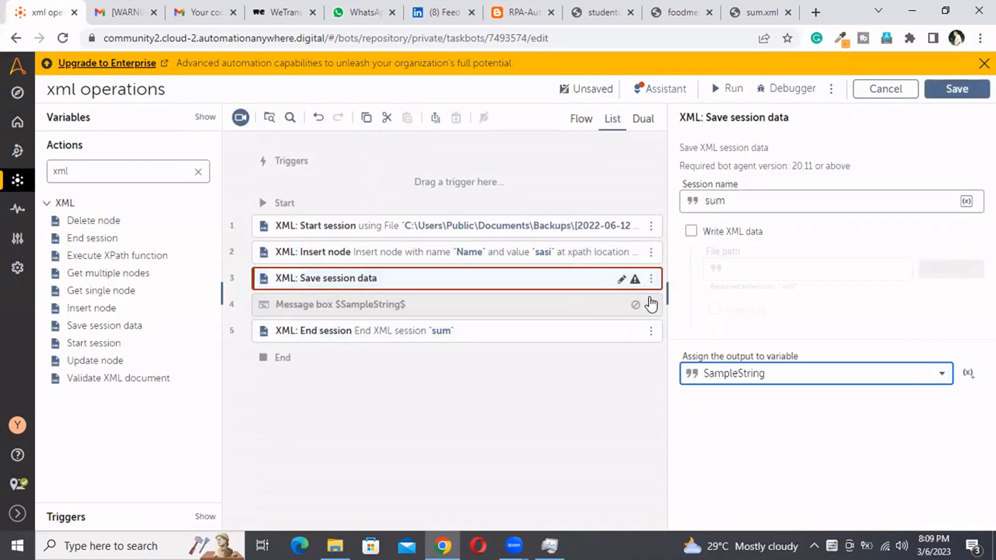
left_click(651, 304)
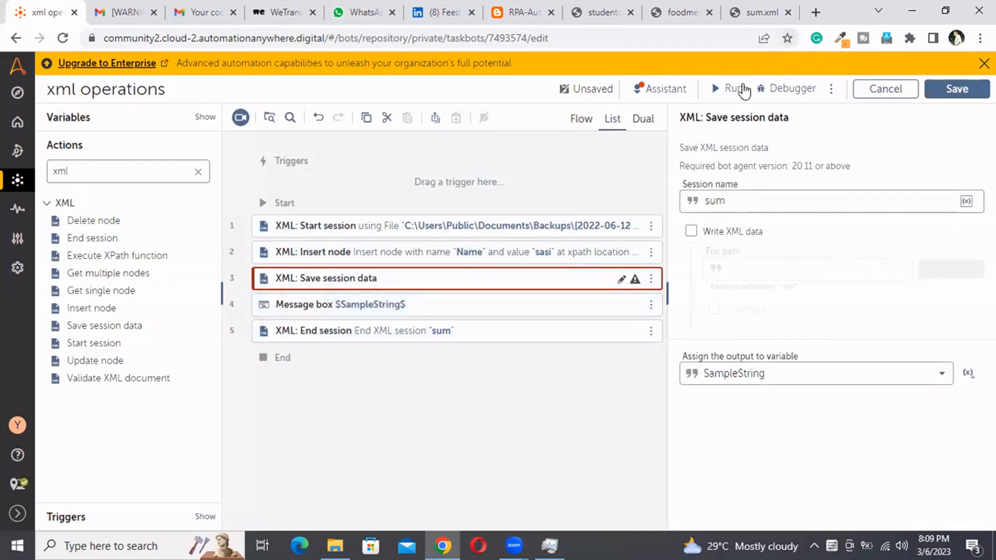
Run the bot, read its XML message with the Name sasi node, then reload sum.xml in Chrome.
left_click(730, 89)
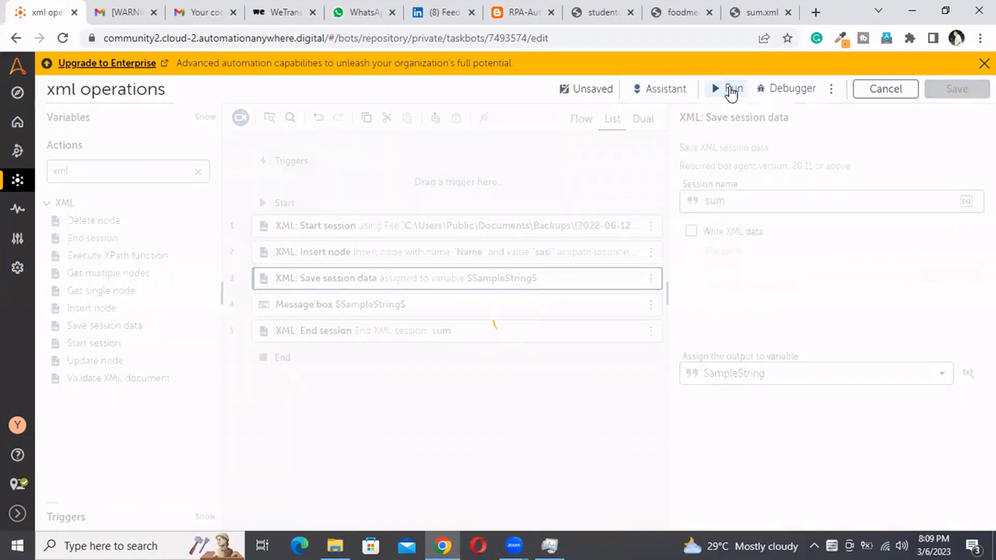
left_click(728, 88)
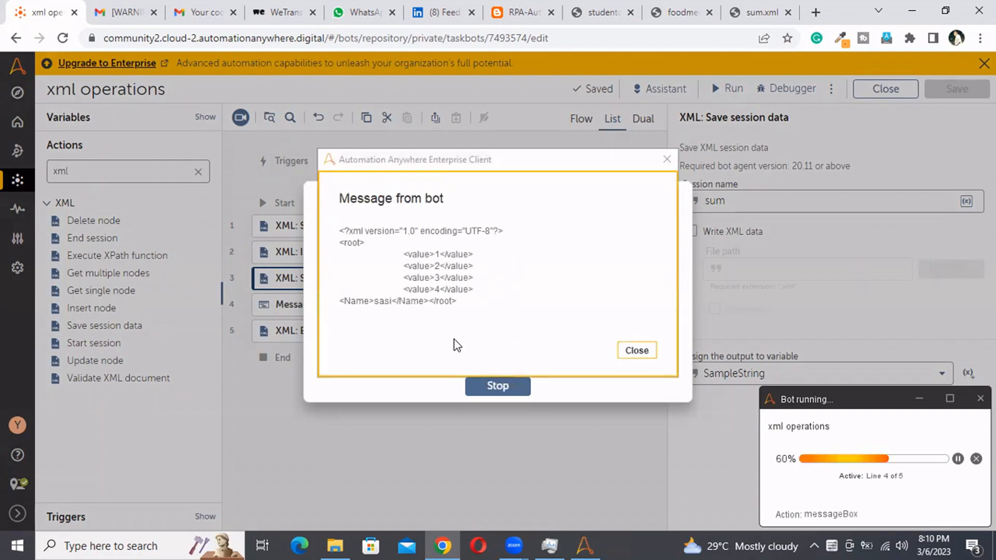
mouse_move(374, 321)
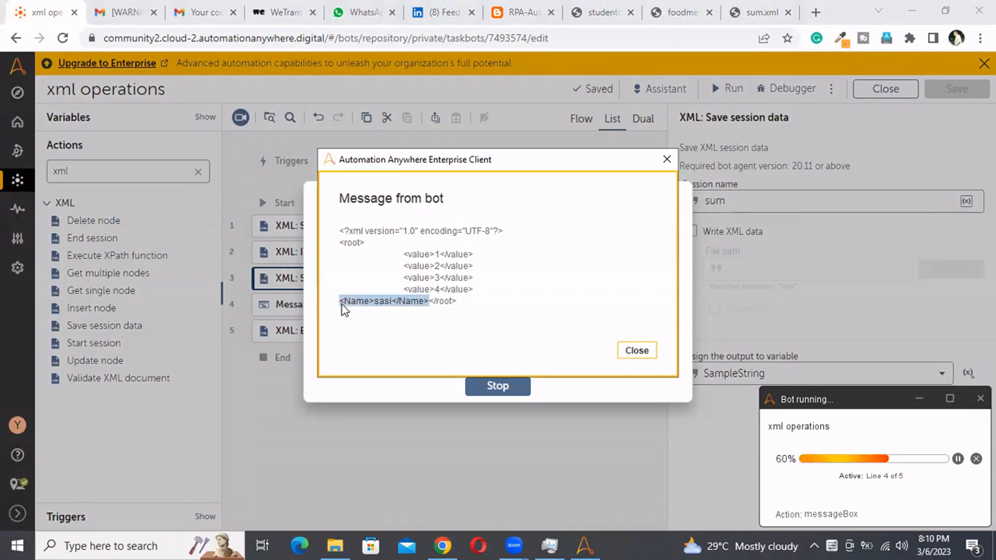
mouse_move(637, 350)
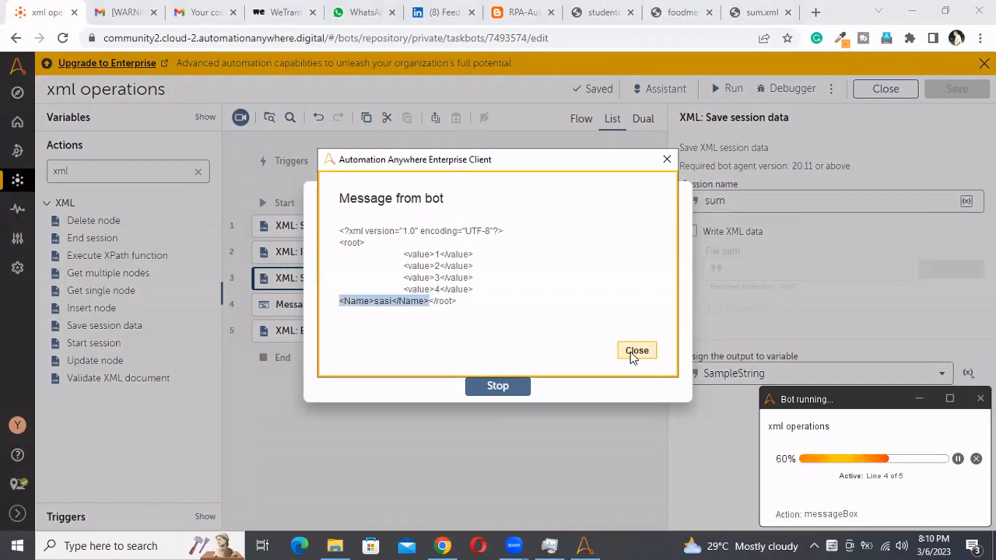
left_click(636, 351)
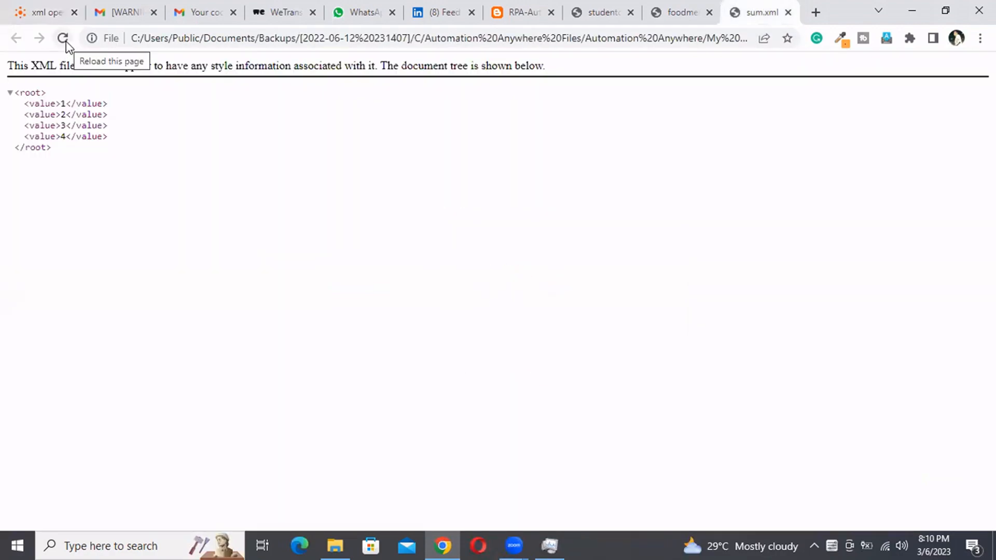
left_click(62, 37)
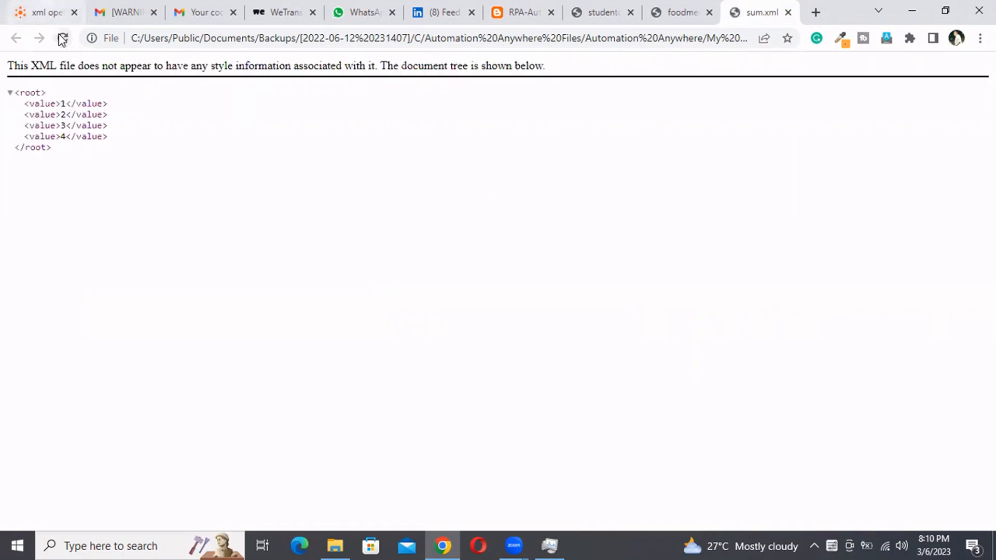
left_click(43, 12)
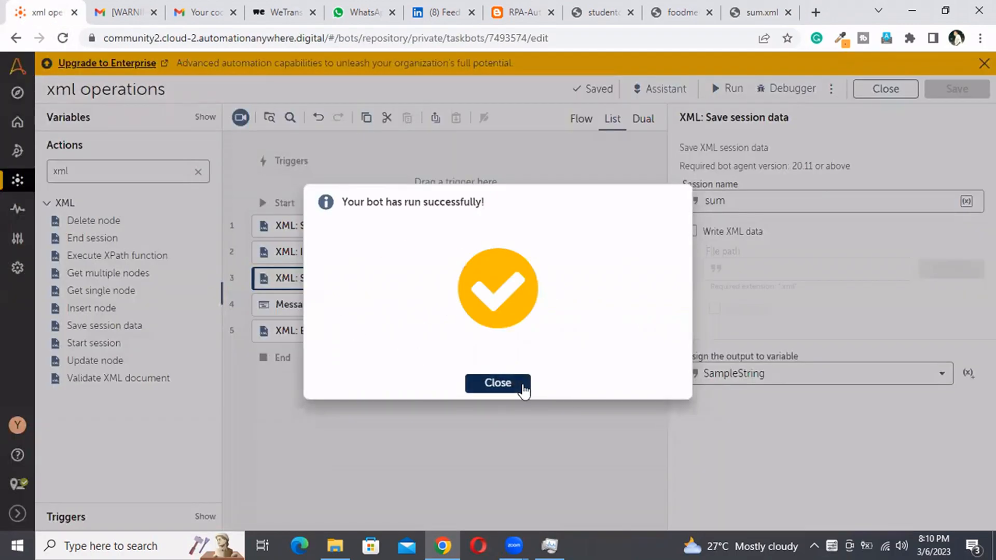
Dismiss the success notice and enable Write XML data with a browsed file path.
left_click(497, 382)
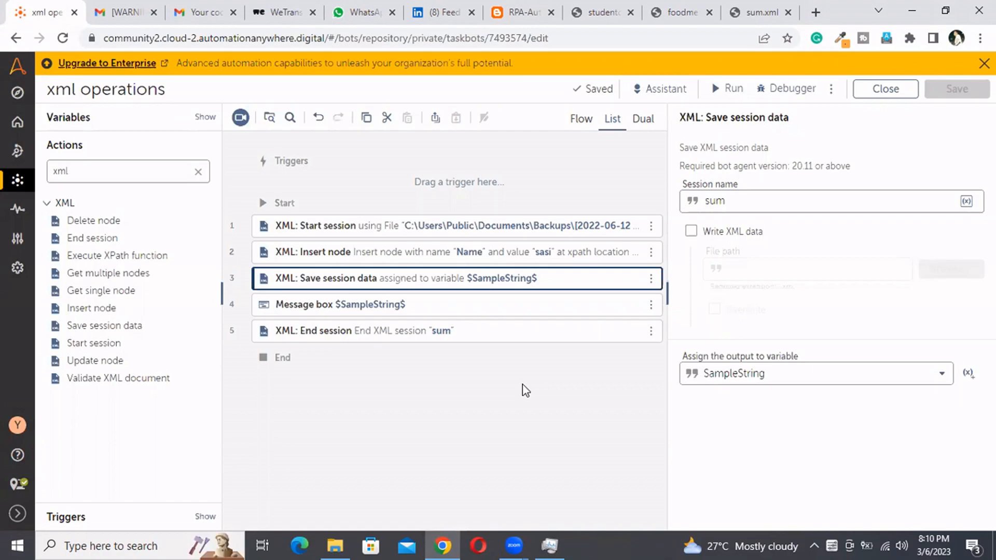
mouse_move(651, 287)
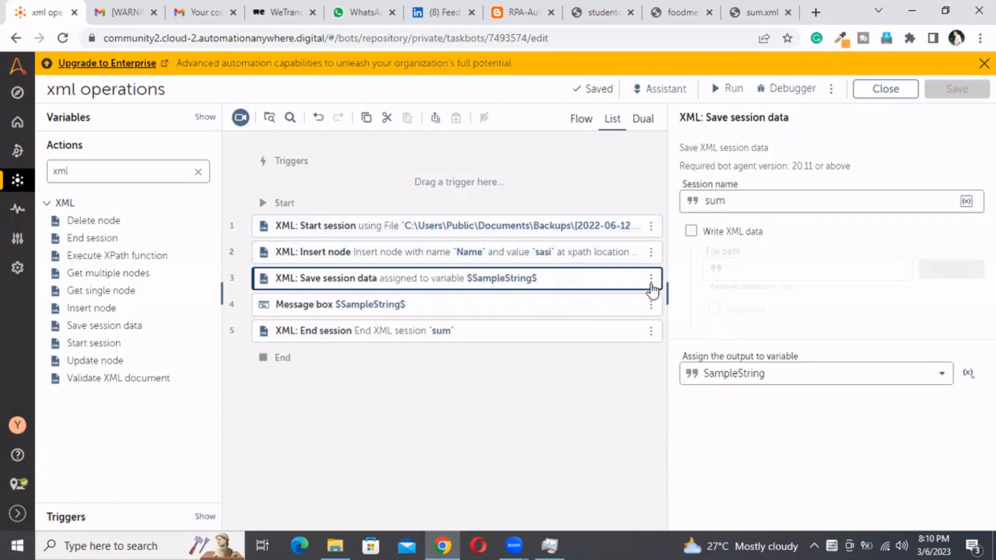
left_click(691, 231)
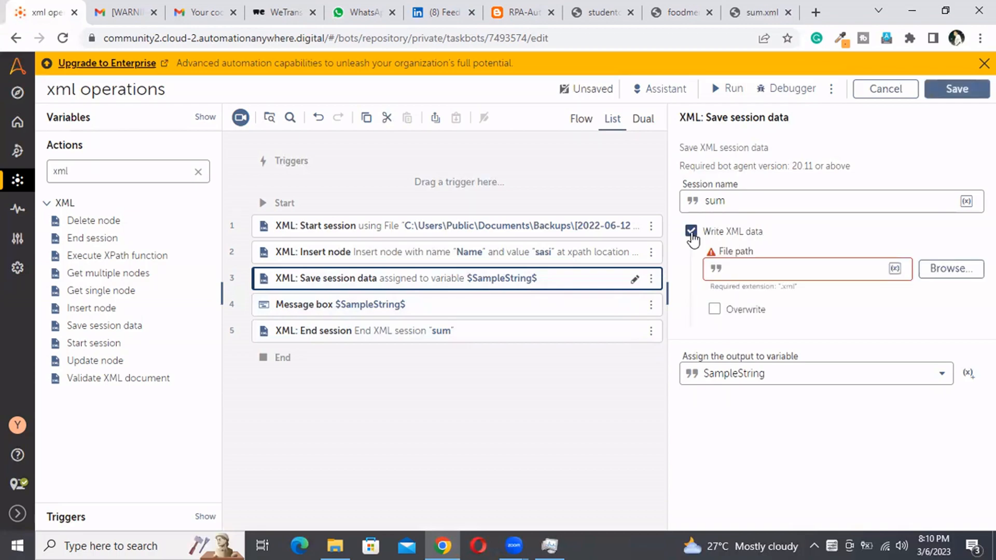
left_click(950, 269)
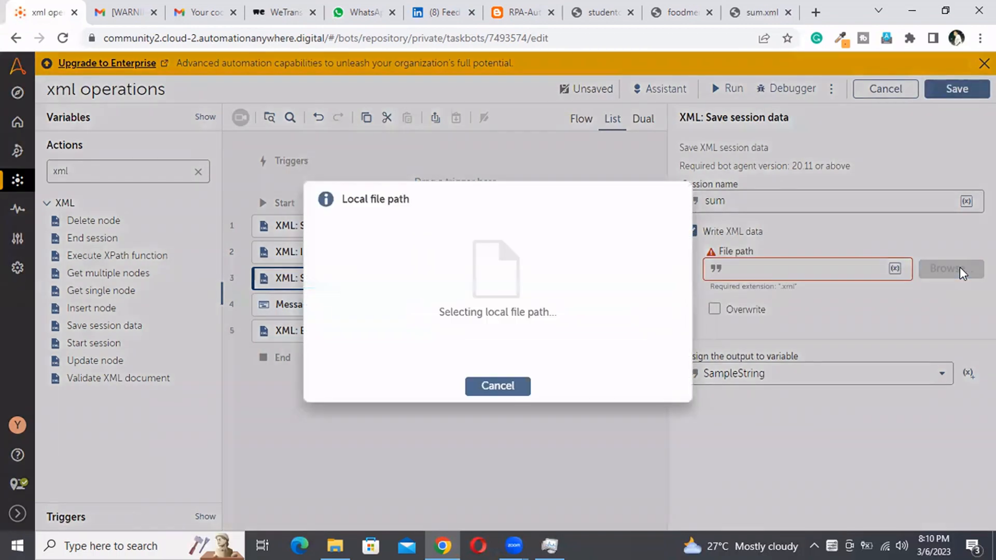
left_click(950, 269)
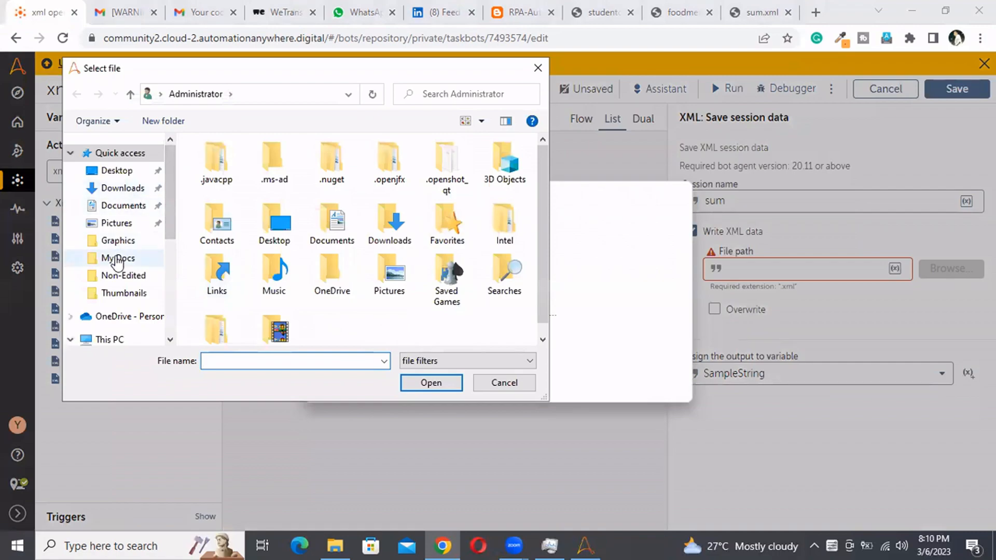
Choose sum.xml in the My Docs folder as the output file.
double_click(118, 258)
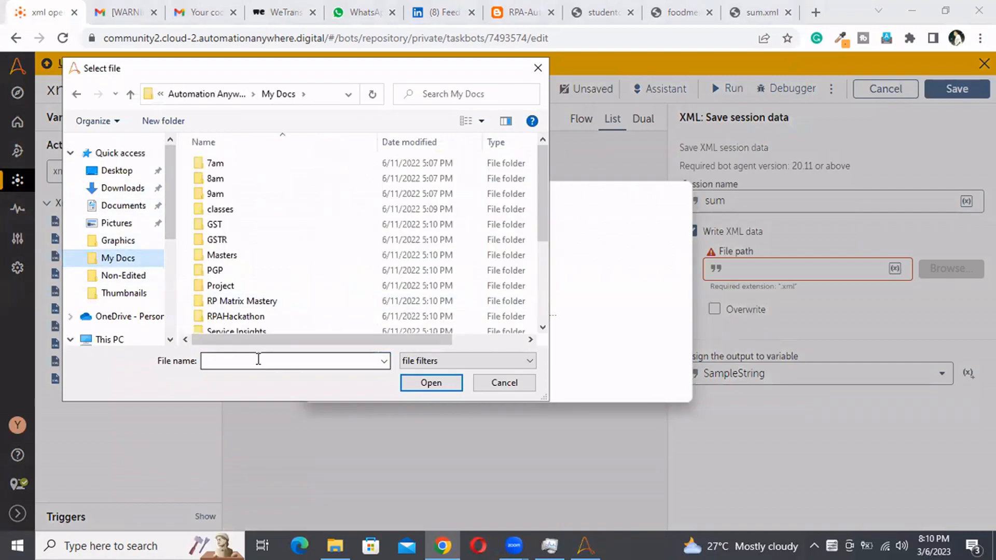
type("sum")
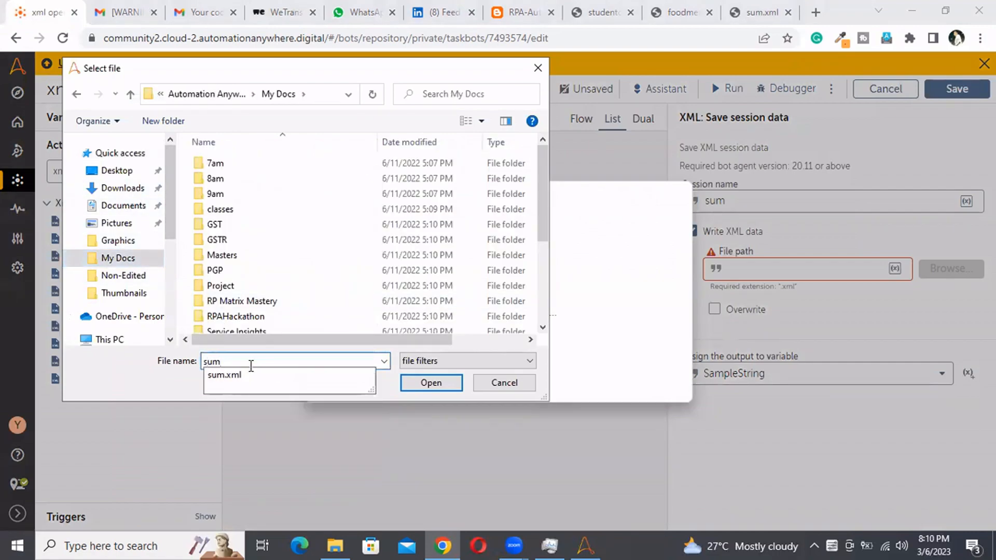
left_click(224, 376)
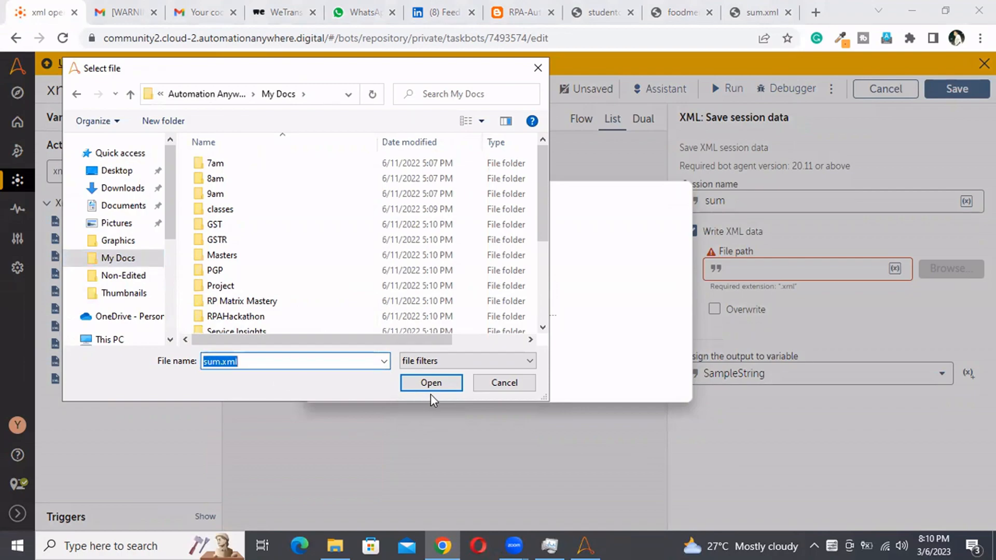
left_click(431, 382)
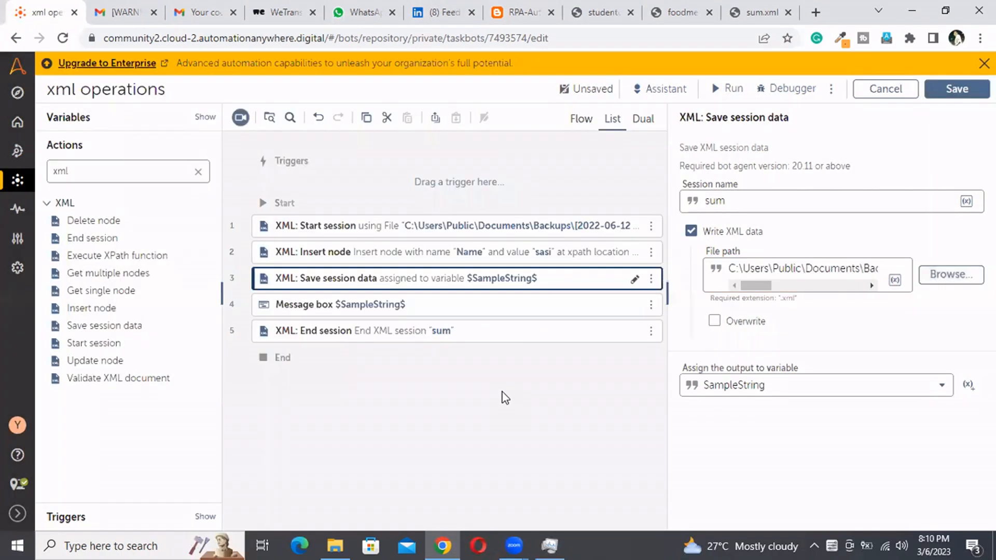
Cancel the page reload prompt and run the bot, which fails at line 3 on existing sum.xml.
left_click(64, 37)
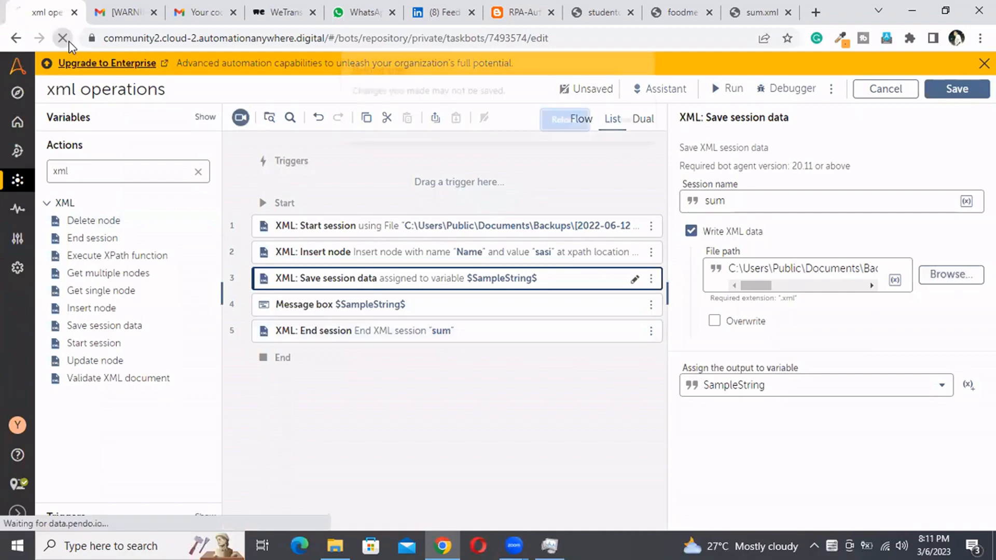
left_click(62, 37)
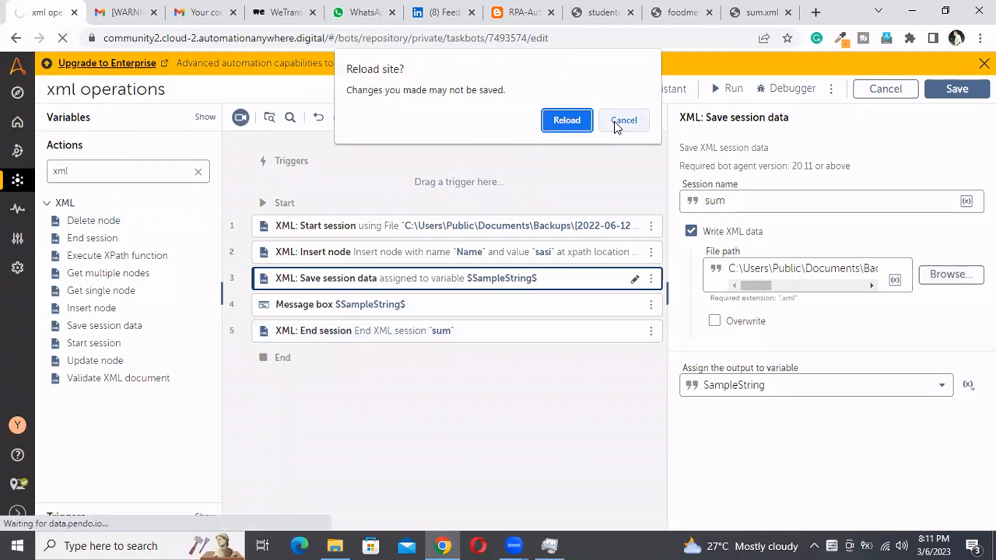
left_click(623, 120)
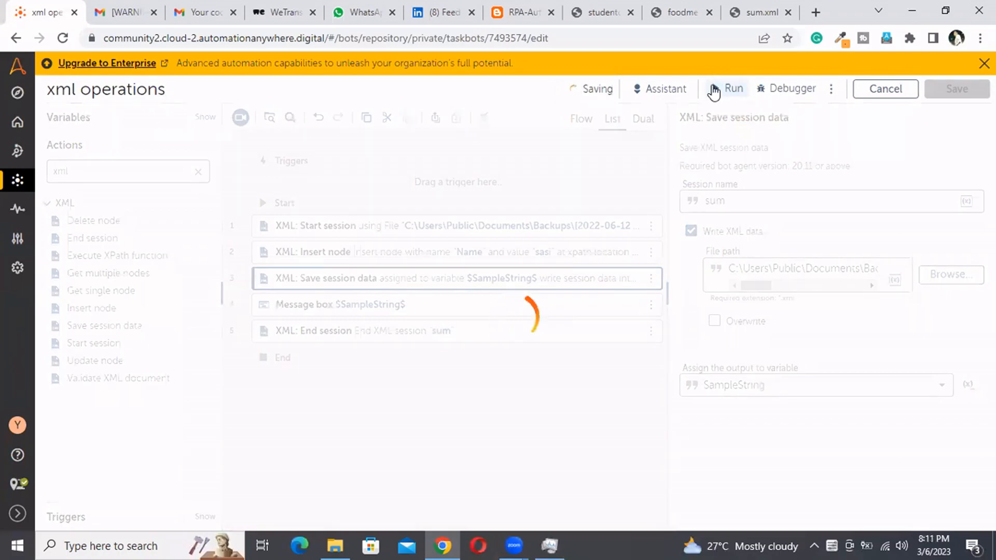
left_click(729, 88)
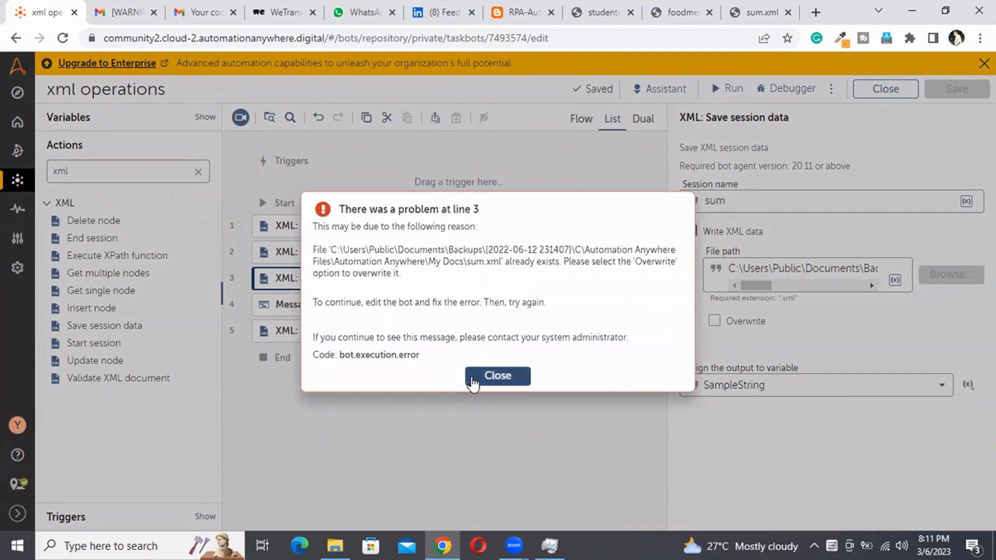
mouse_move(489, 381)
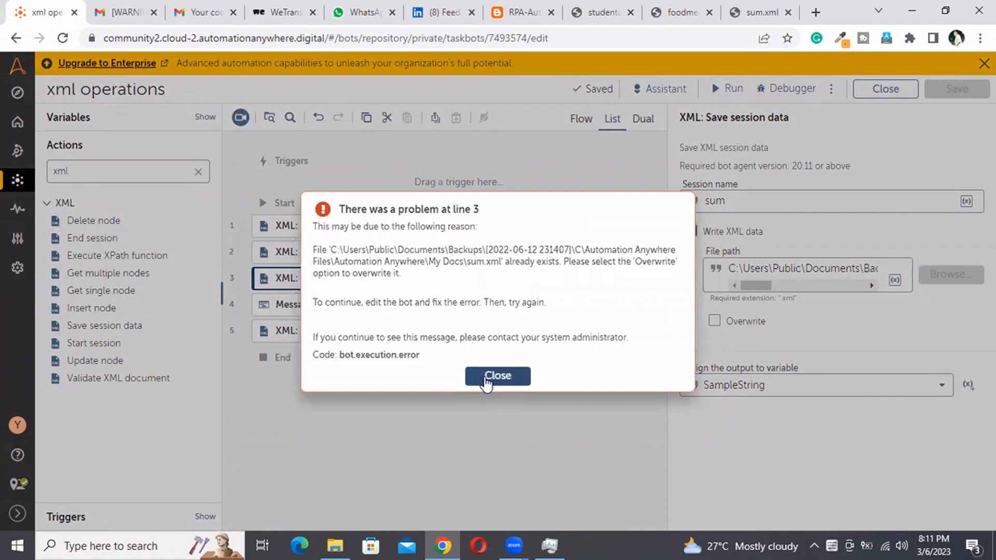
Dismiss the file-already-exists error and toggle the Overwrite checkbox for Save session data.
left_click(498, 376)
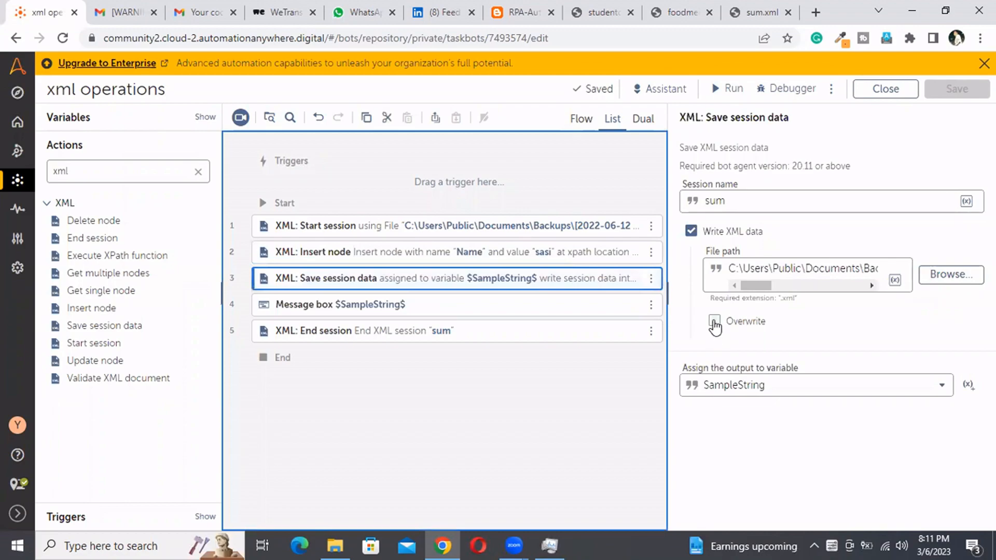
left_click(713, 322)
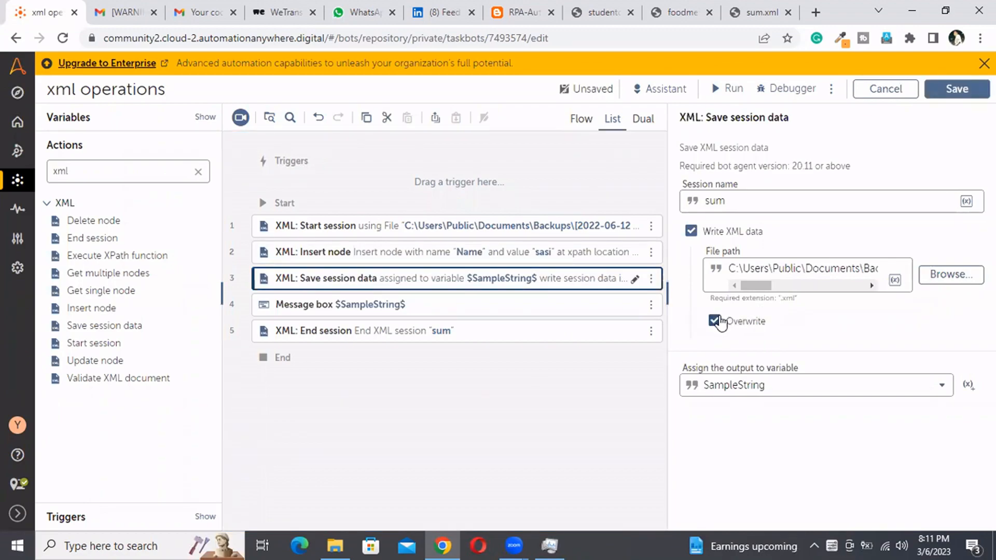
left_click(714, 321)
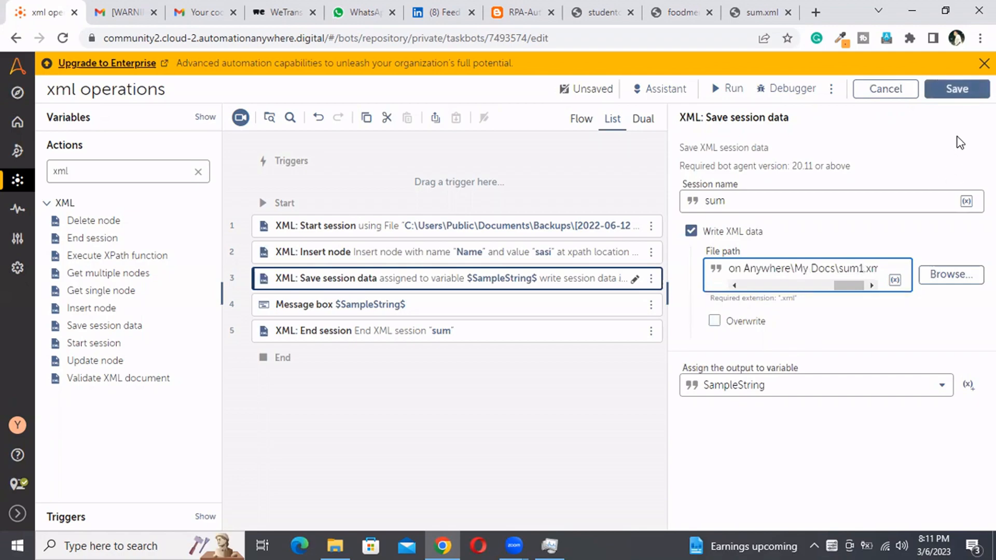
Save and rerun the bot, then dismiss its message showing the XML with the sasi Name node.
left_click(956, 89)
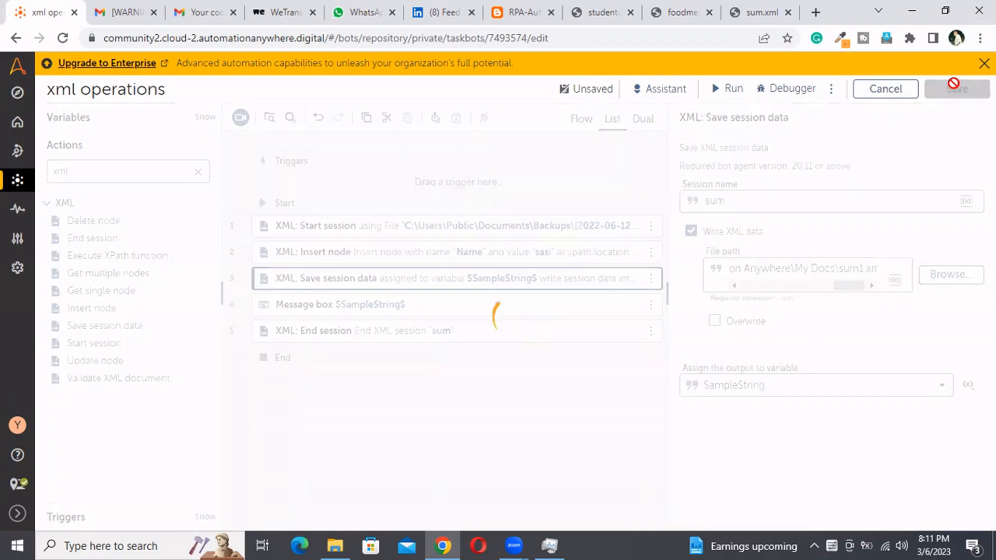
left_click(957, 89)
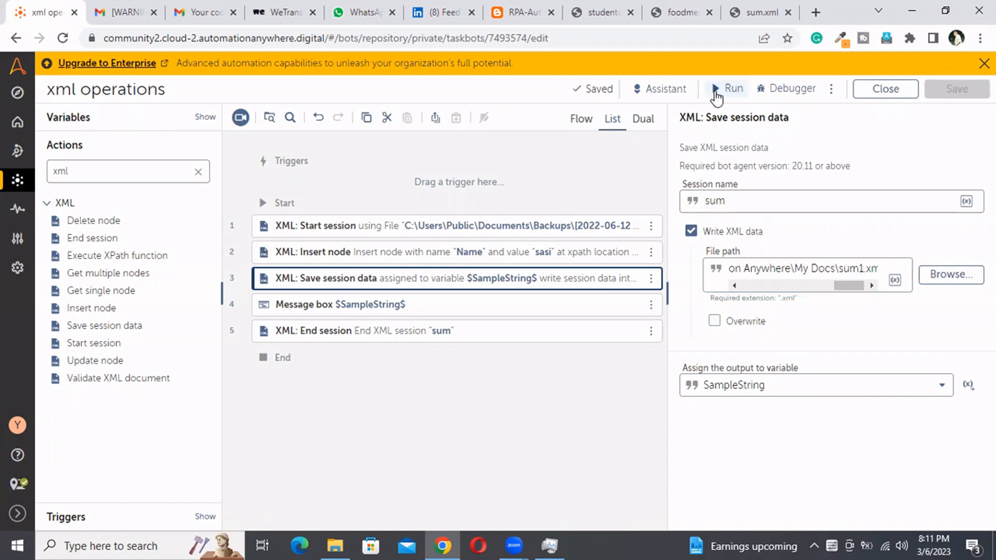
left_click(717, 89)
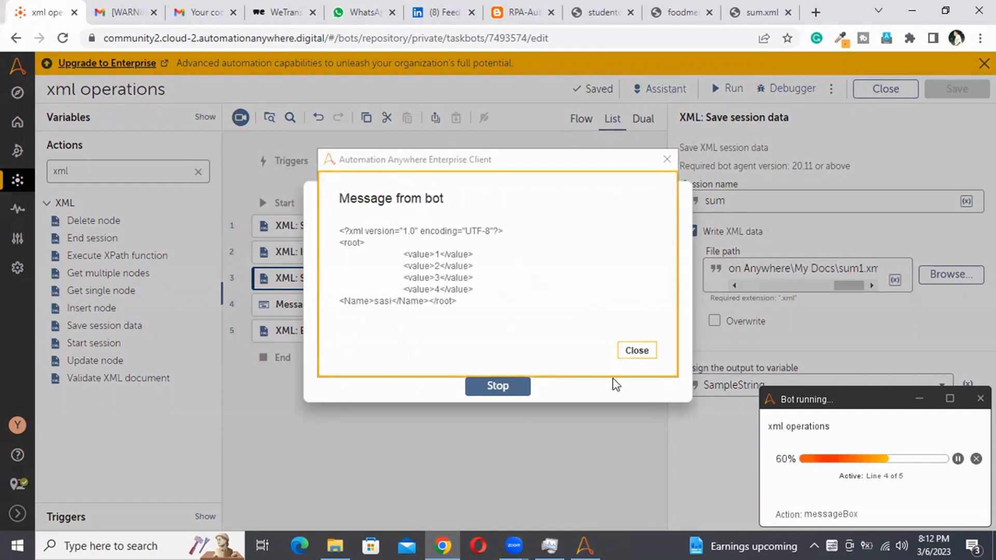
left_click(637, 350)
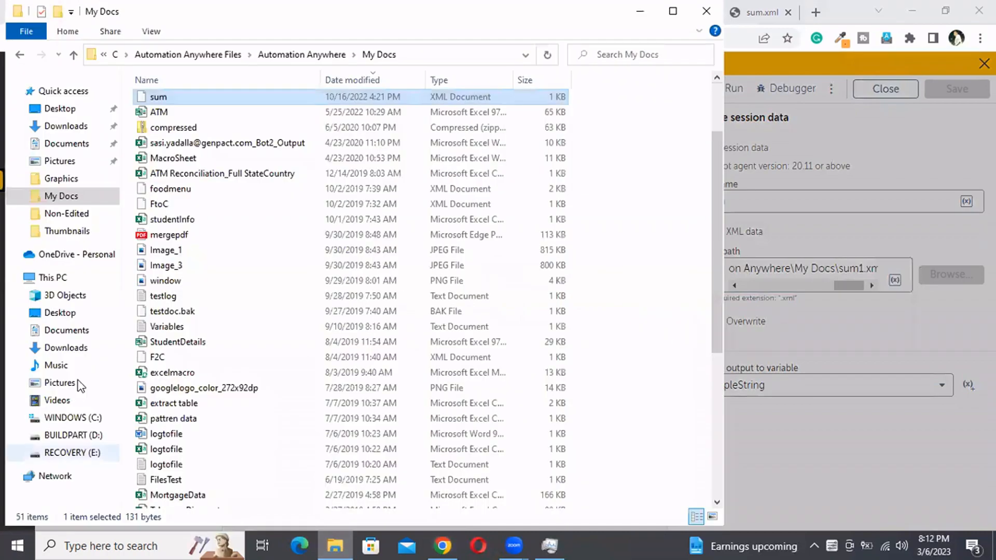
mouse_move(235, 150)
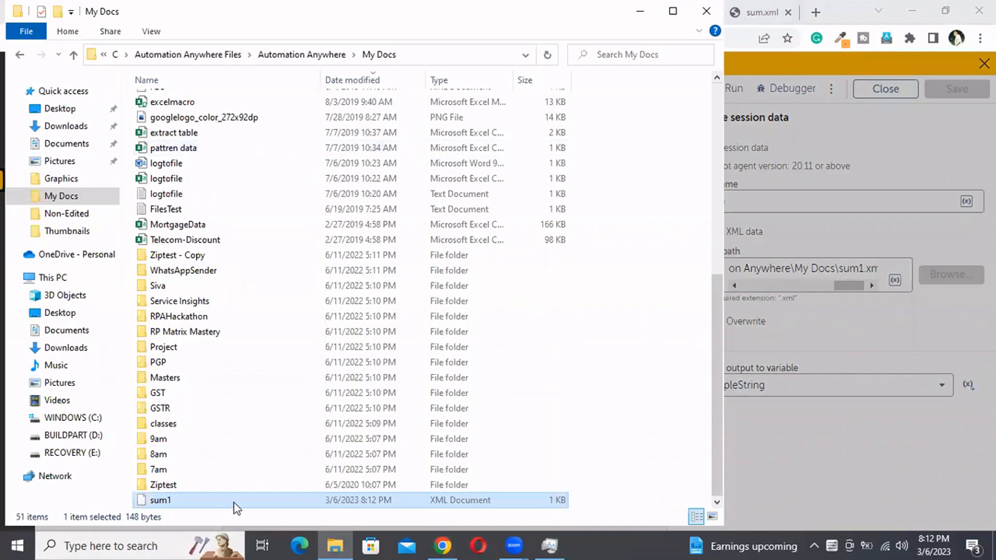
mouse_move(220, 508)
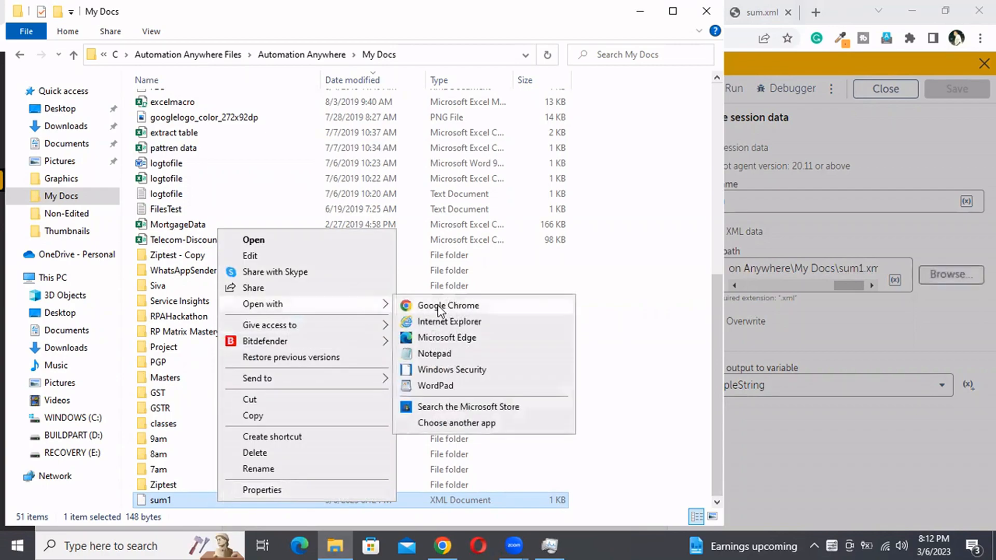
Open sum1.xml from My Docs in Google Chrome.
left_click(448, 305)
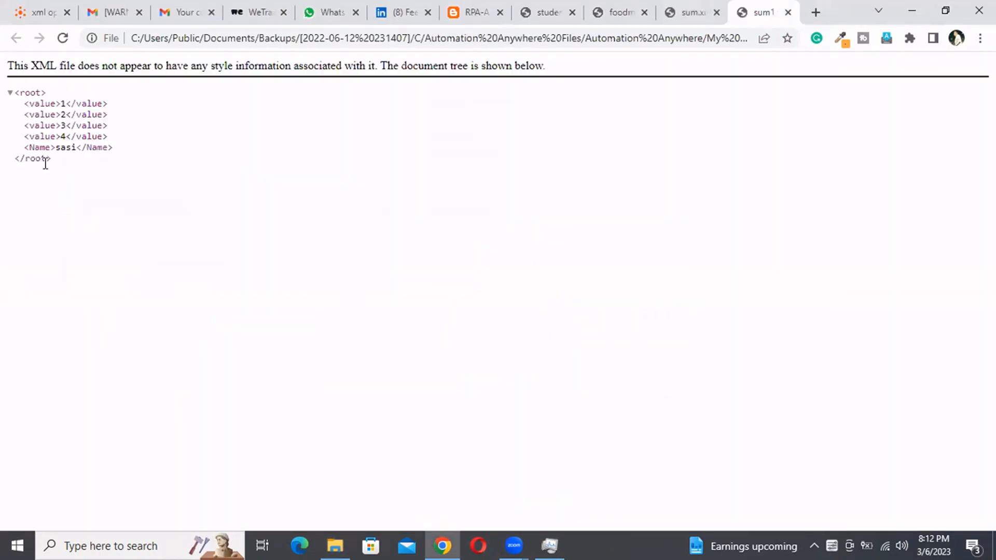
mouse_move(640, 93)
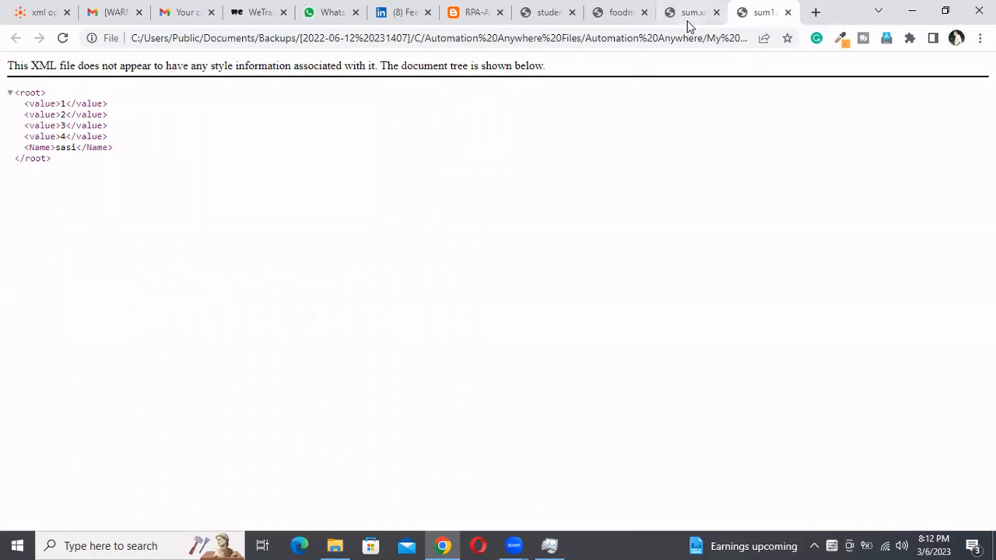
Compare sum1.xml (with Name sasi) against the original sum.xml, then return to the xml operations editor.
left_click(691, 12)
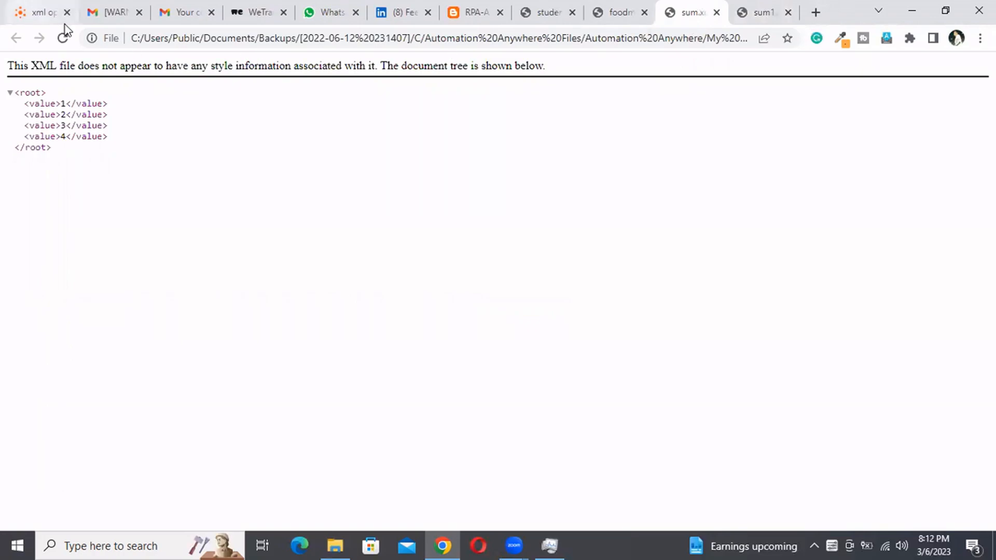
left_click(41, 13)
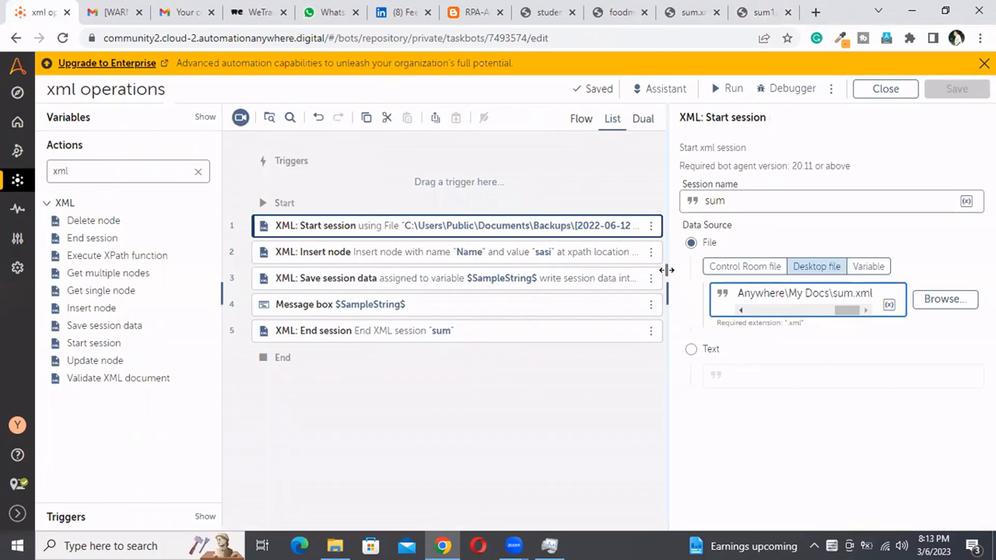
Remove the Insert node step from the bot.
left_click(649, 254)
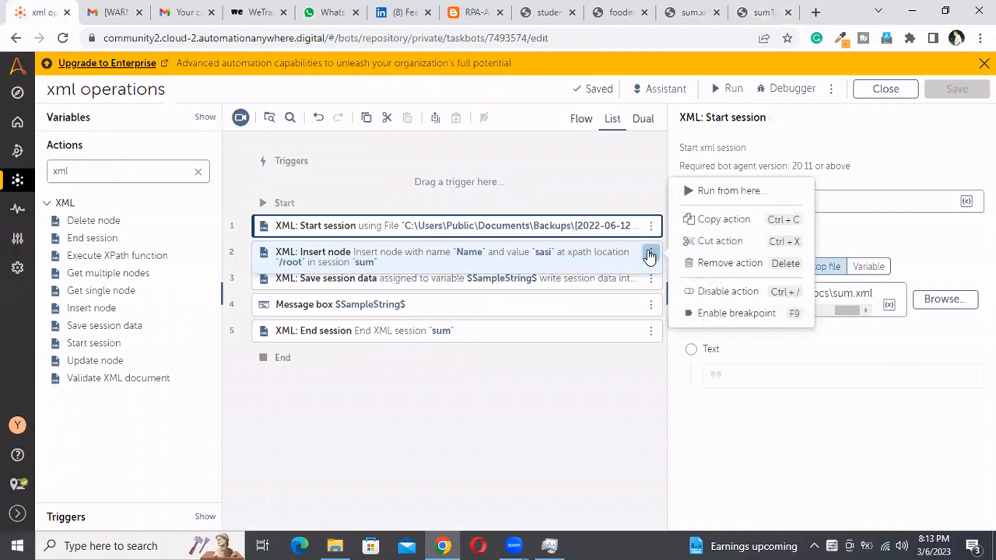
left_click(730, 263)
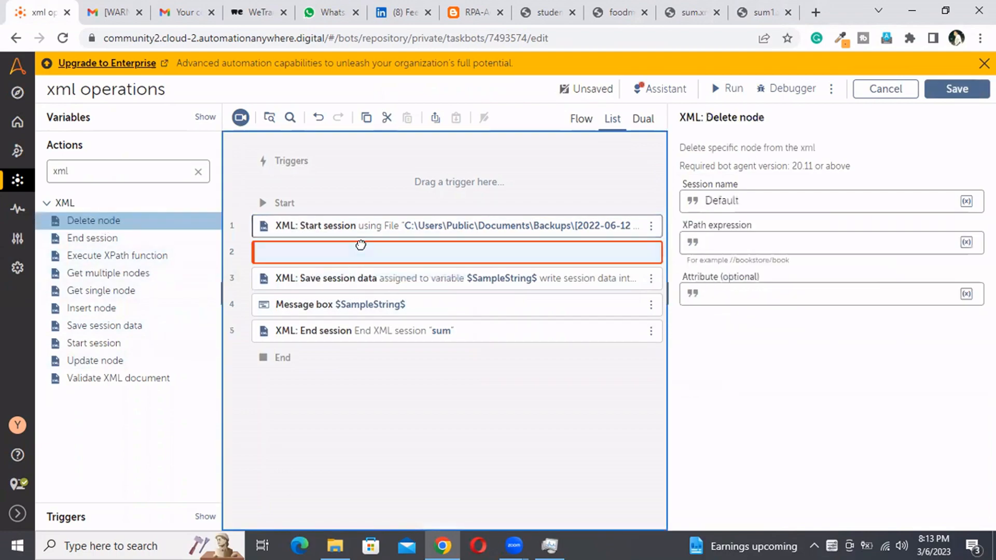
Configure the Delete node step with XPath //Name and session name sum.
left_click(738, 242)
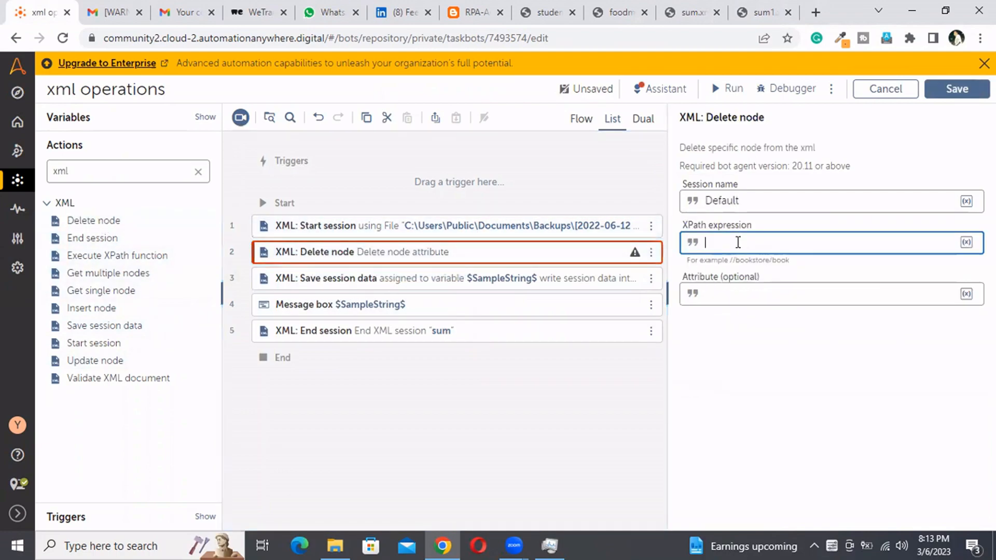
type("//")
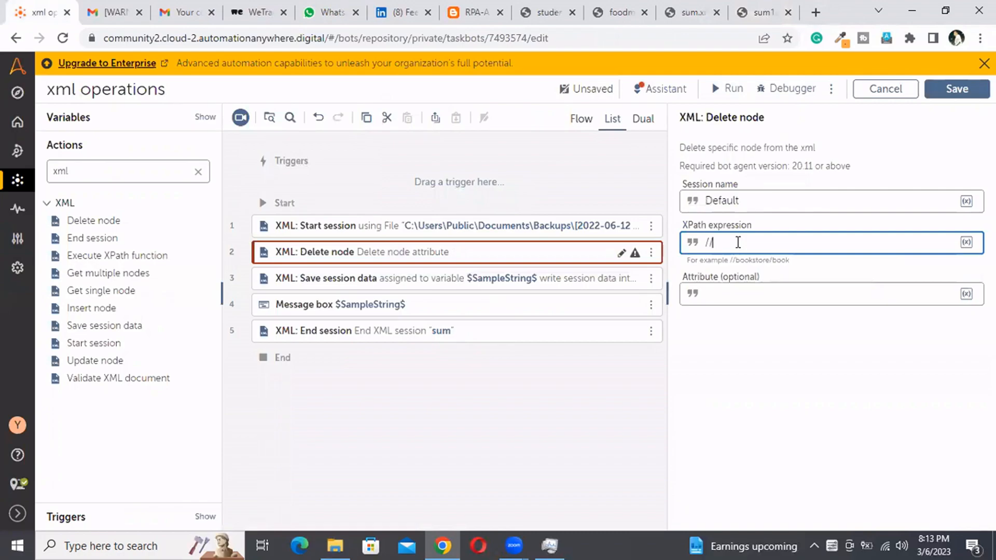
type("Name")
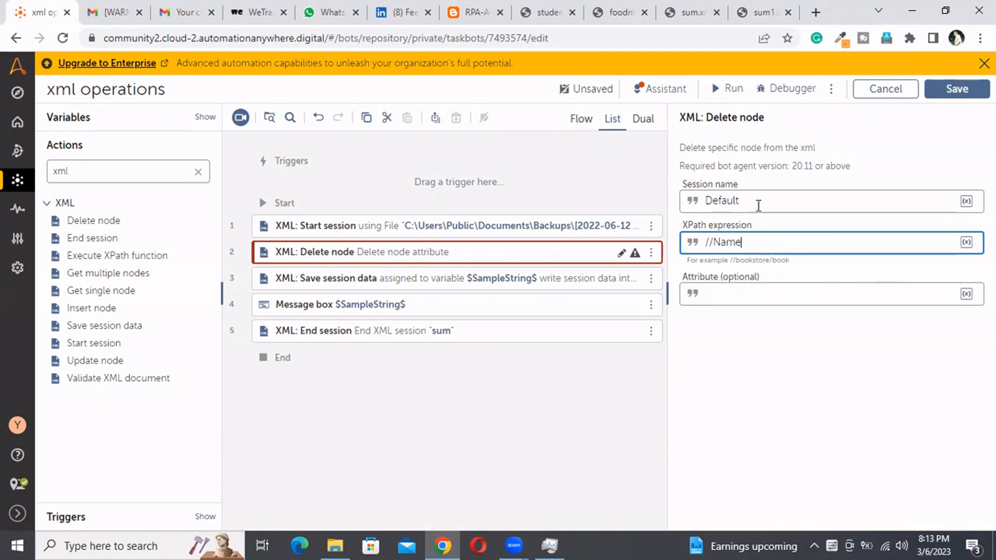
left_click(757, 202)
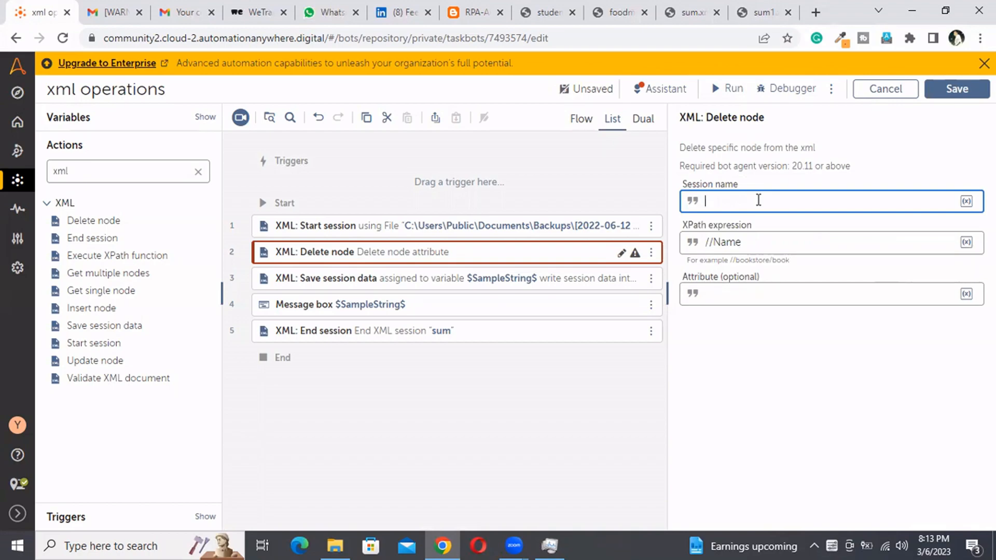
type("sum")
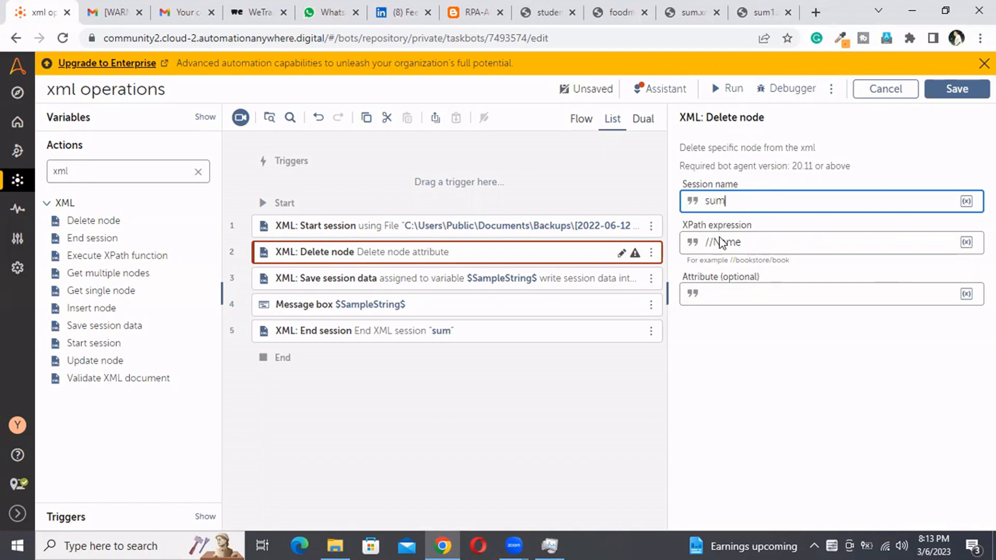
mouse_move(733, 99)
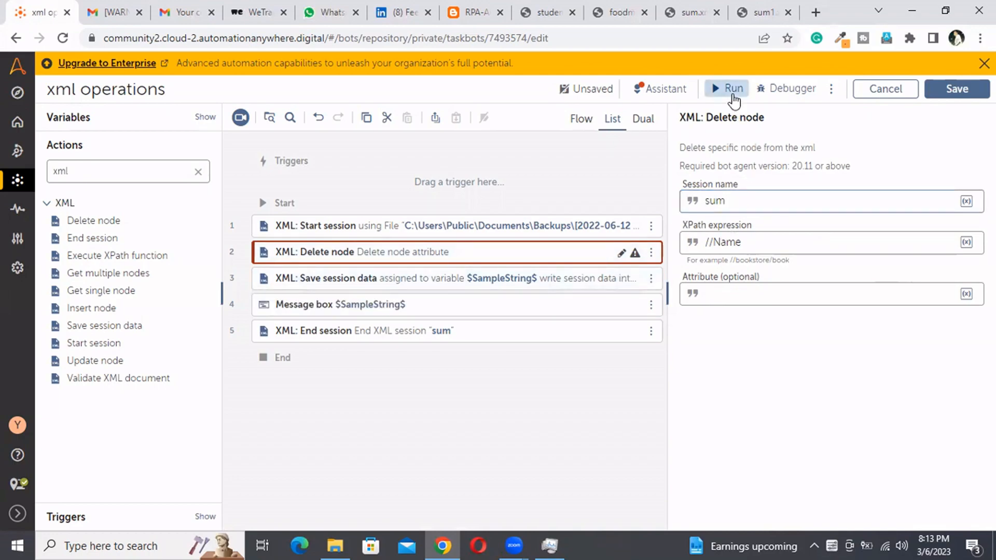
Run the bot and dismiss the line 2 error: no node found at //Name.
left_click(726, 88)
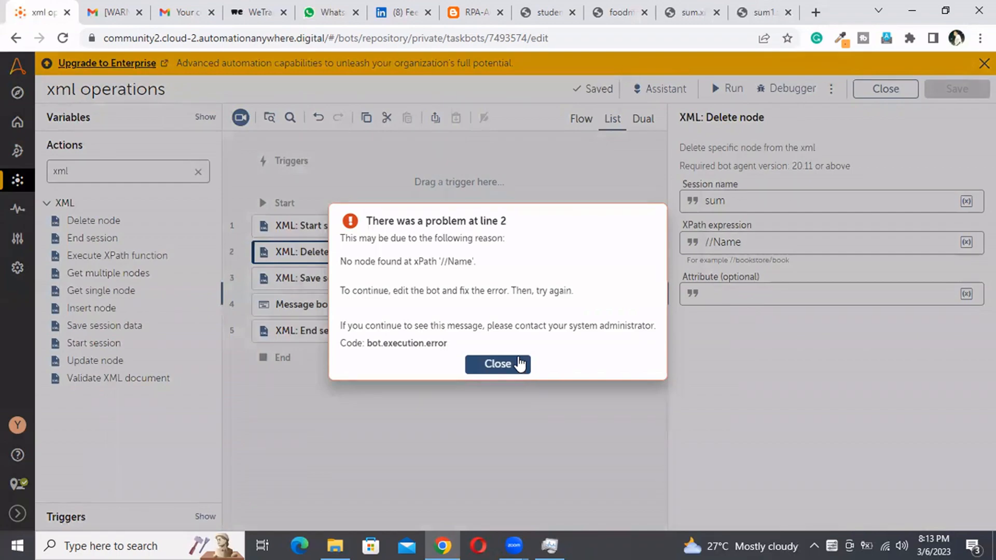
mouse_move(514, 367)
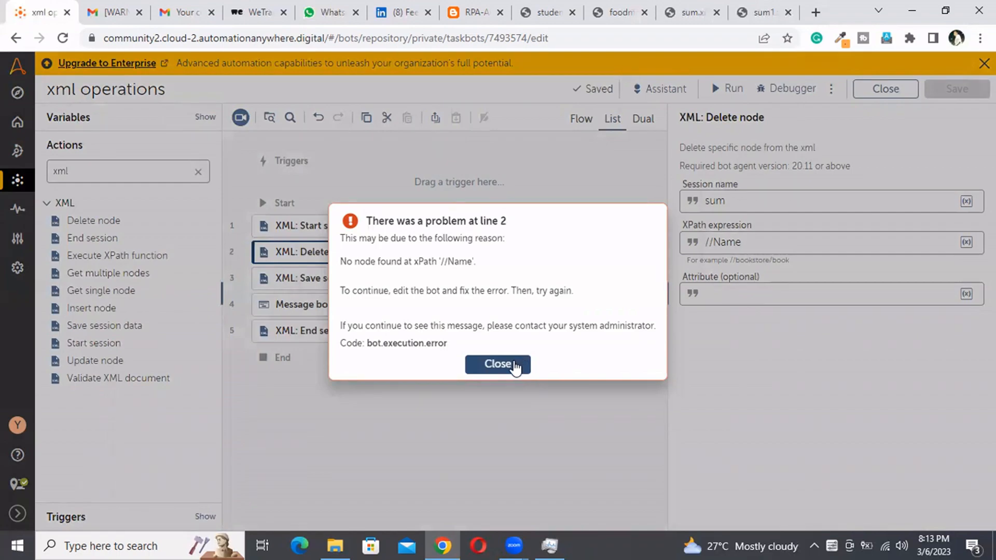
left_click(497, 364)
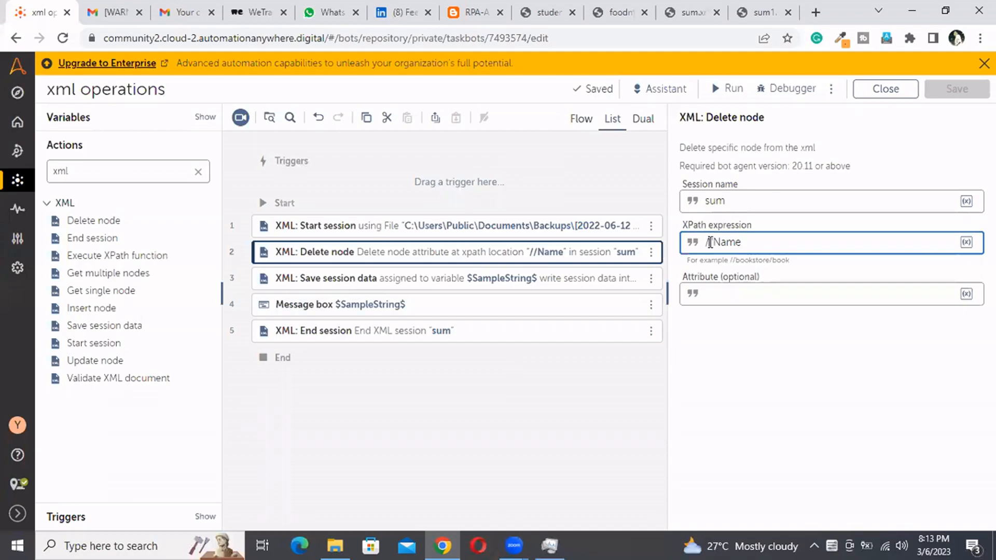
Change the delete XPath to /root/Name, rerun, and dismiss the no-node-found error.
type("/root/Name")
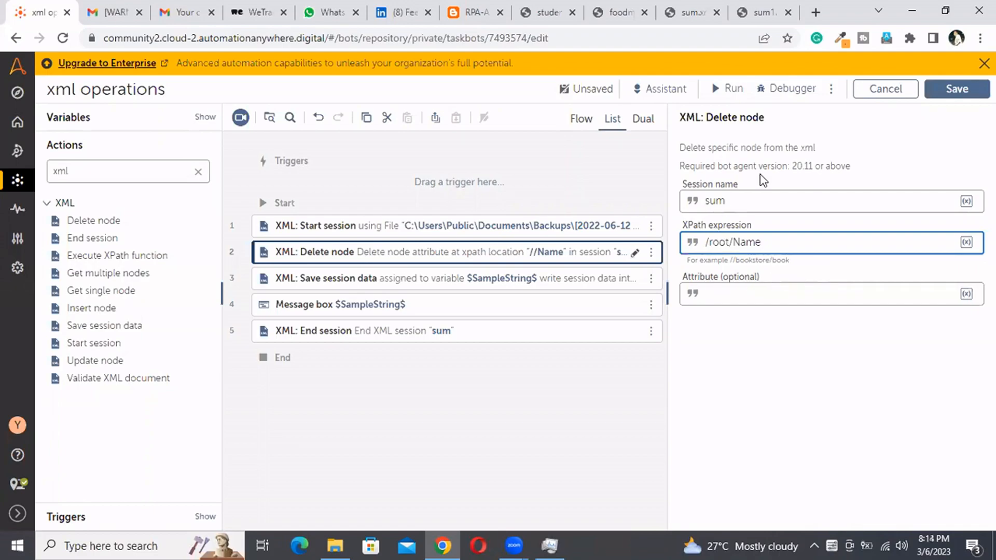
mouse_move(721, 92)
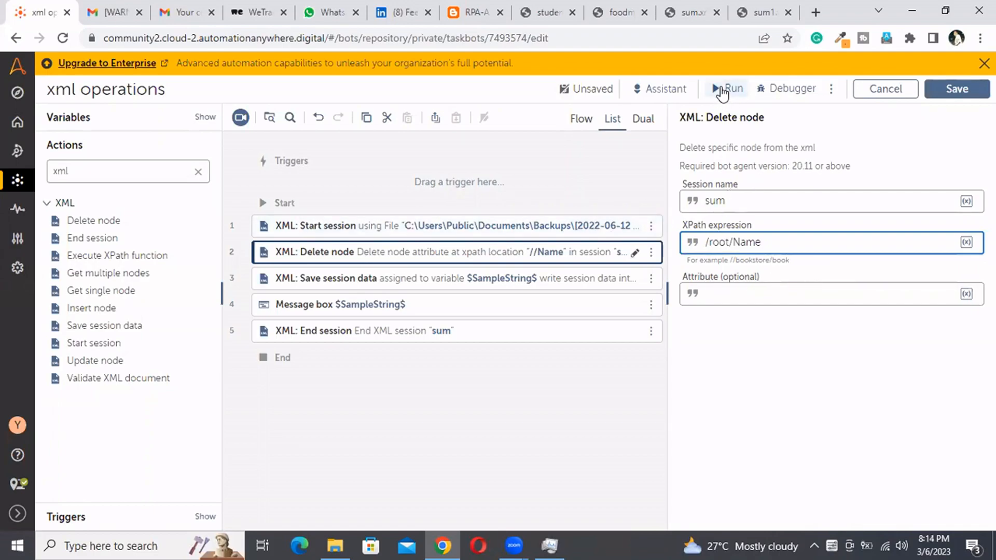
left_click(728, 89)
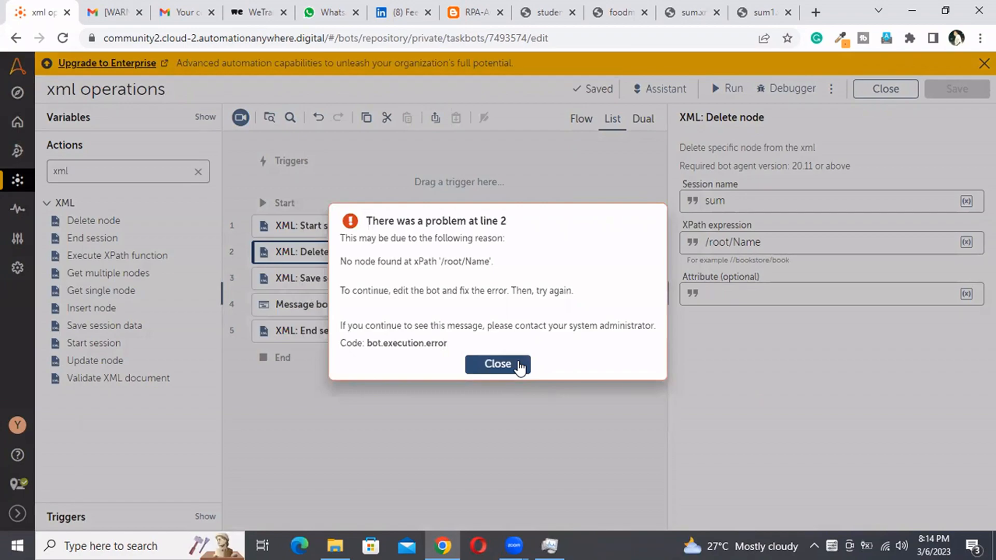
left_click(498, 364)
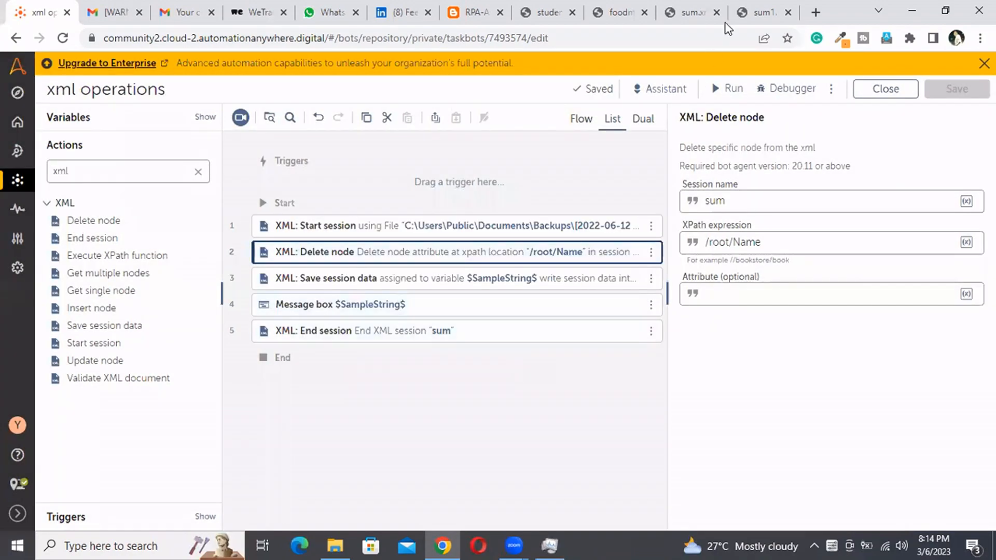
Inspect sum1.xml's structure (Name directly under root) in Chrome, then return to the bot editor.
left_click(761, 12)
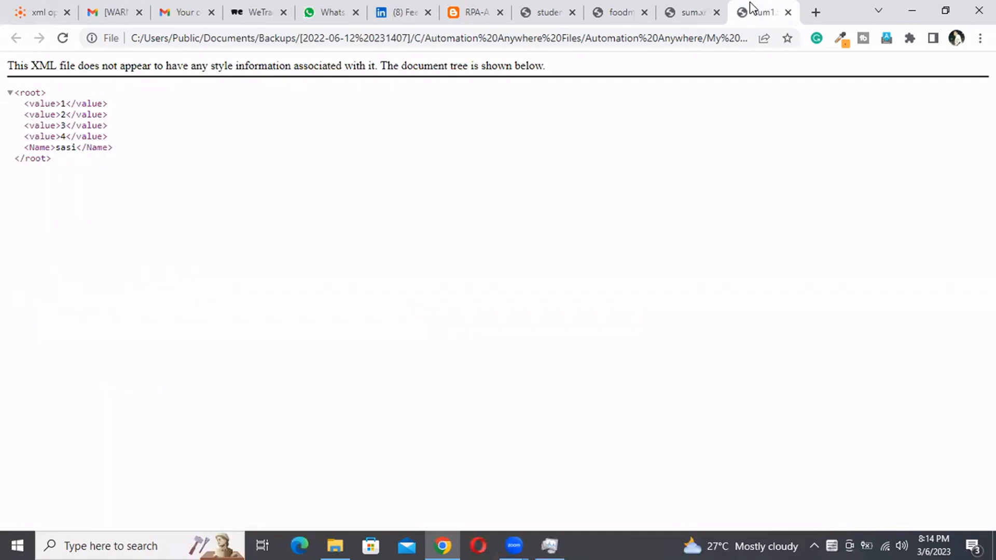
mouse_move(429, 158)
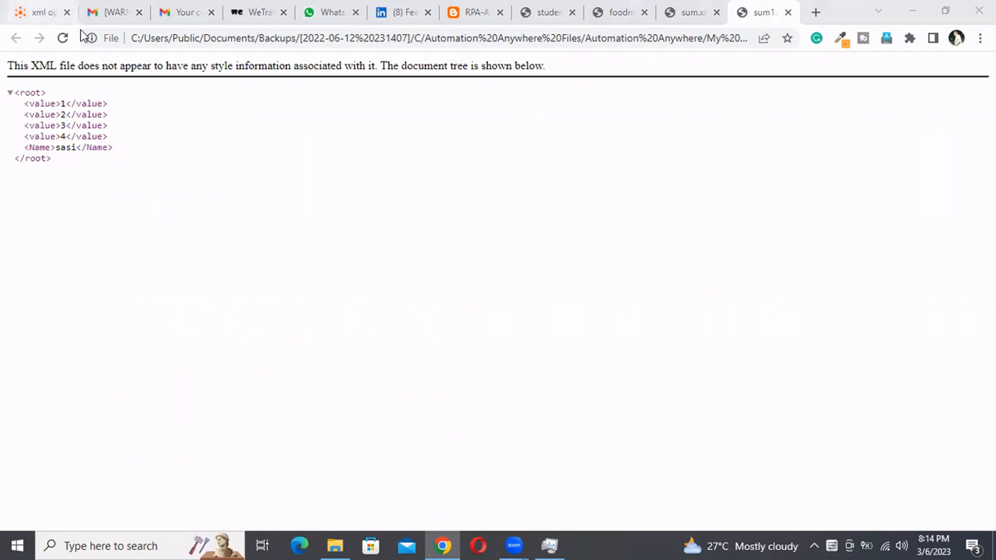
left_click(41, 12)
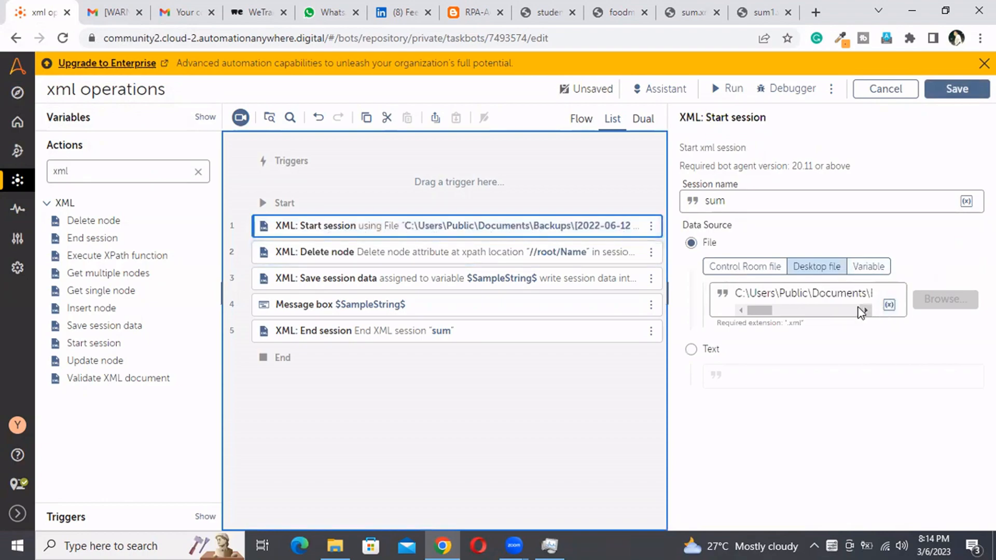
Revert the Delete node XPath to //Name and review the Start session file path.
left_click(865, 310)
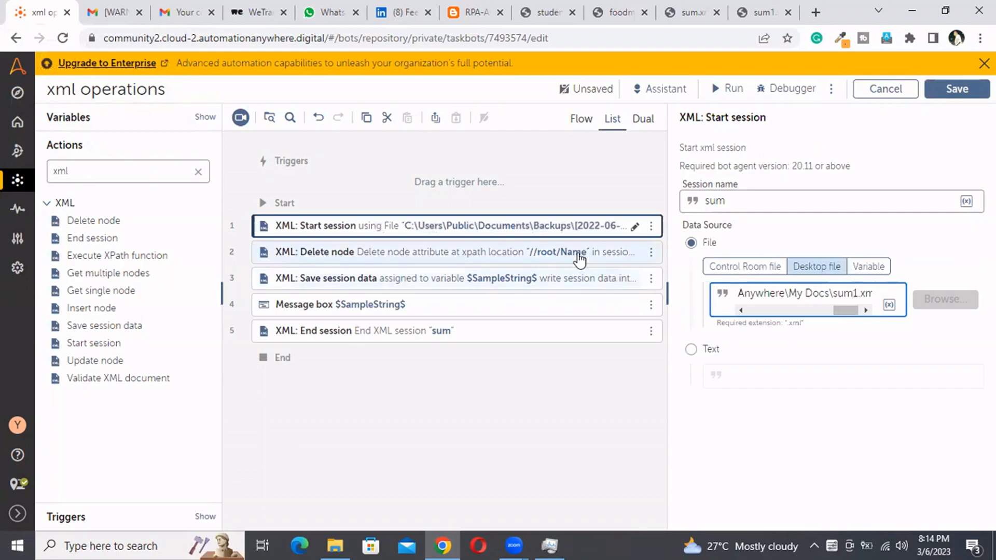
left_click(465, 252)
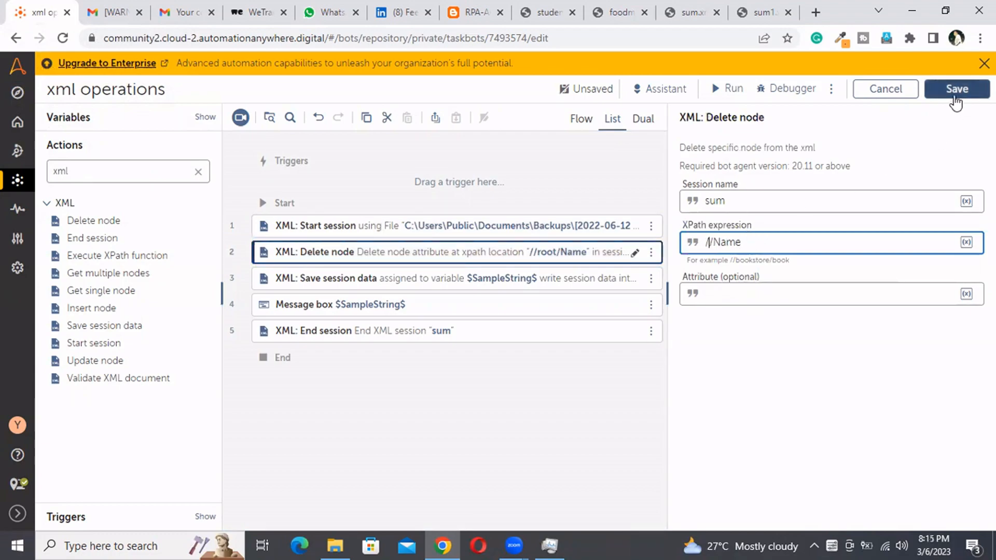
mouse_move(726, 93)
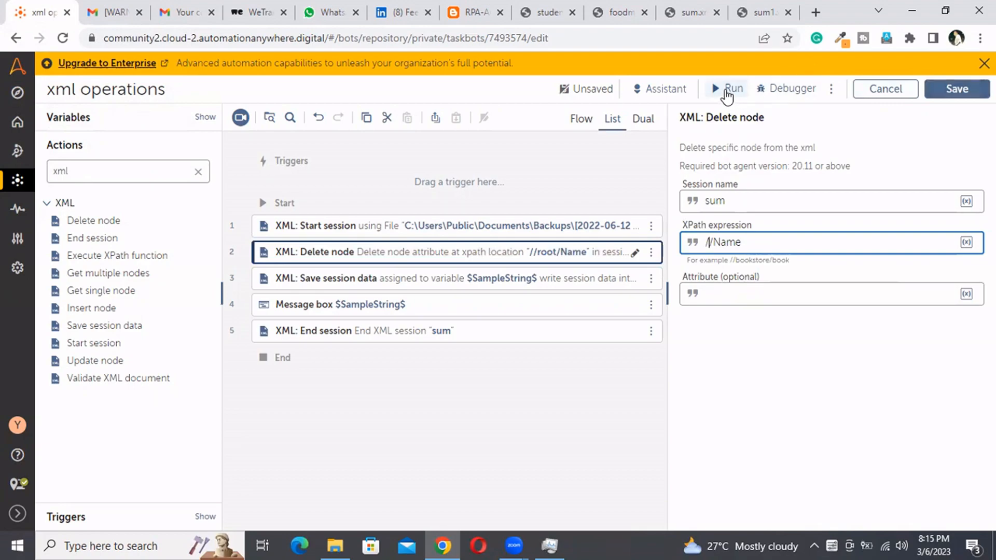
left_click(450, 226)
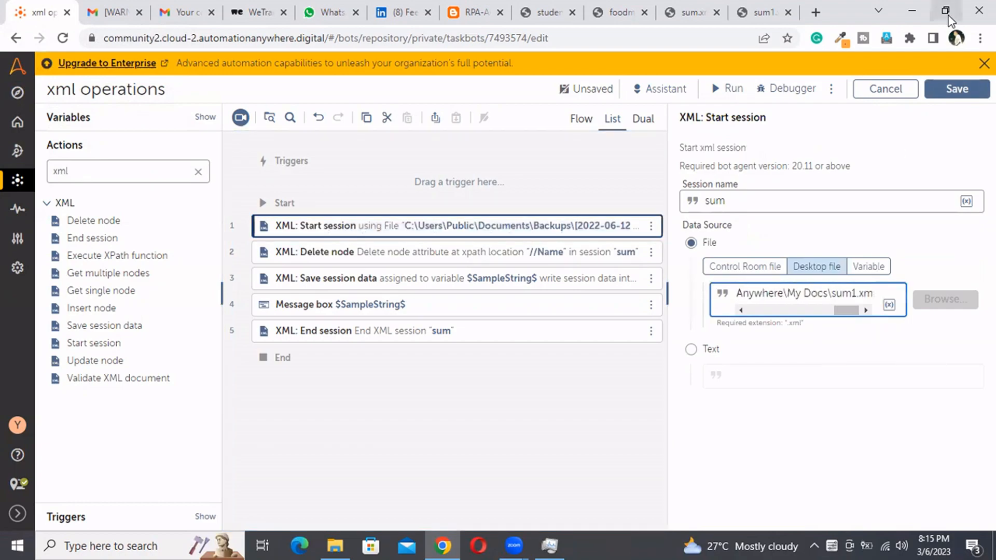
Run the bot and dismiss the line 3 error that sum1.xml already exists.
left_click(726, 88)
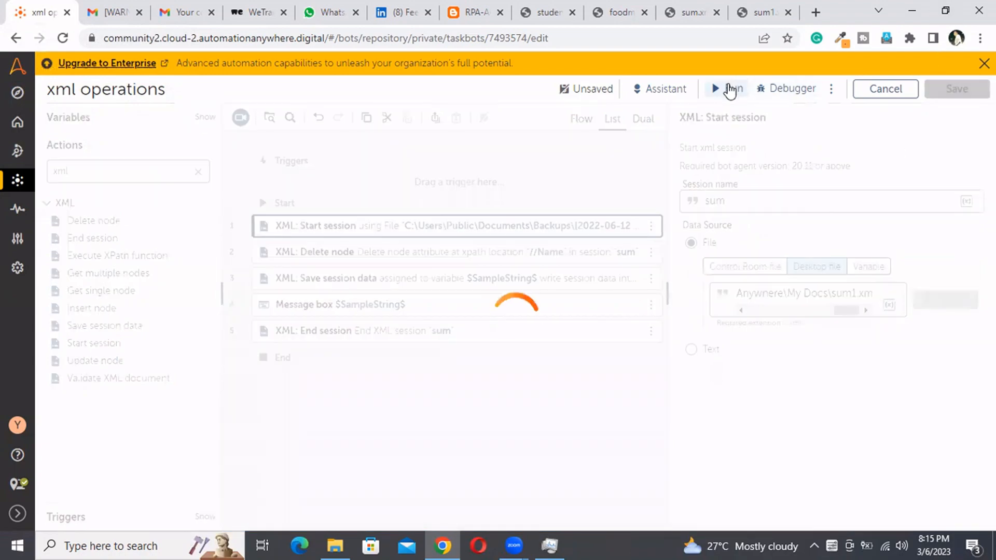
left_click(720, 88)
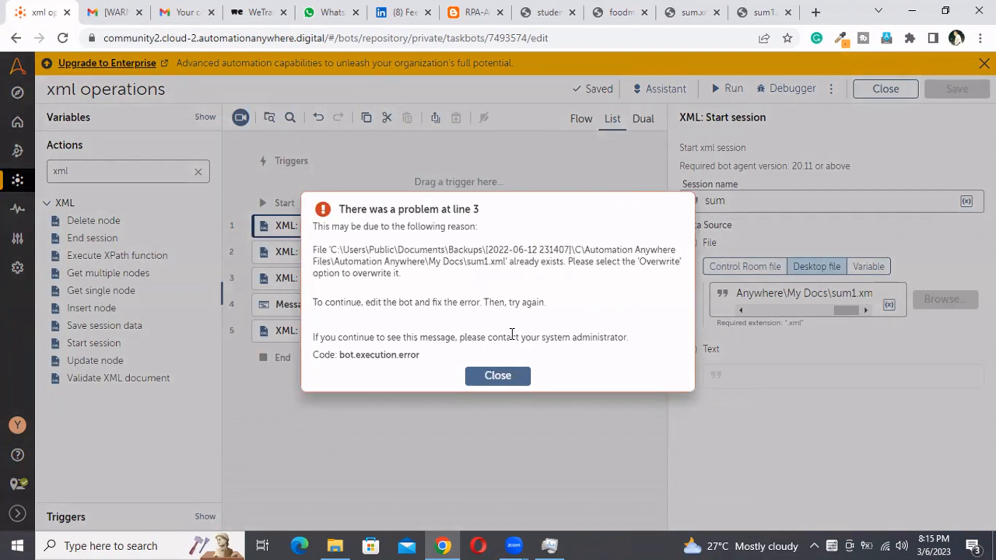
mouse_move(619, 279)
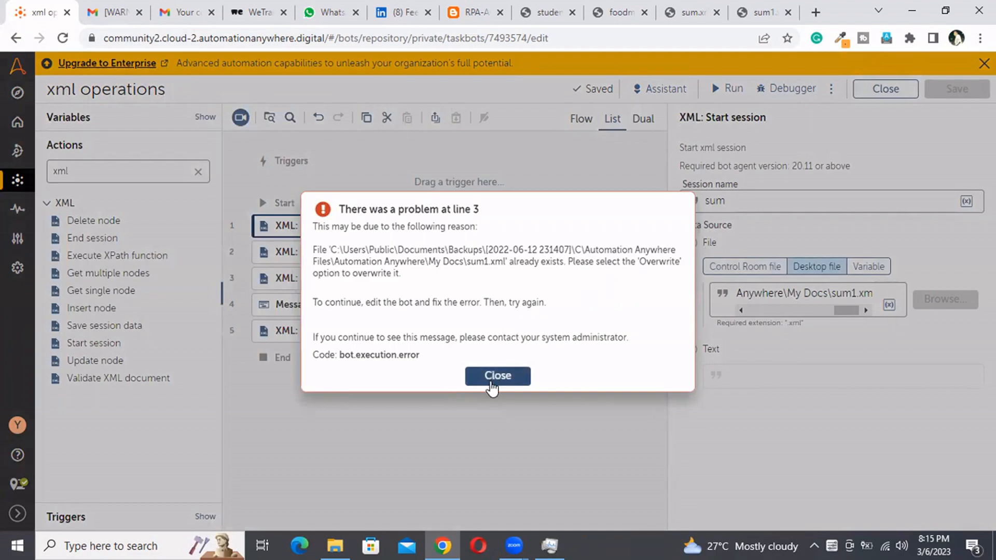
left_click(498, 375)
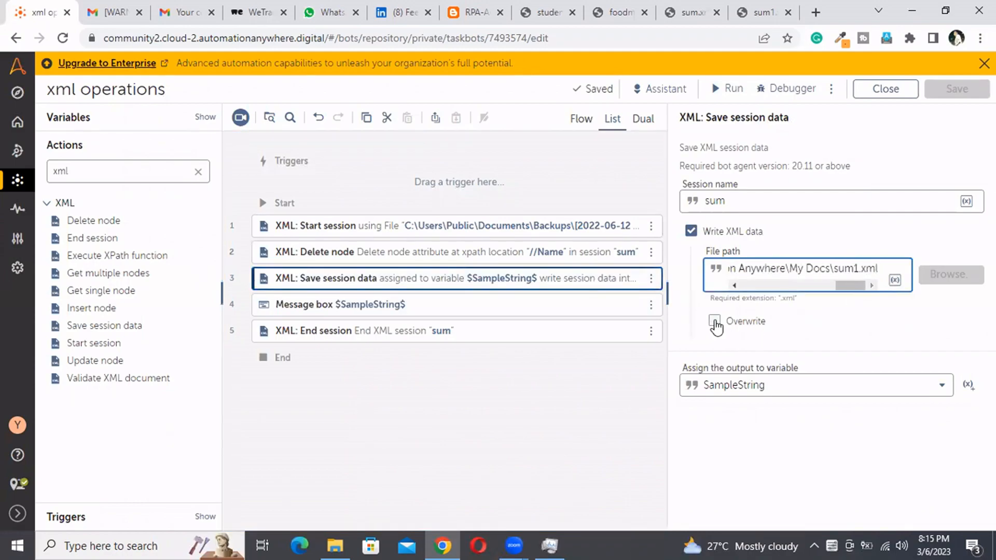
Enable Overwrite on the Save session data step, save the bot, and run it.
left_click(714, 321)
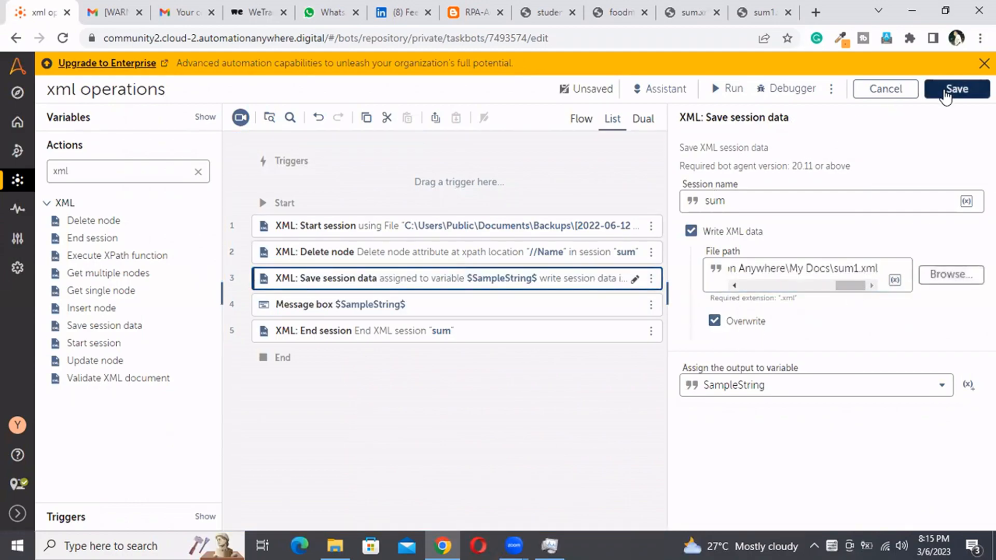
left_click(956, 89)
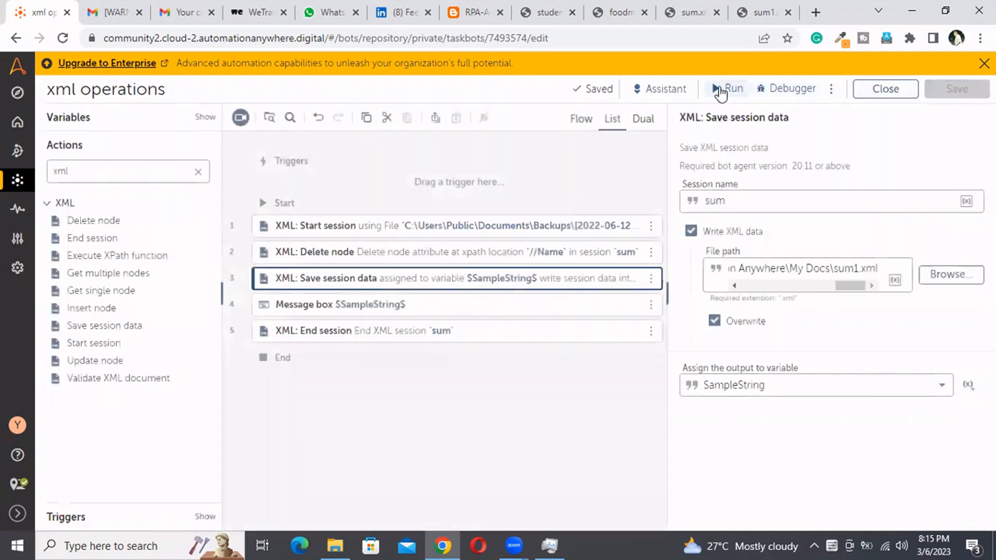
left_click(718, 89)
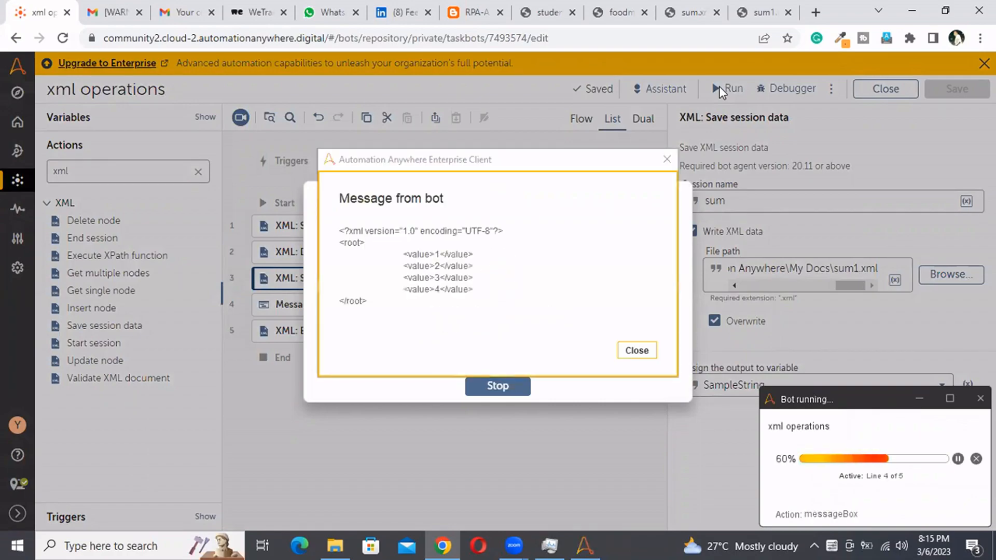
mouse_move(587, 348)
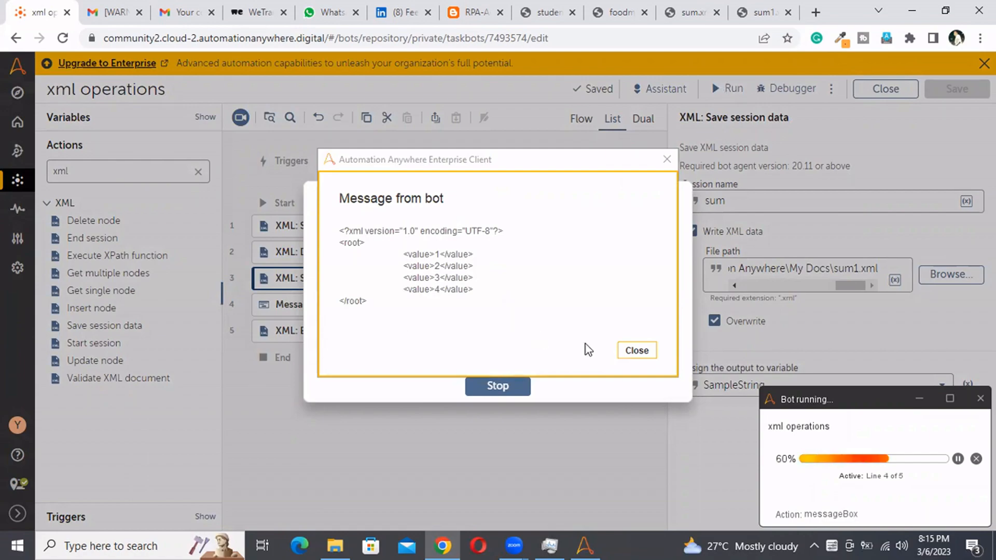
Close the XML values message box and the successful-run notice.
left_click(637, 351)
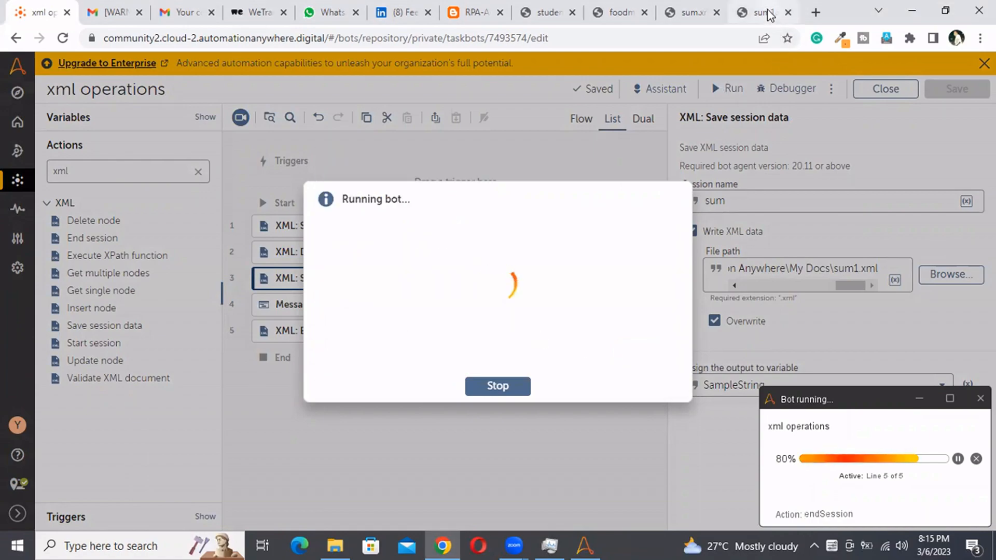
left_click(759, 11)
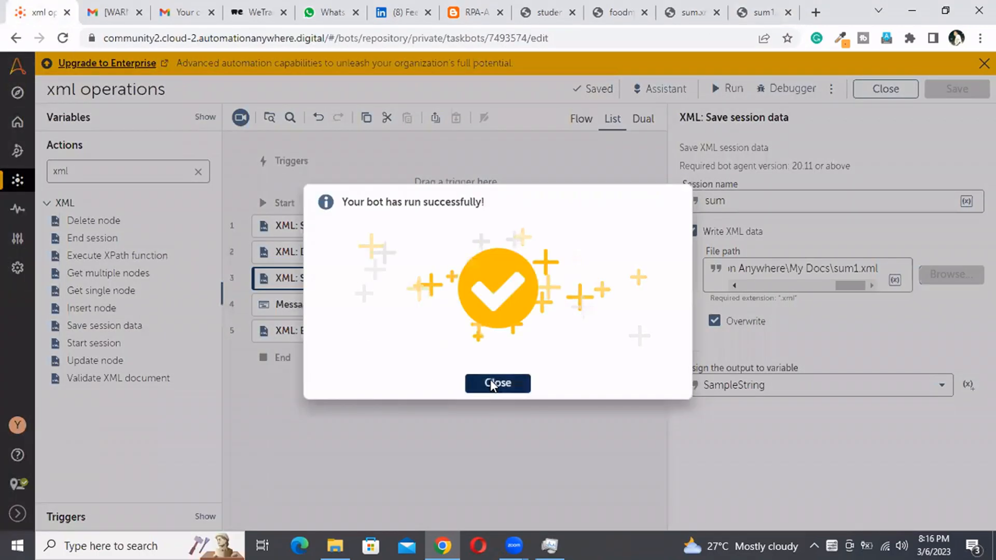
left_click(497, 384)
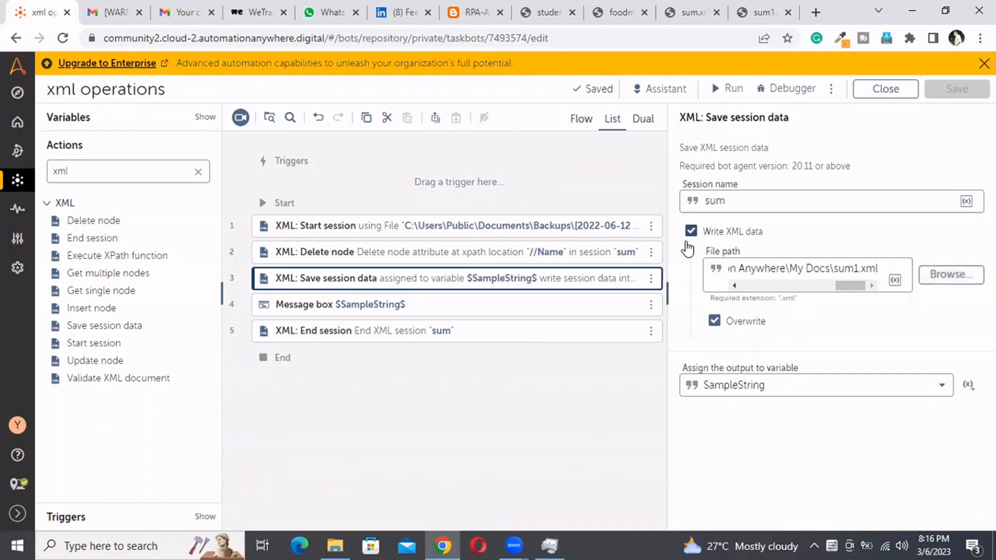
left_click(651, 252)
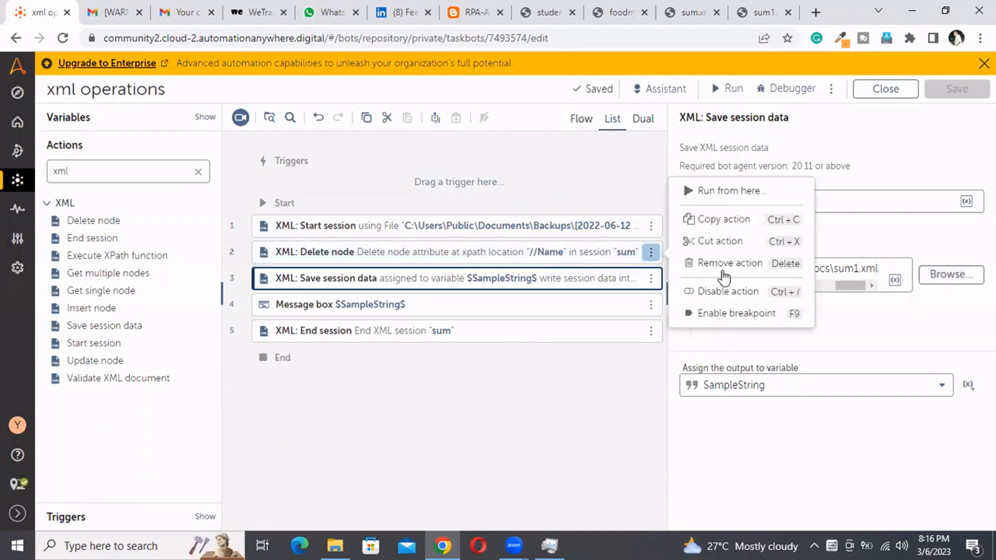
Replace Delete node with a Get multiple nodes step, session sum, XPath /root/value.
left_click(730, 263)
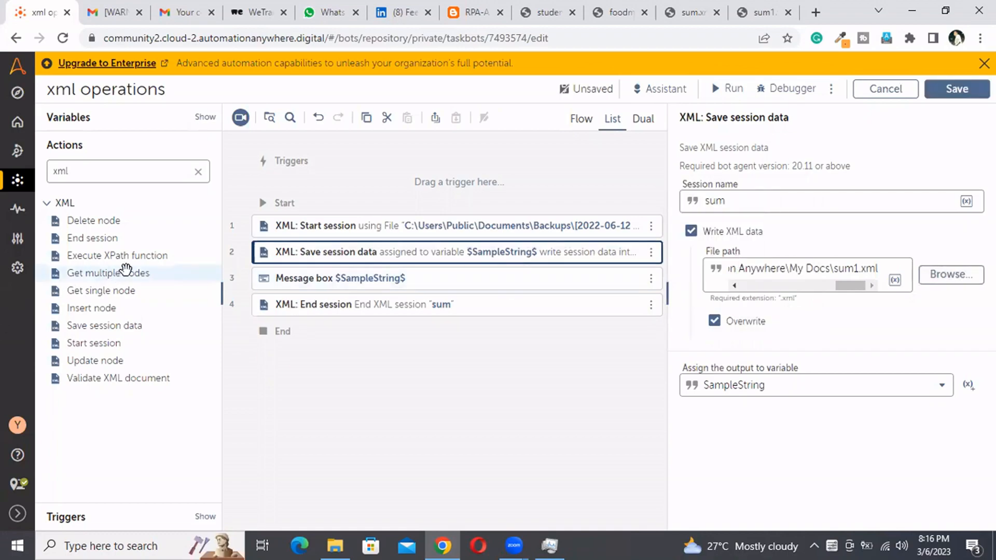
left_click_drag(108, 272, 336, 245)
type("s")
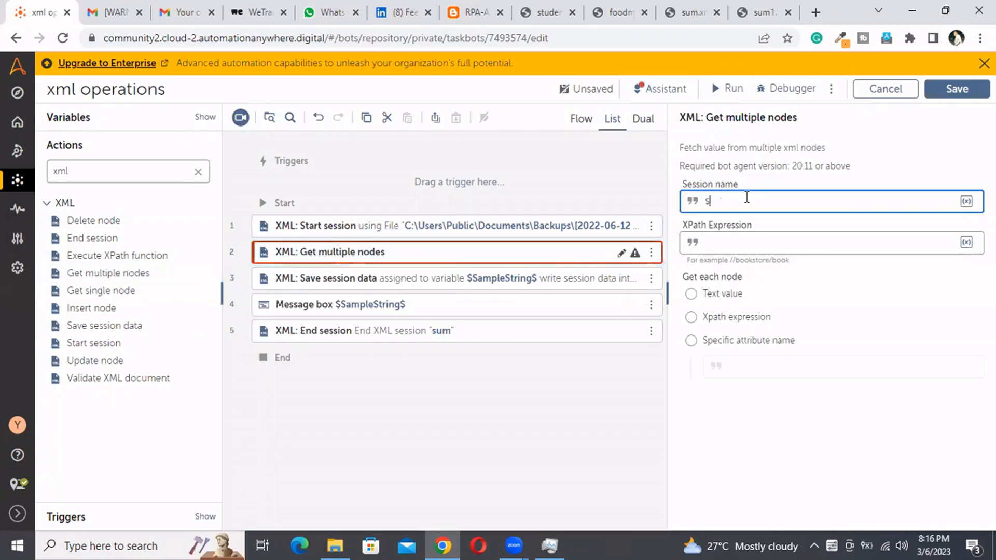
type("um")
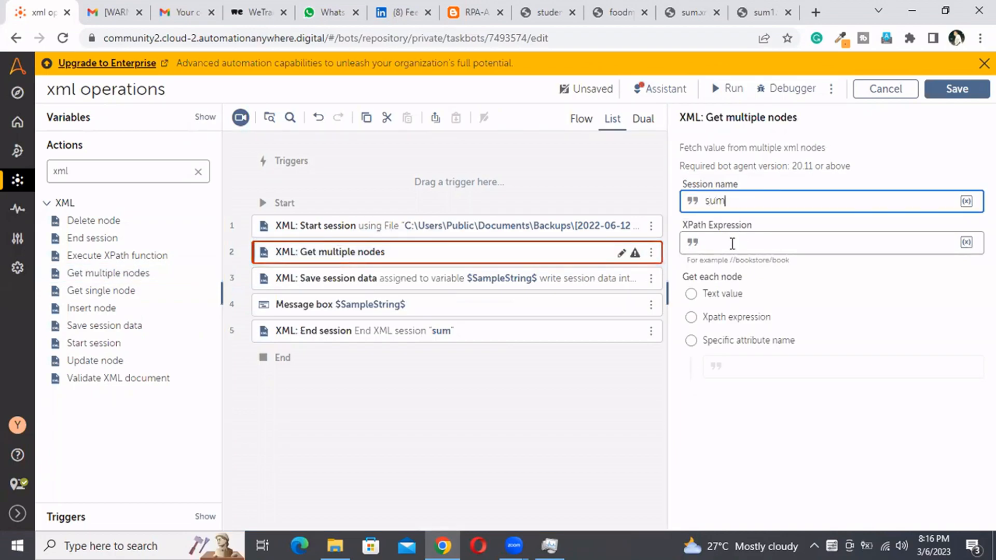
type("/root/value")
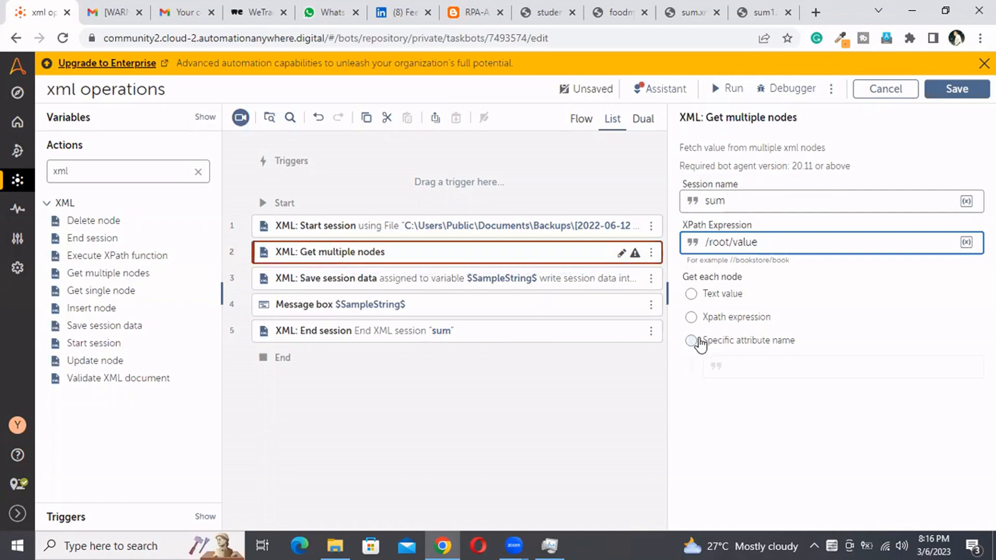
mouse_move(729, 328)
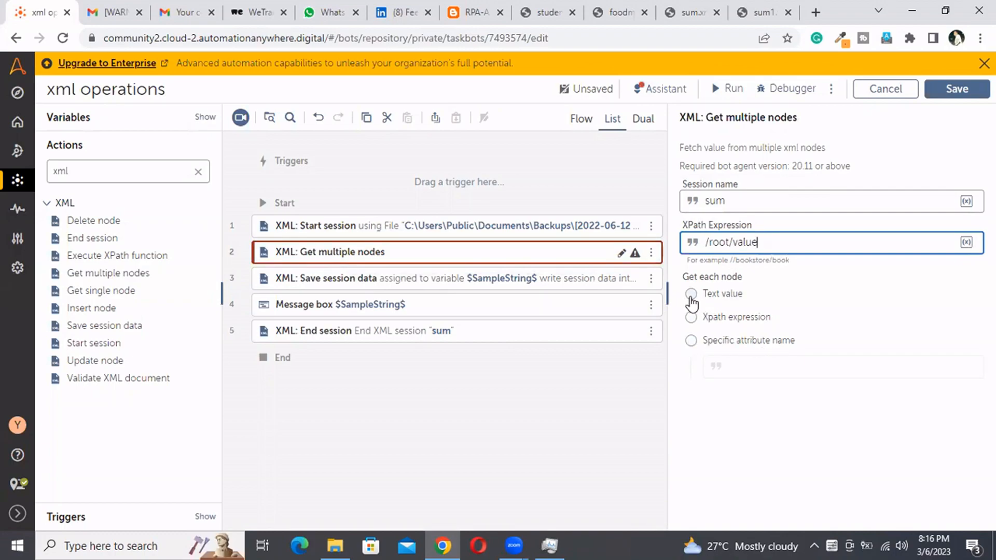
Set Get multiple nodes to fetch each node's Text value after trying the other options.
left_click(691, 293)
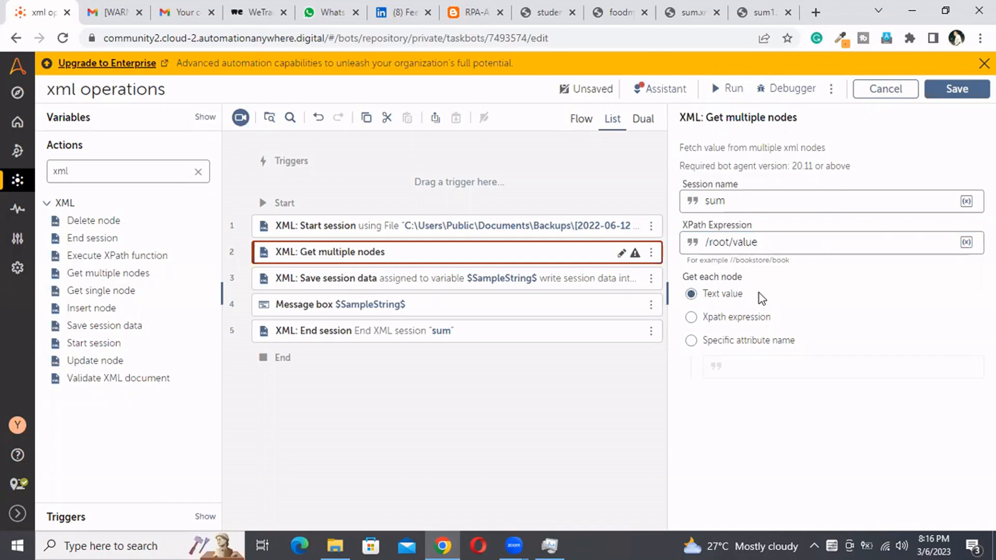
mouse_move(790, 299)
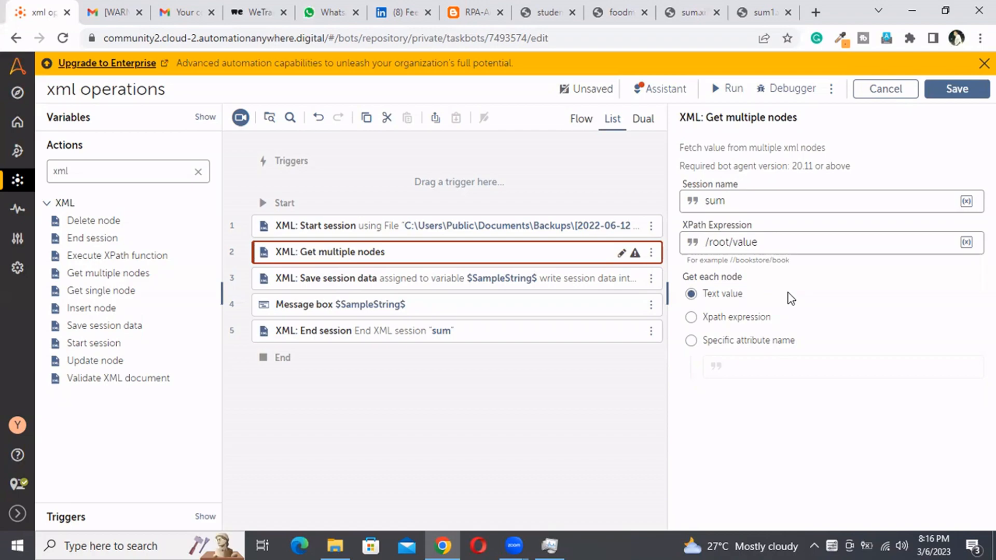
left_click(691, 318)
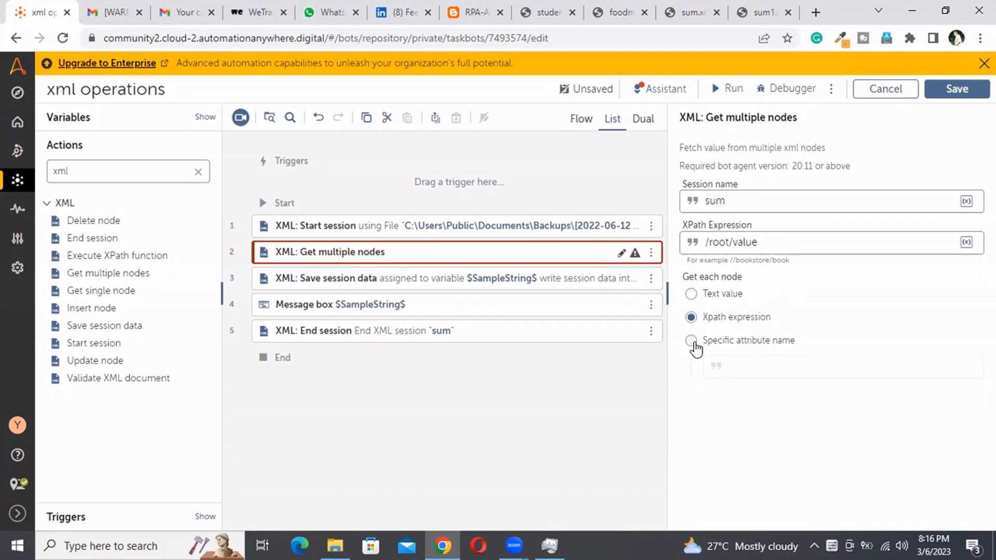
left_click(691, 340)
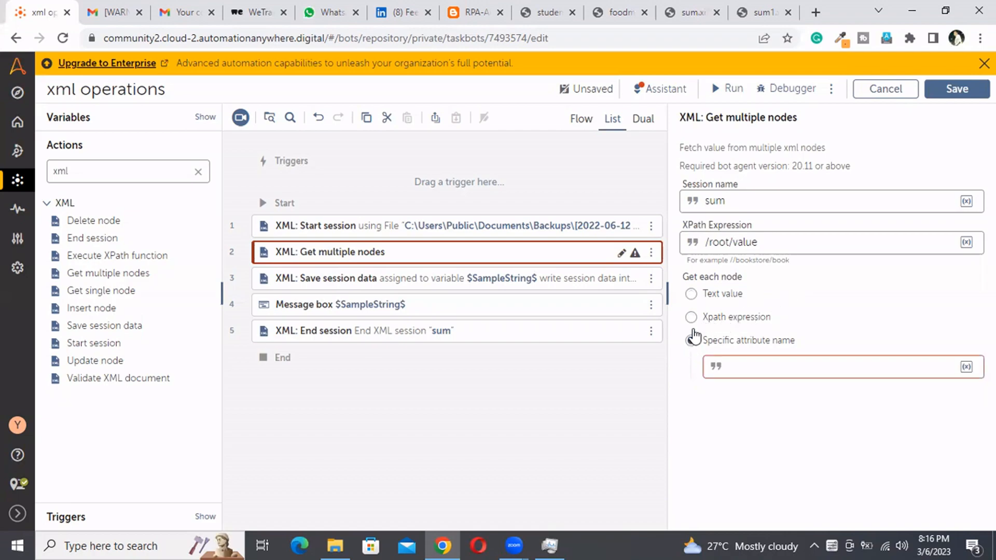
left_click(691, 294)
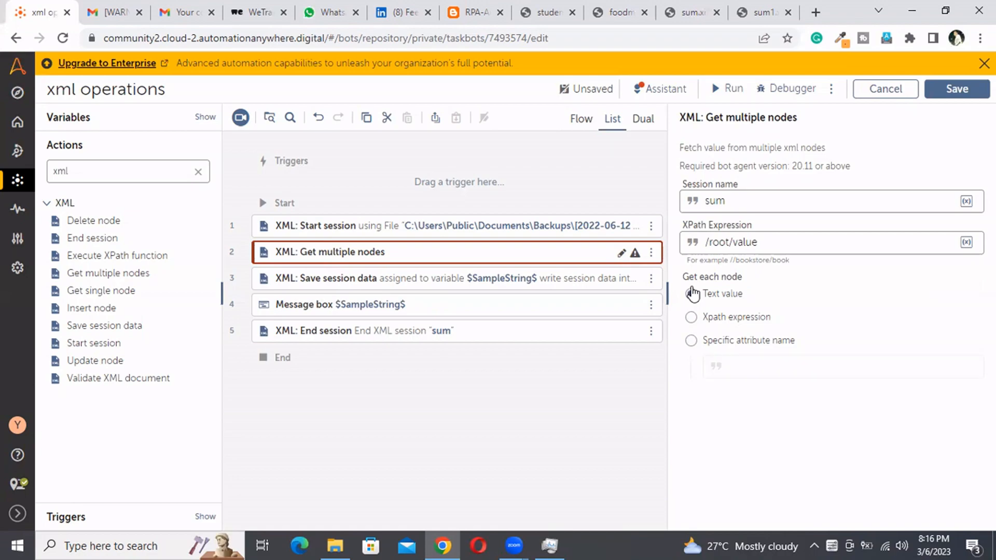
left_click(691, 293)
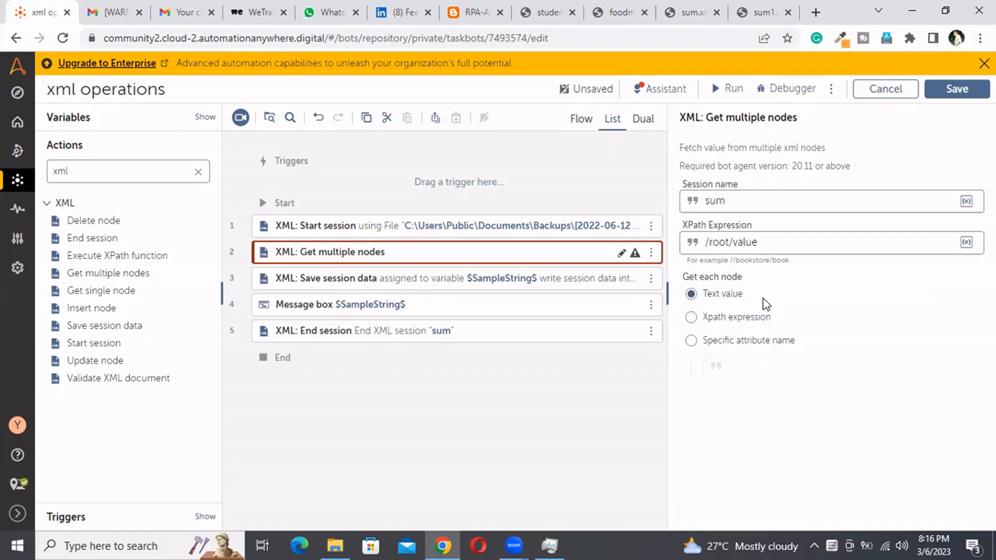
mouse_move(751, 301)
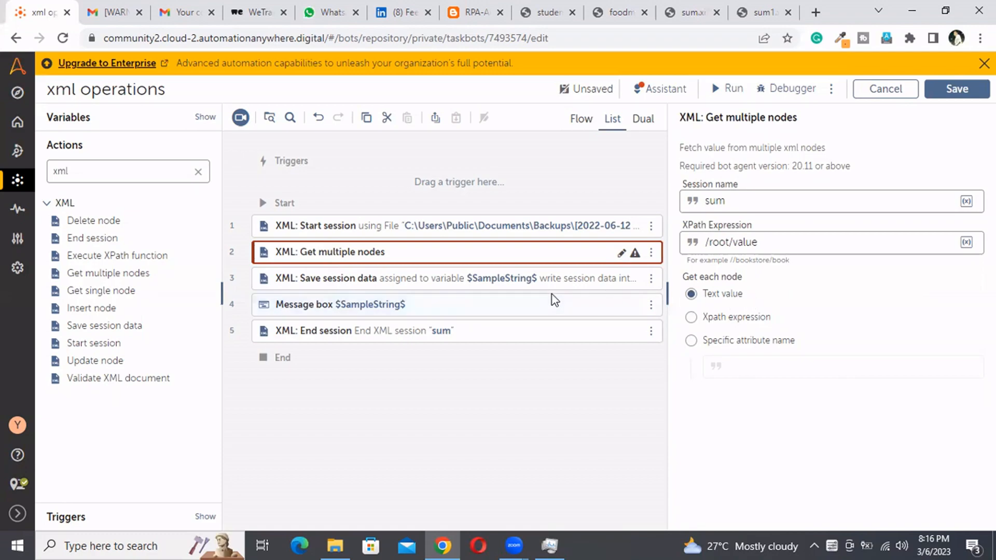
mouse_move(742, 311)
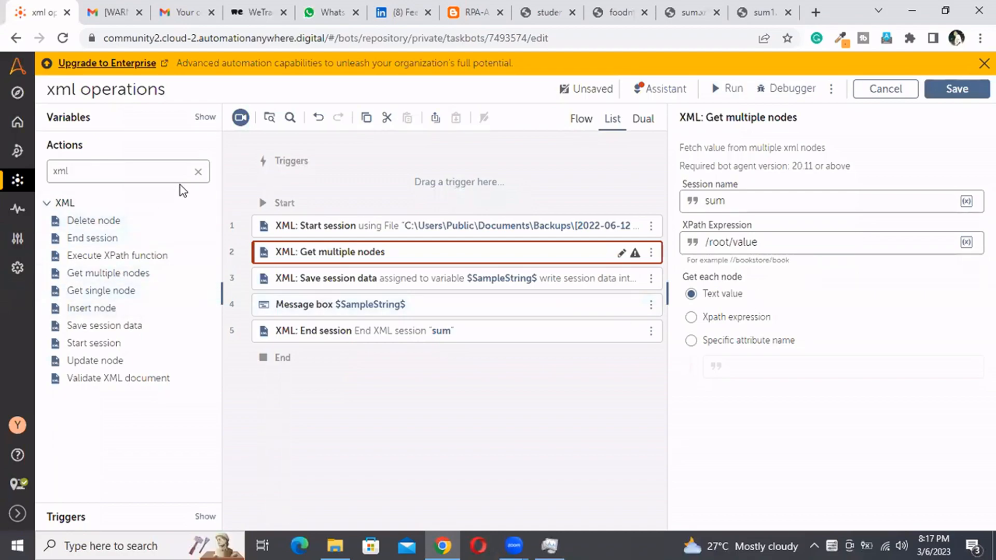
Add a Loop iterating 'For each Node in a XML Dataset' over session sum.
left_click(197, 172)
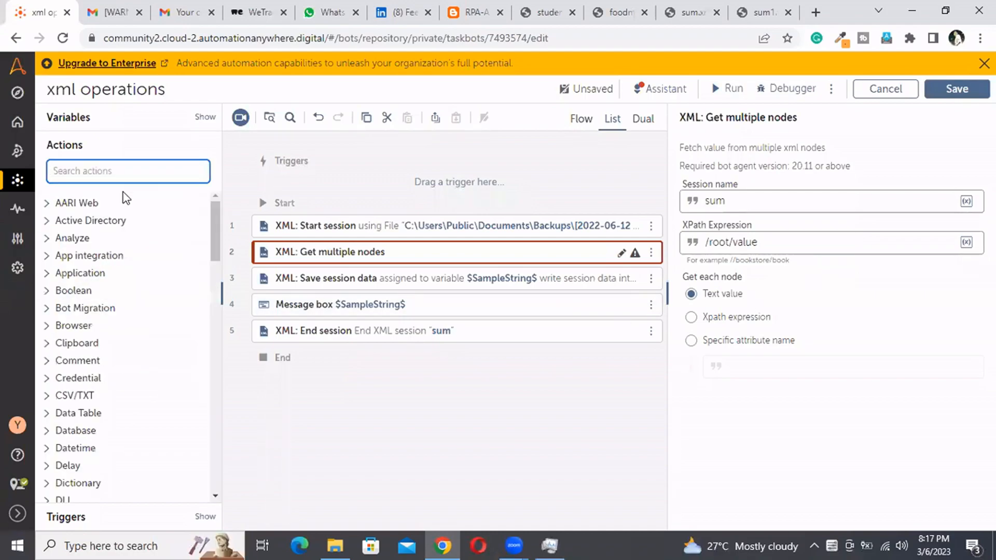
left_click(109, 171)
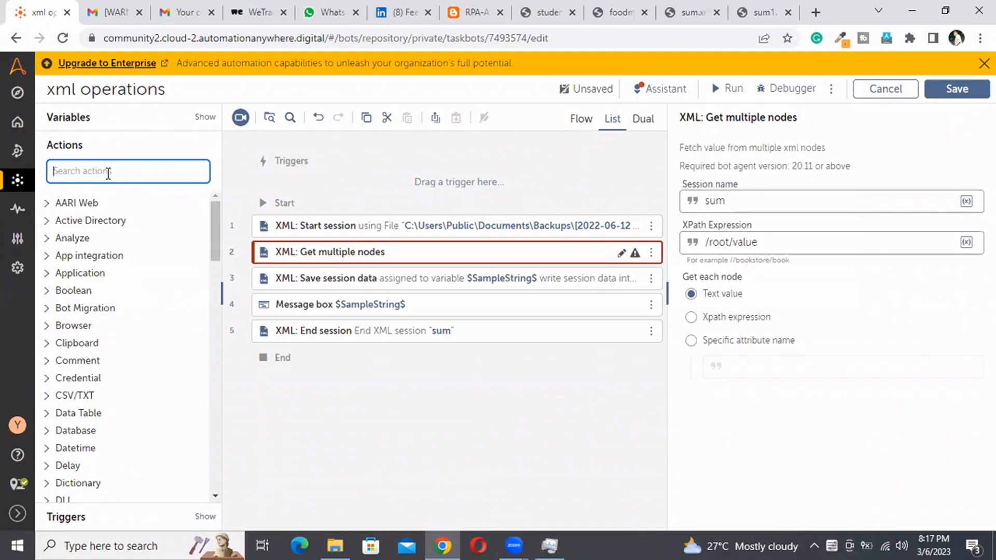
type("loop")
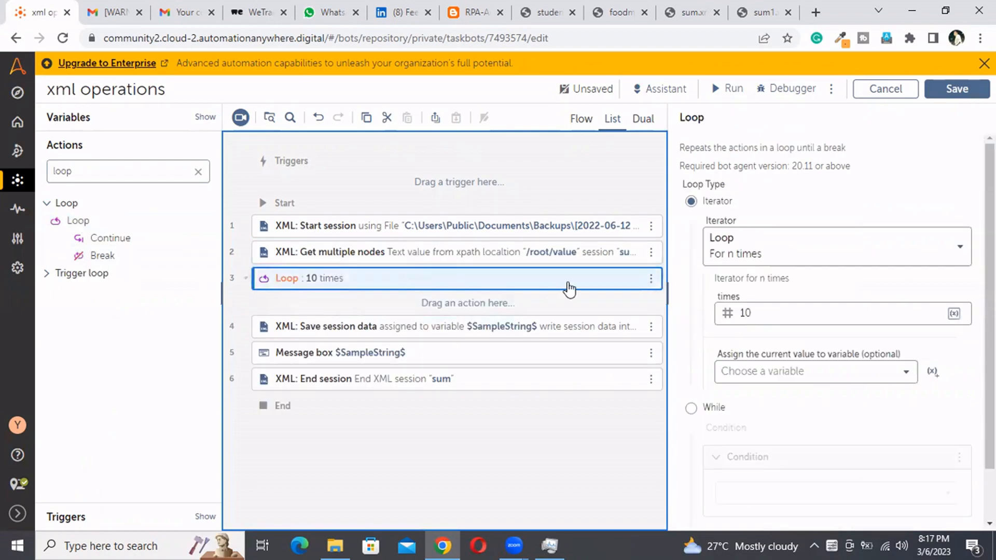
mouse_move(866, 250)
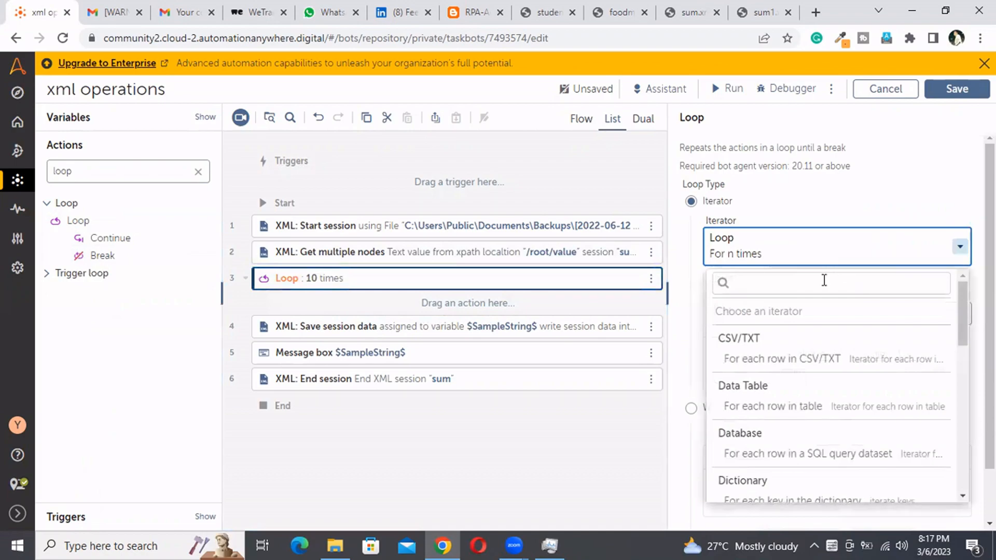
type("x")
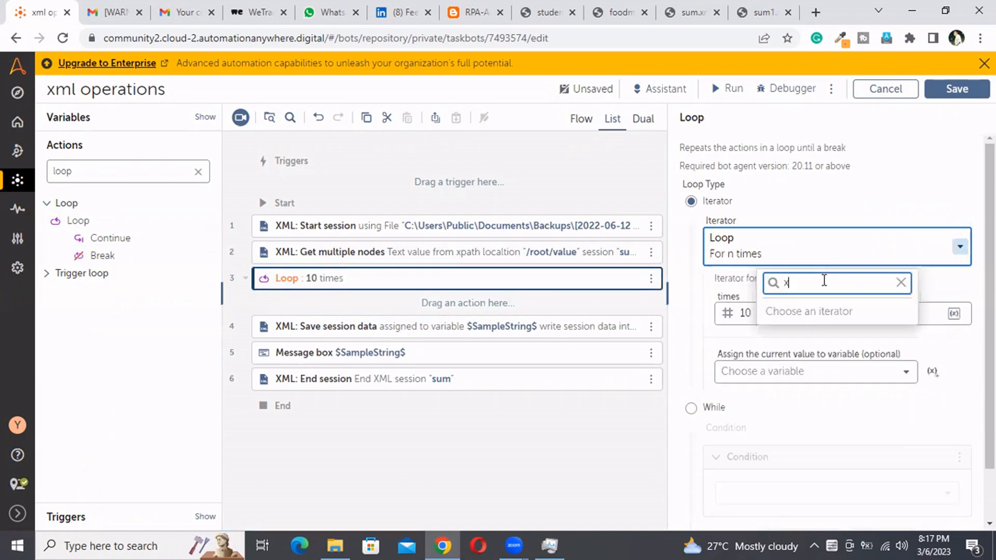
type("ml")
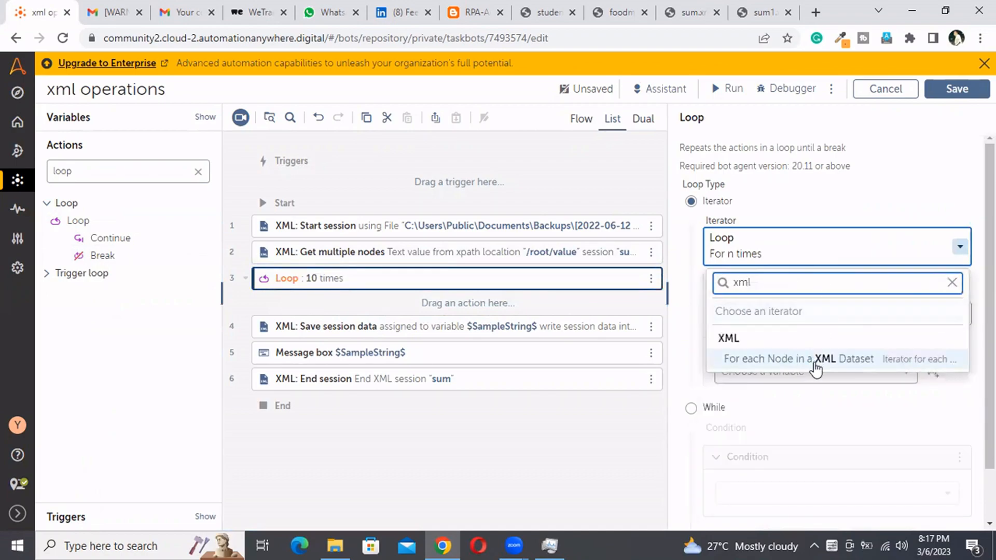
left_click(799, 359)
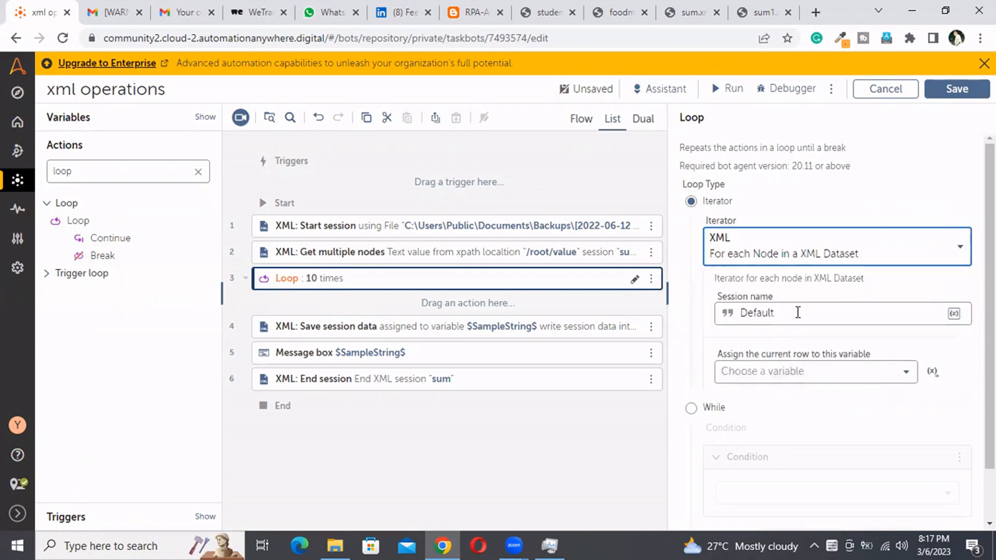
type("s")
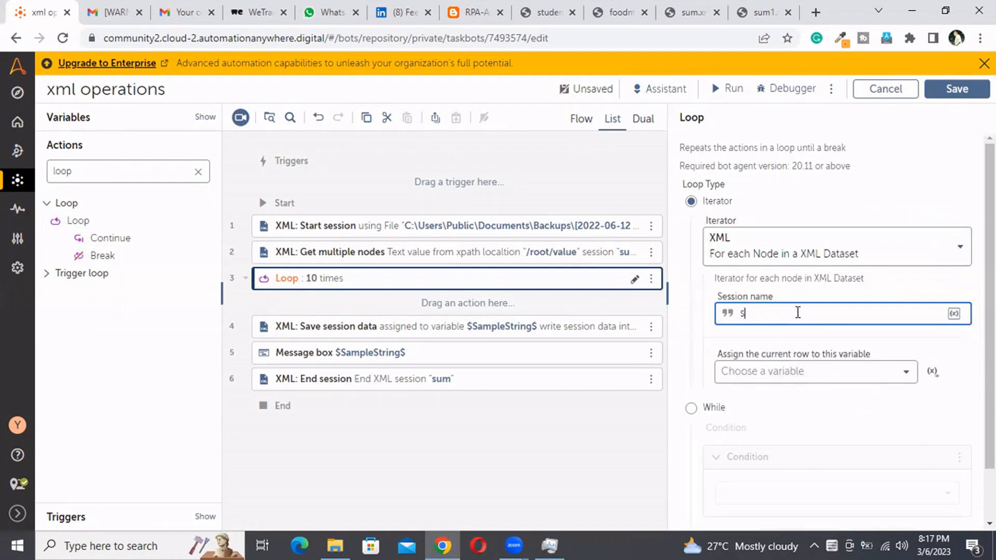
type("um")
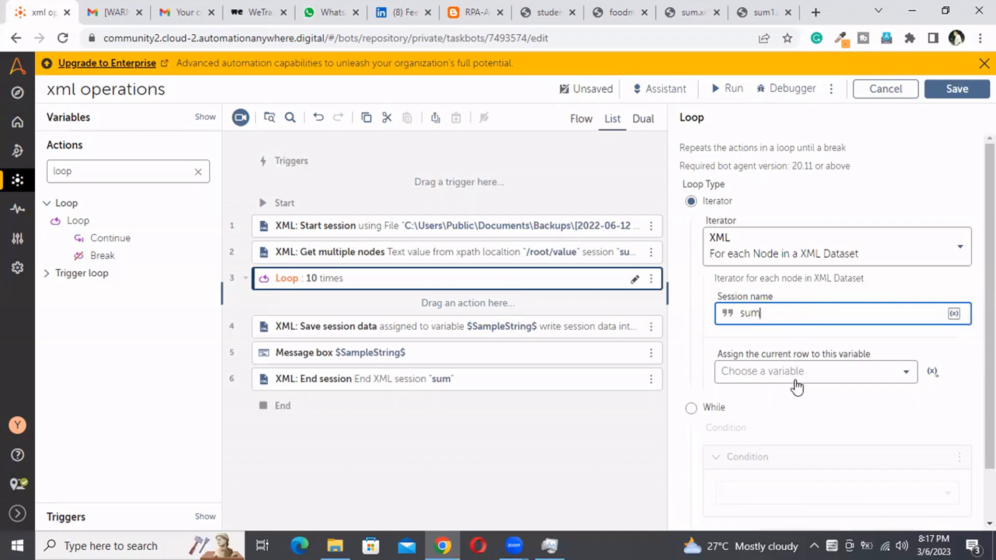
Assign each node to SampleString and move the Message box inside the loop.
left_click(815, 371)
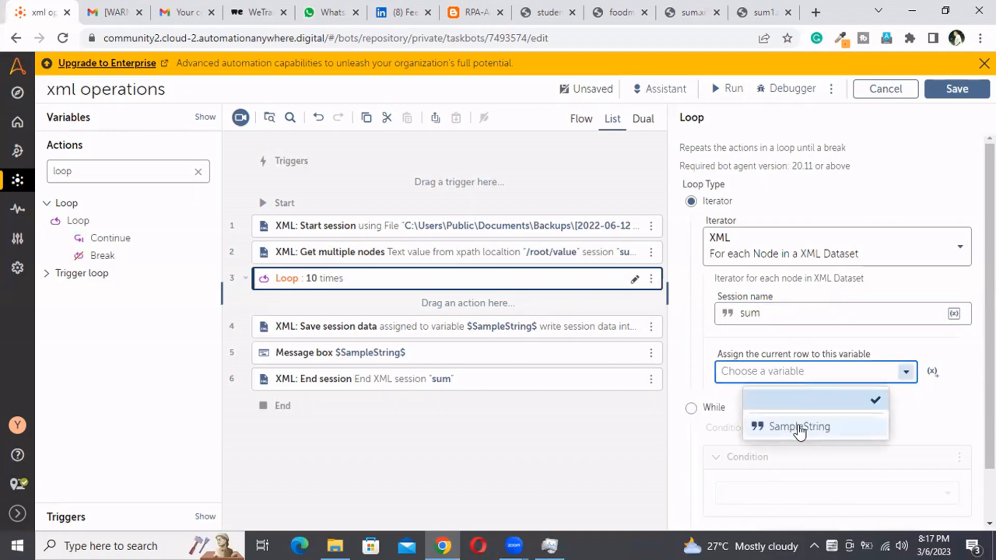
left_click(798, 426)
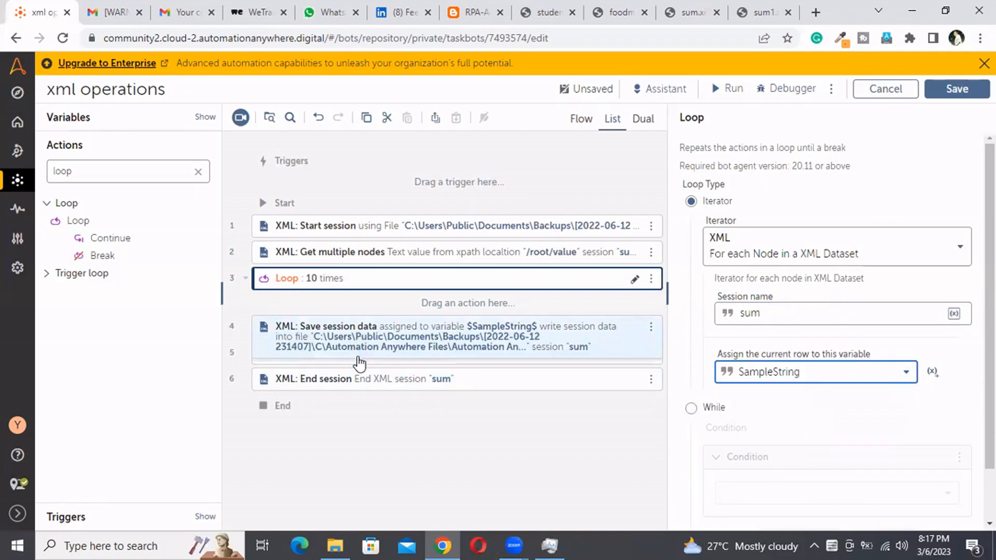
left_click_drag(355, 362, 403, 311)
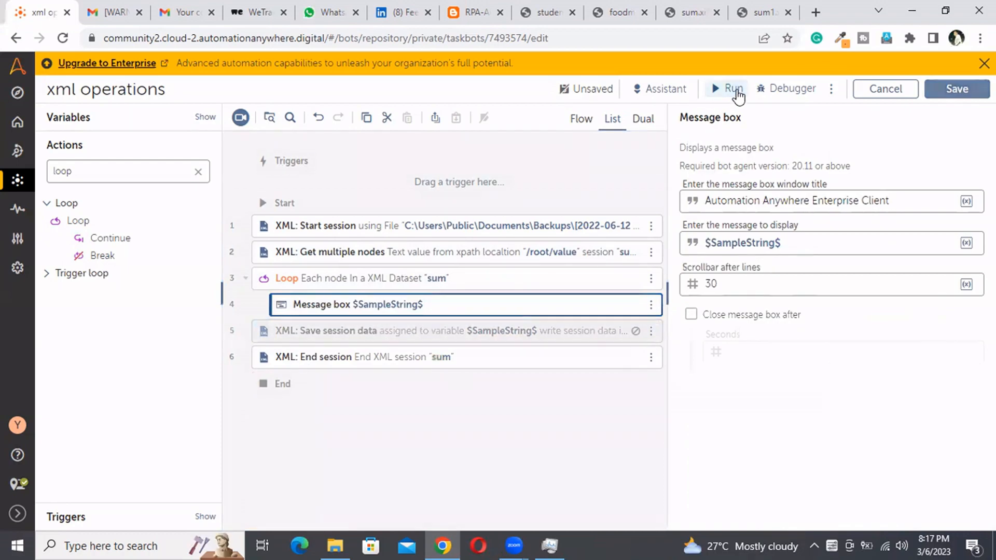
Run the bot and dismiss the node value messages 1 through 4 and the success notice.
left_click(732, 88)
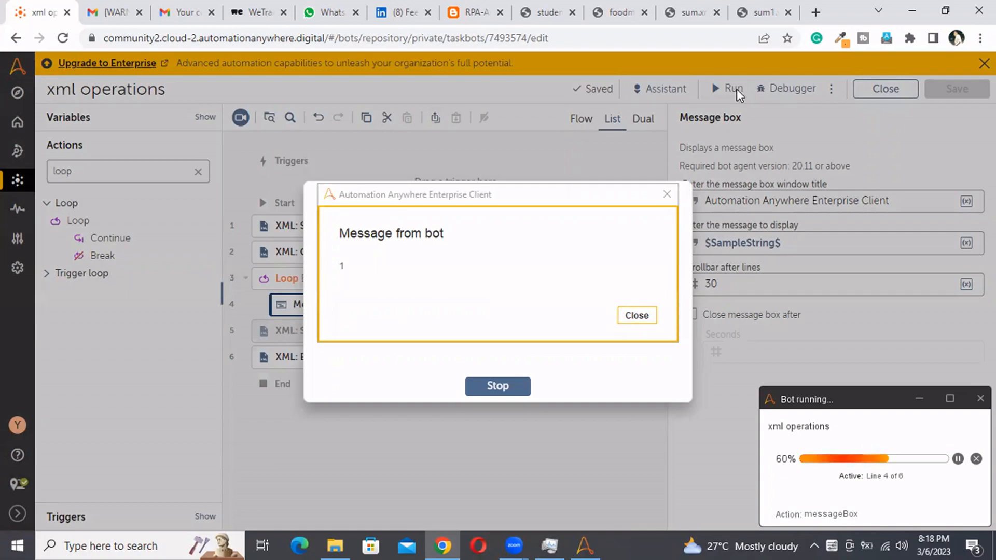
mouse_move(623, 296)
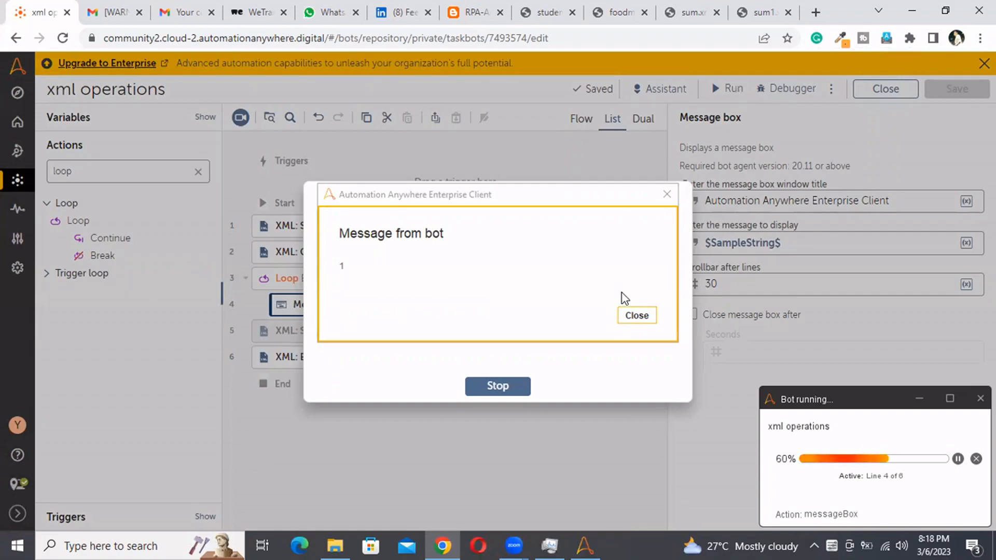
left_click(637, 315)
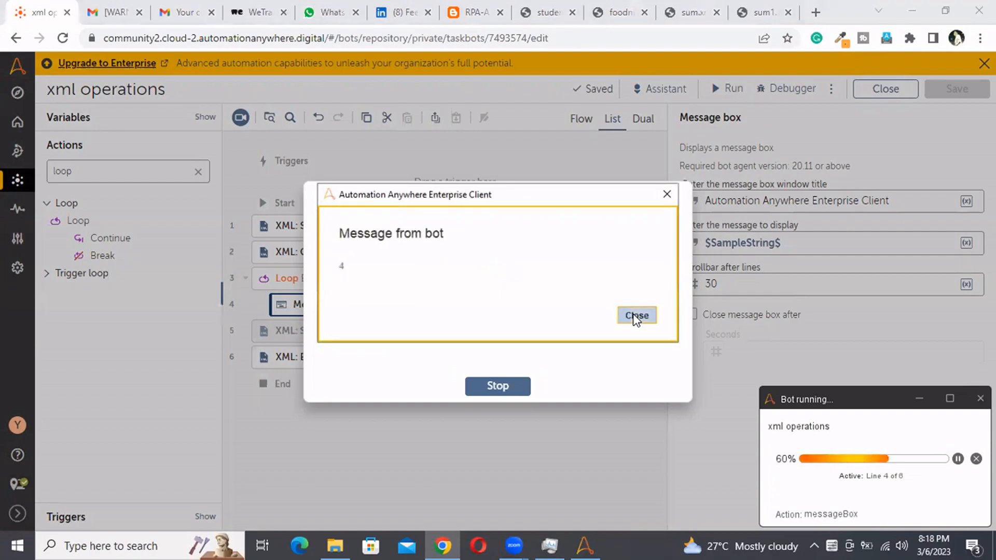
left_click(637, 315)
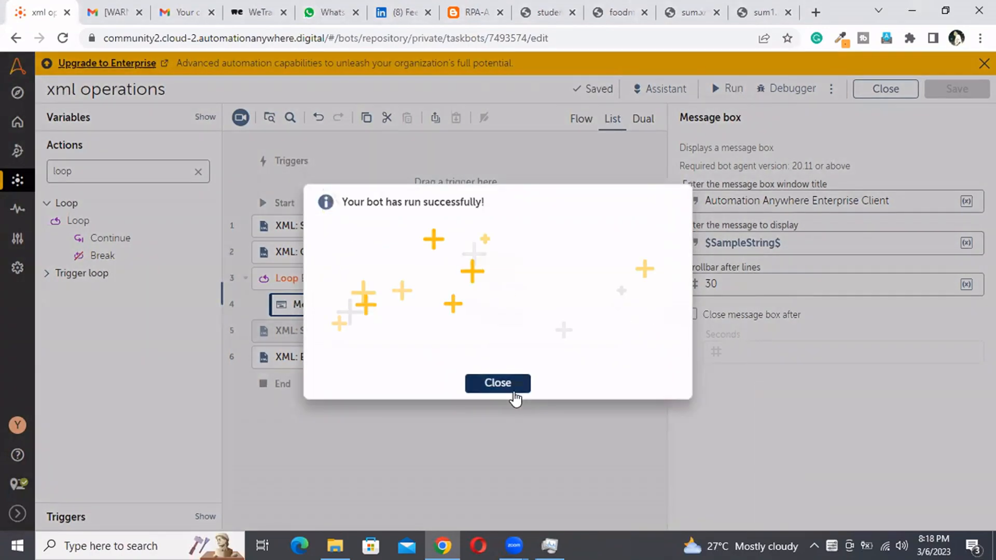
left_click(497, 384)
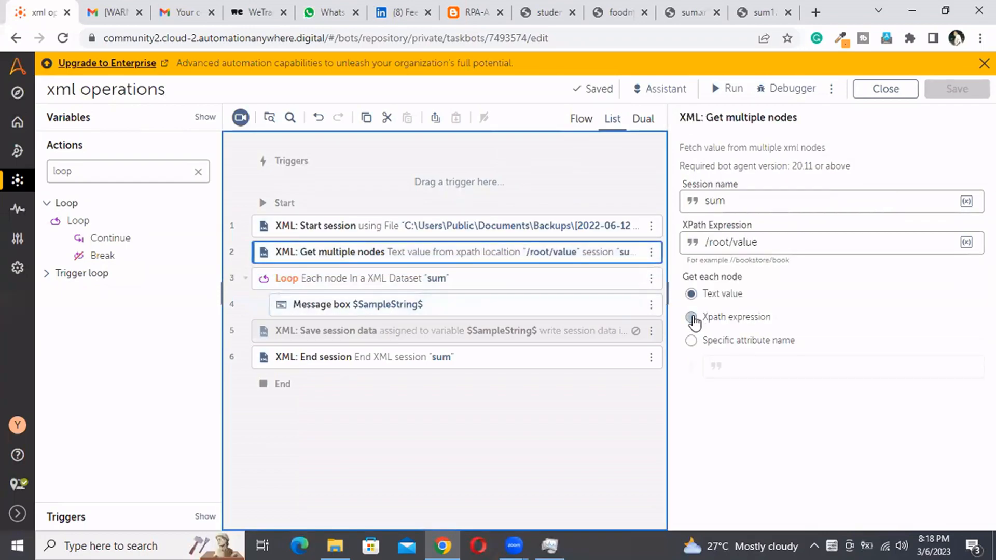
Switch Get multiple nodes to 'Xpath expression', save, and run showing /root/value[1] to [4].
left_click(690, 317)
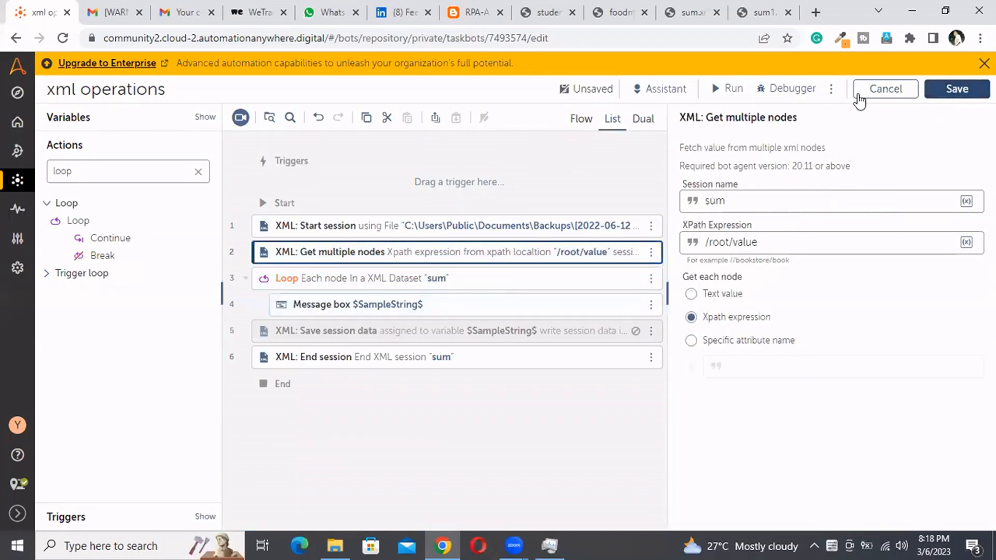
left_click(957, 90)
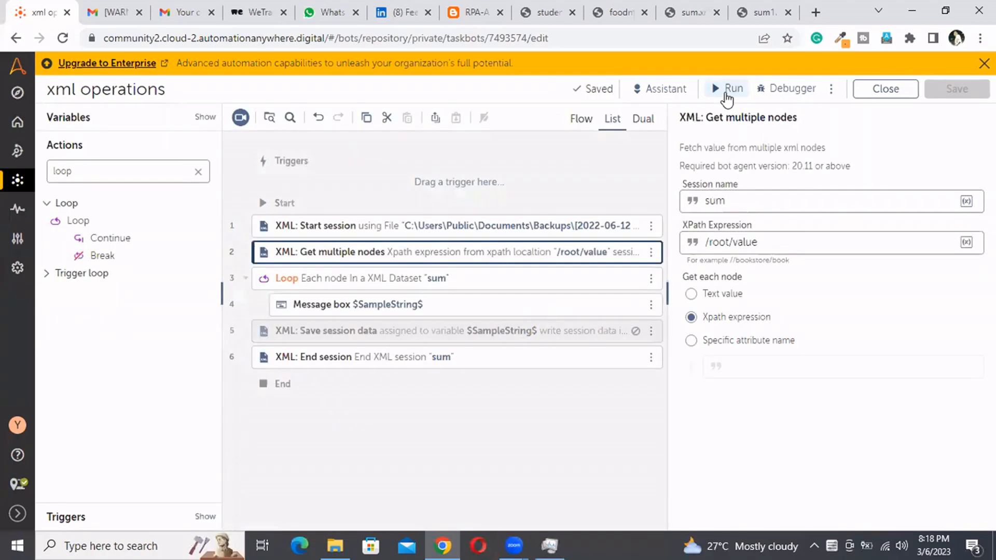
left_click(725, 88)
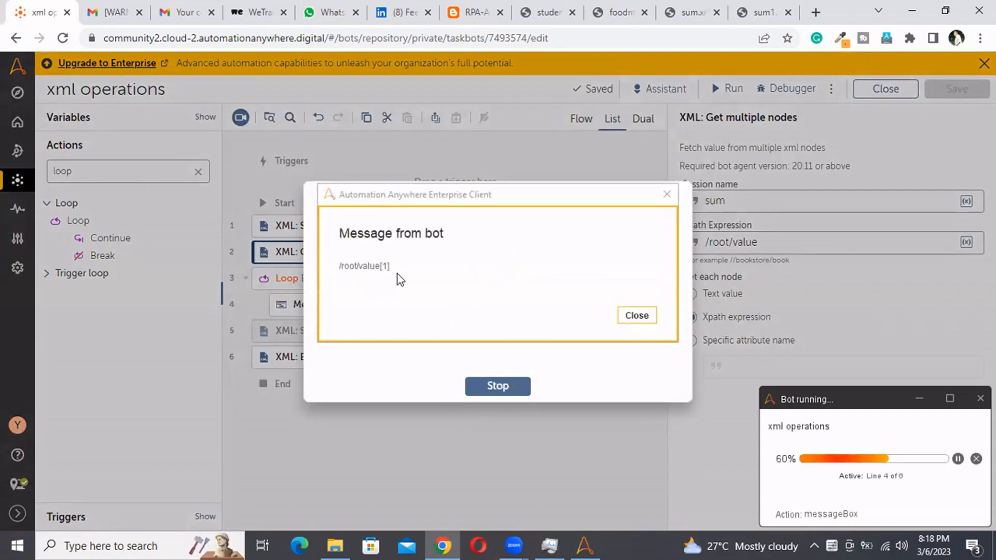
mouse_move(376, 283)
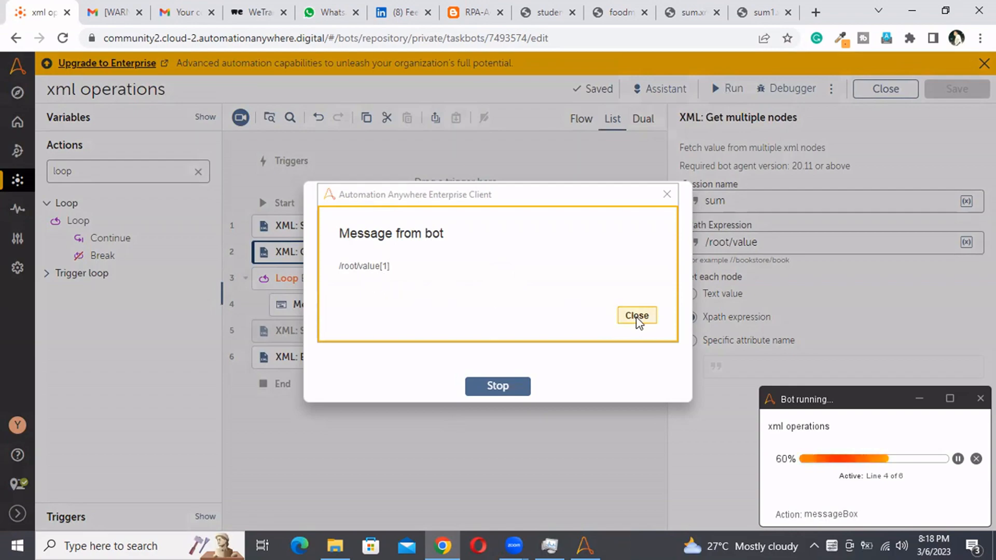
left_click(636, 315)
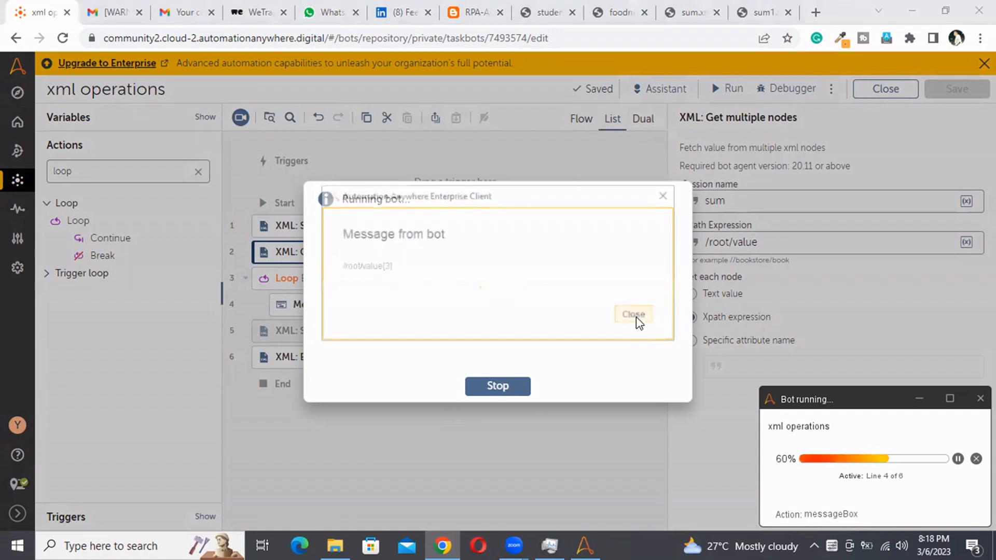
left_click(637, 315)
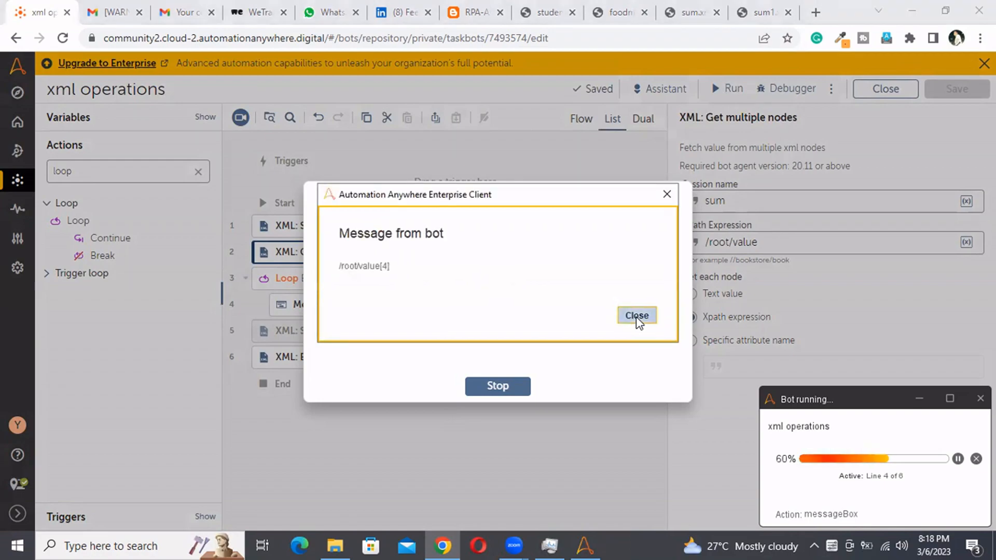
left_click(636, 315)
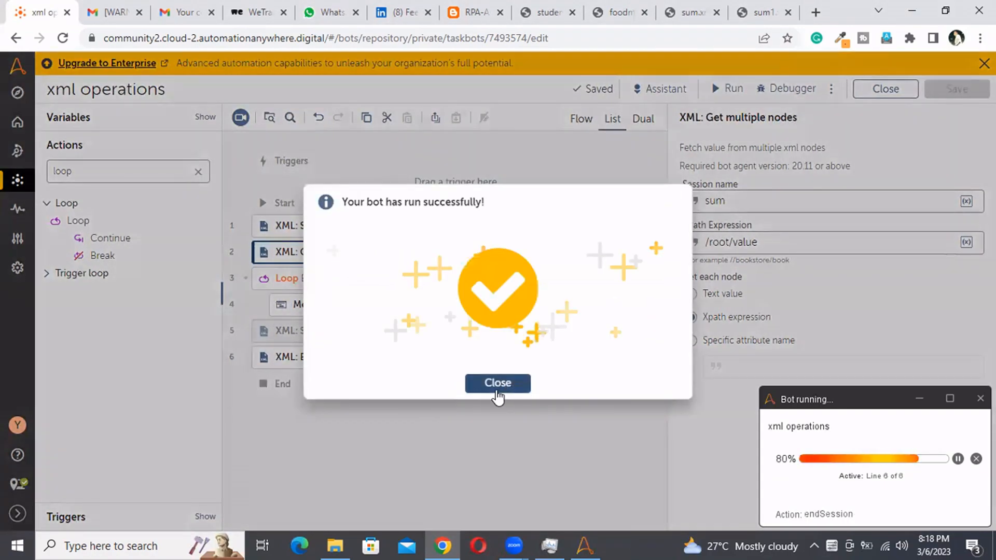
left_click(498, 384)
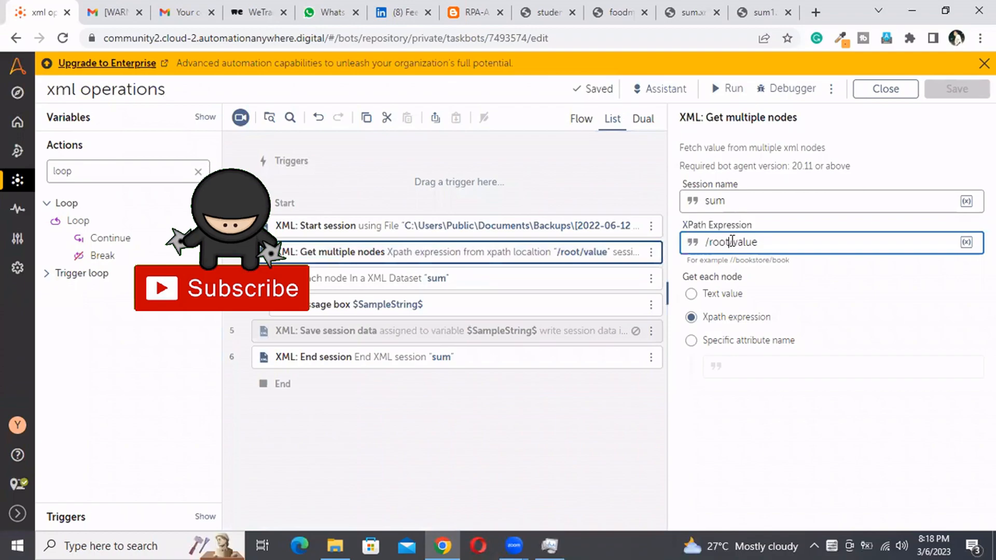
Set the Get multiple nodes XPath to //value and run, again seeing /root/value[1] to [4].
type("//value")
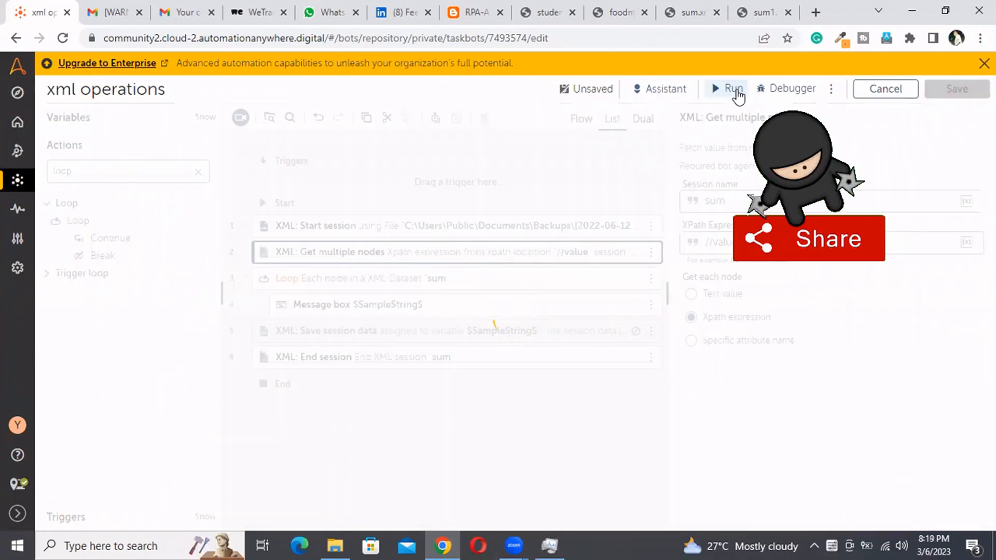
left_click(732, 89)
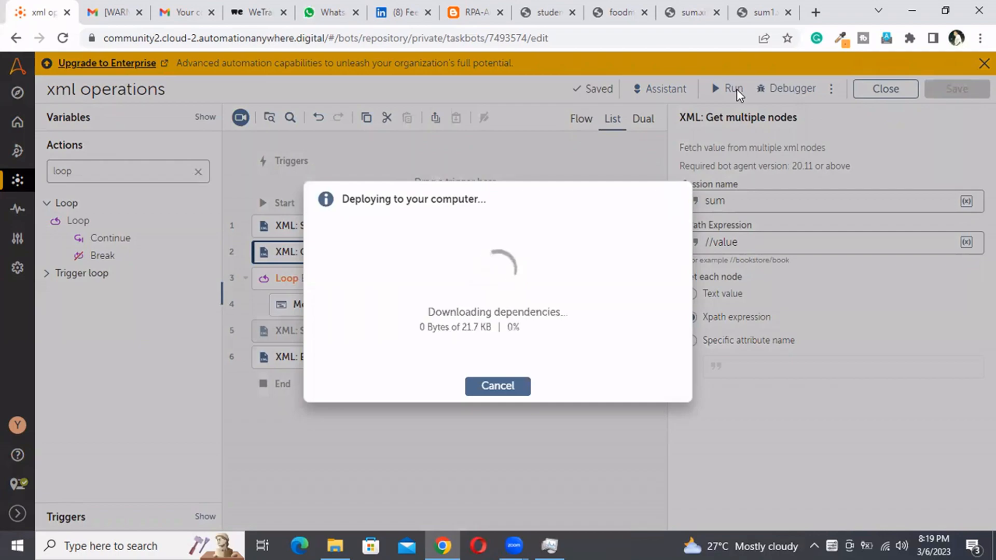
left_click(732, 89)
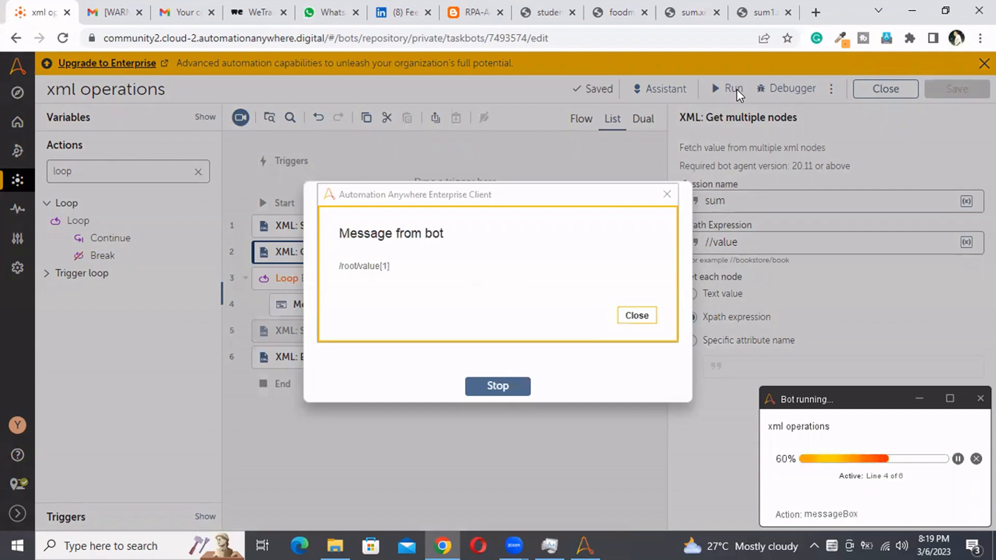
left_click(636, 315)
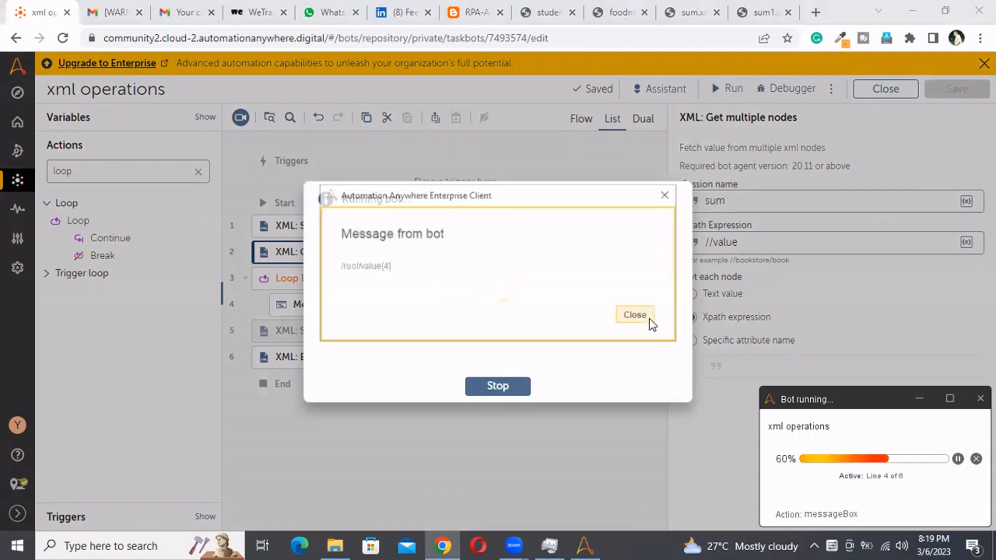
left_click(635, 315)
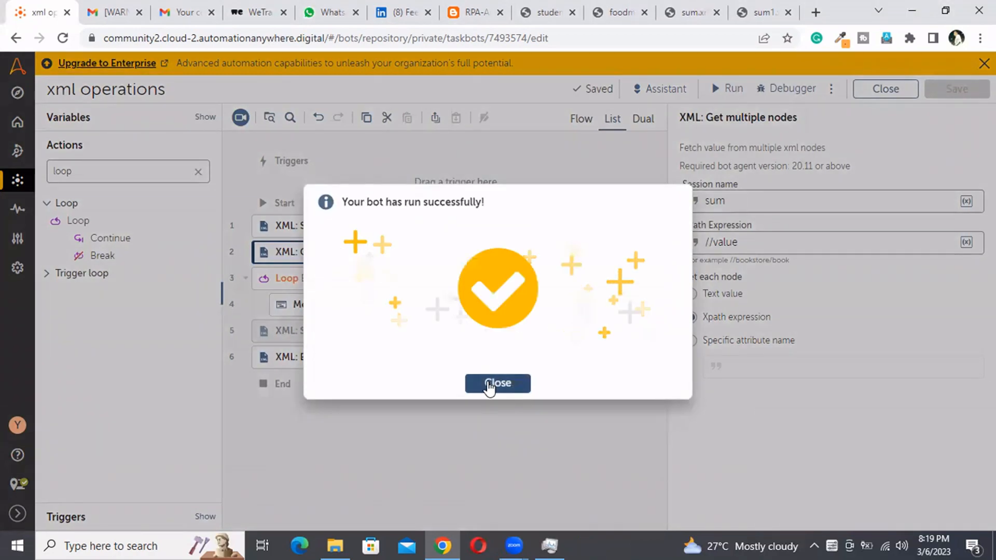
left_click(498, 384)
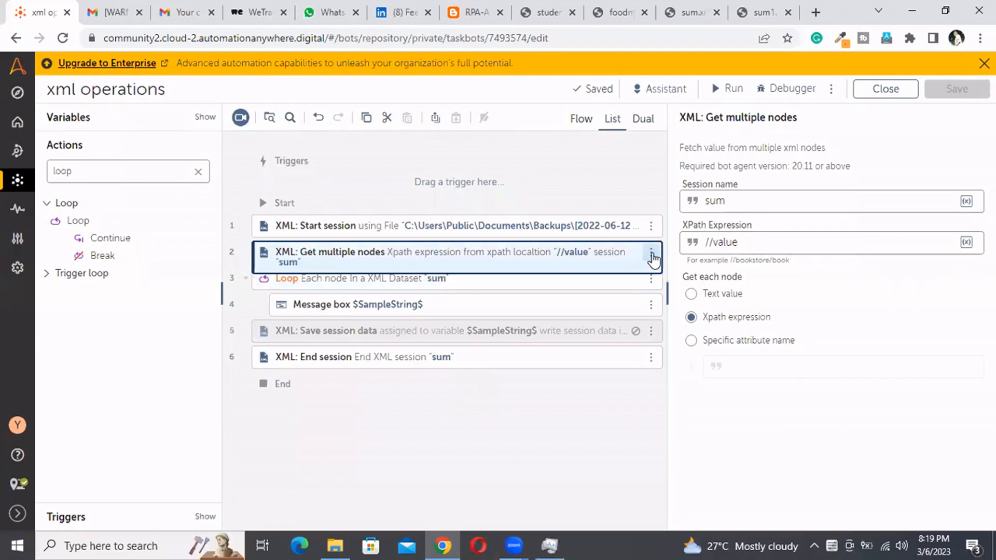
Remove the Get multiple nodes, Save session data and Loop actions, then clear the actions search.
left_click(652, 252)
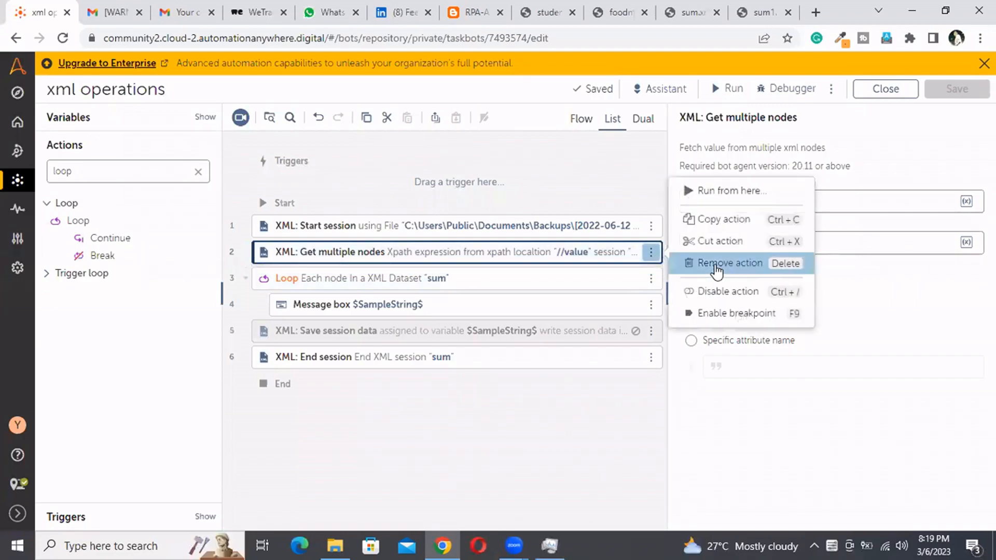
left_click(730, 263)
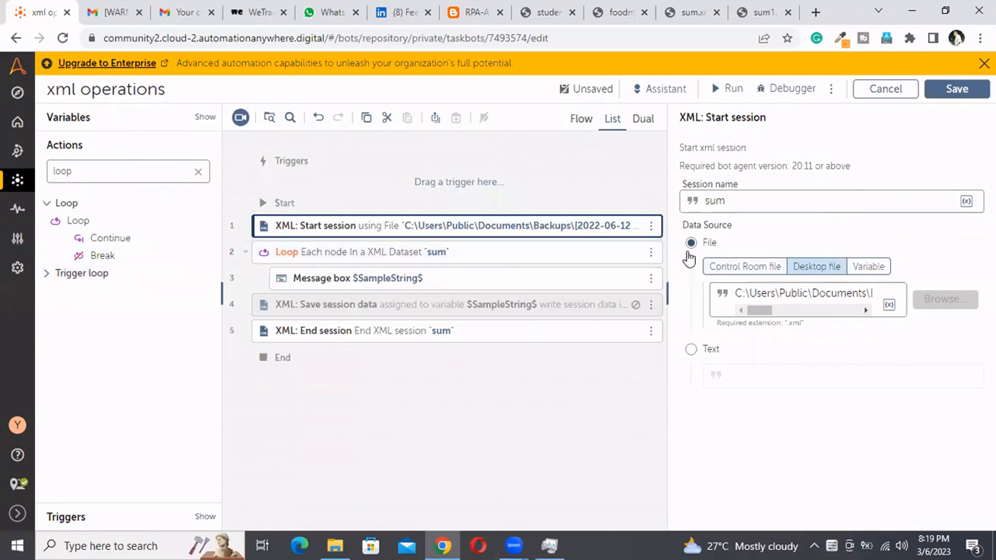
left_click(650, 252)
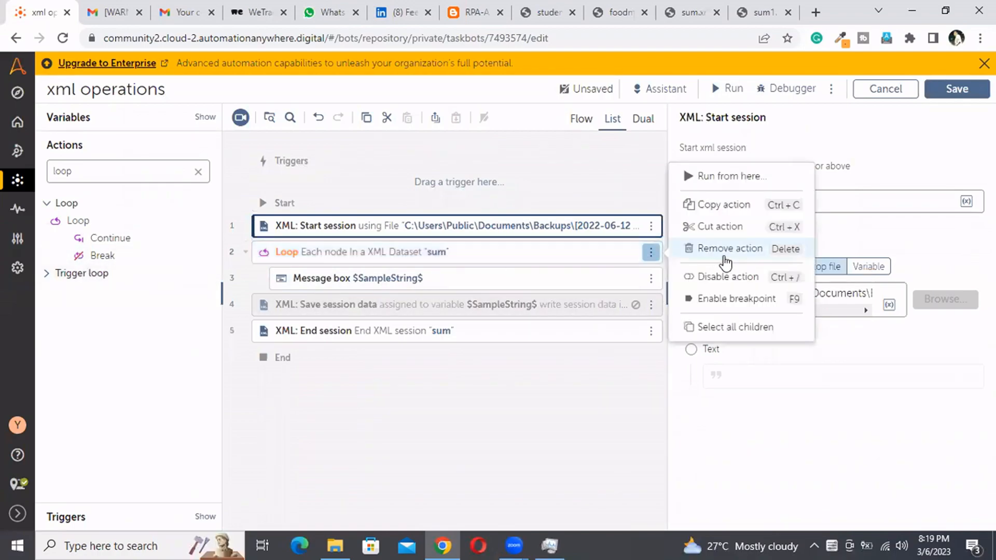
left_click(730, 248)
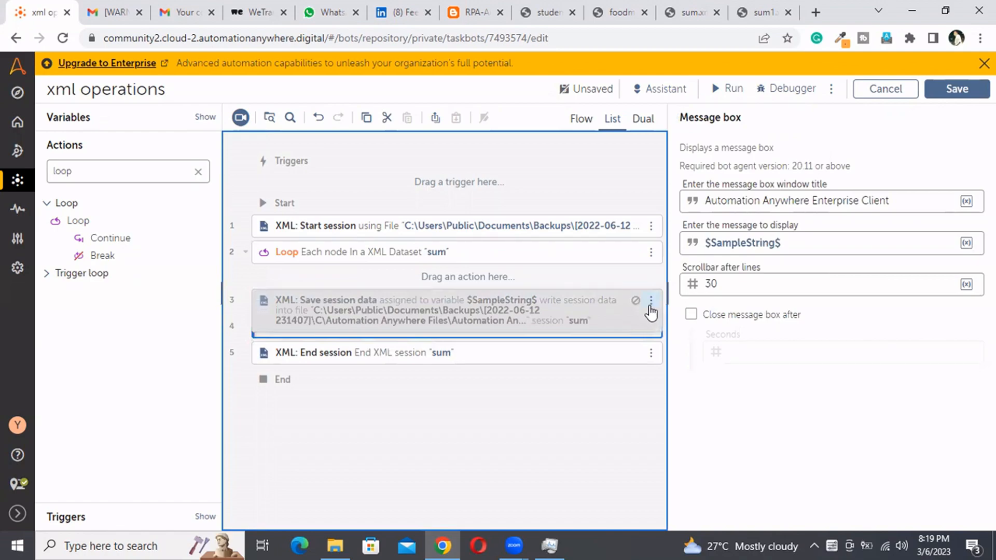
left_click(651, 300)
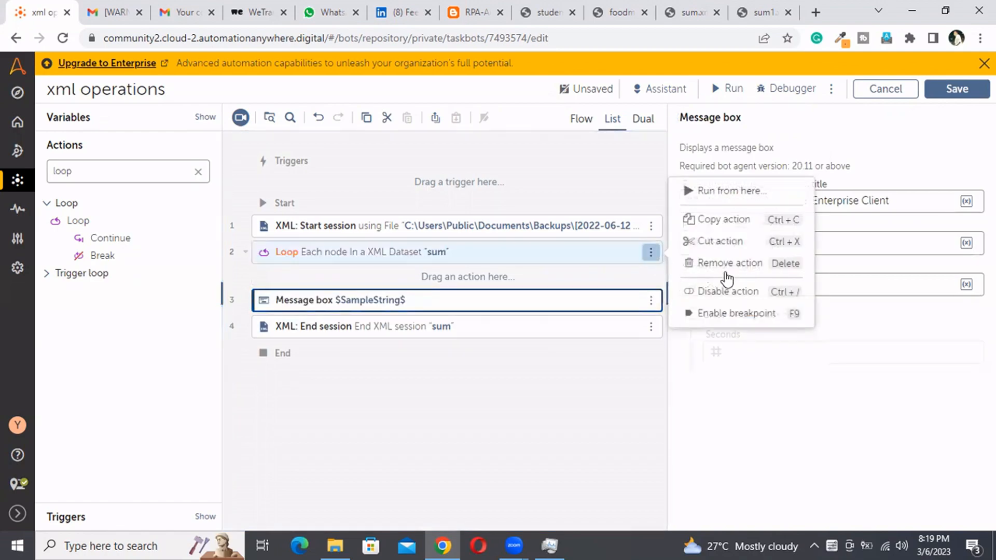
left_click(730, 263)
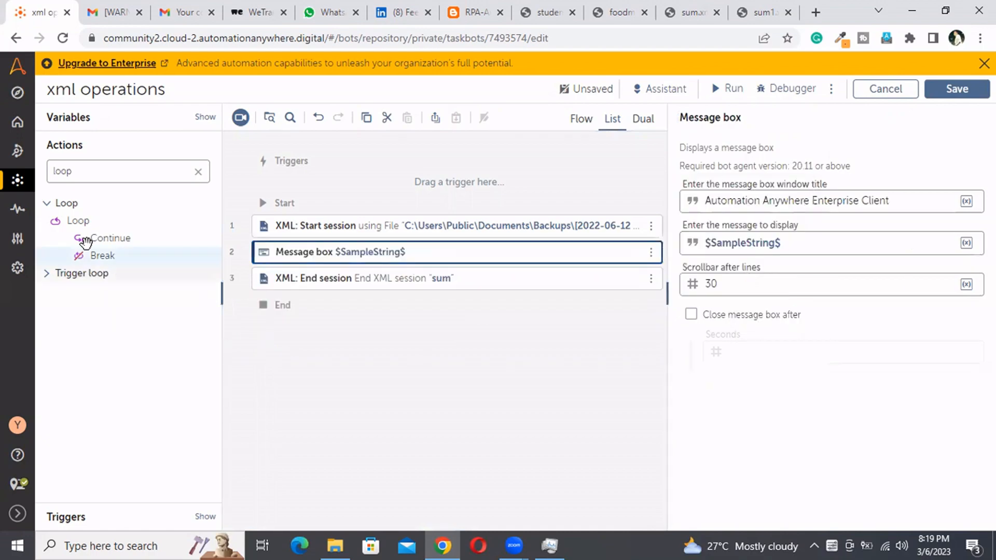
mouse_move(197, 195)
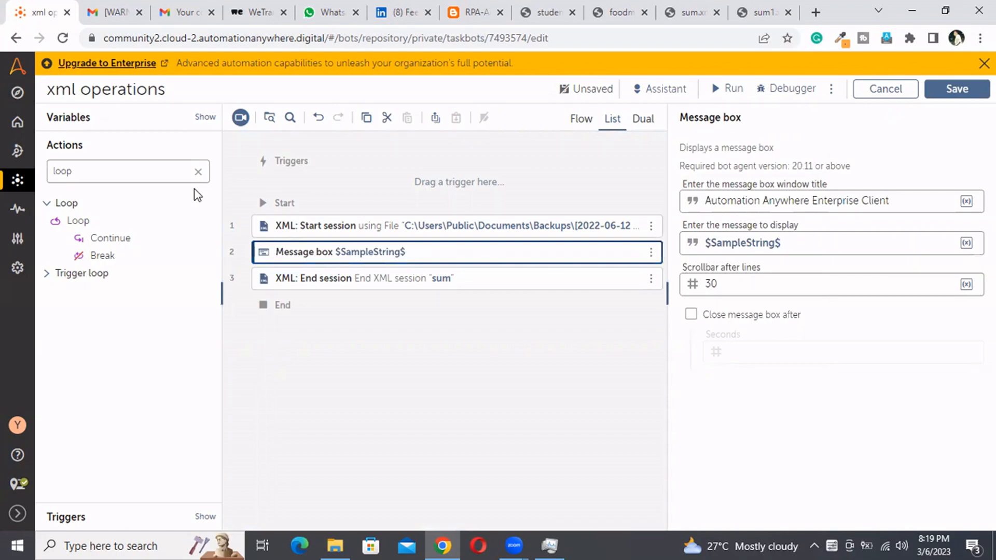
mouse_move(184, 188)
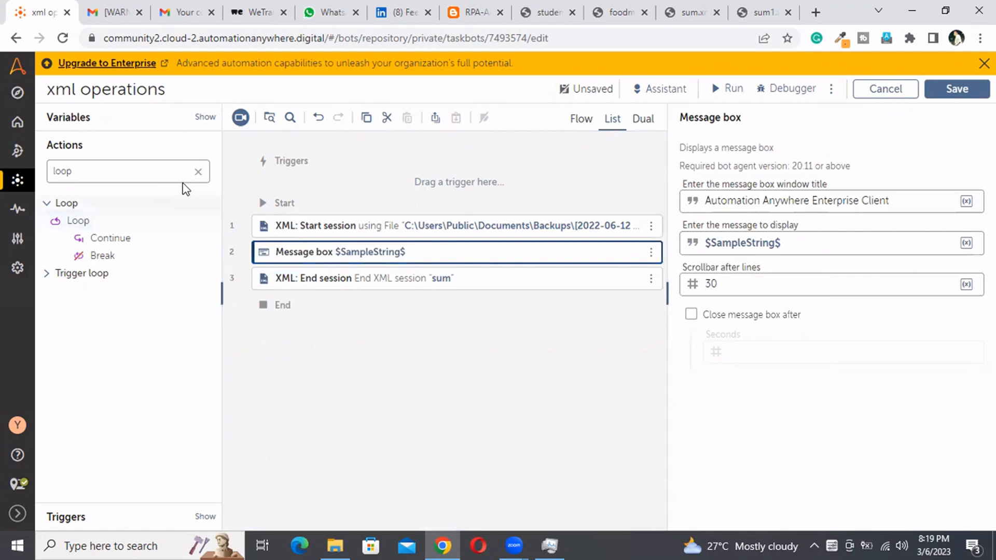
left_click(198, 171)
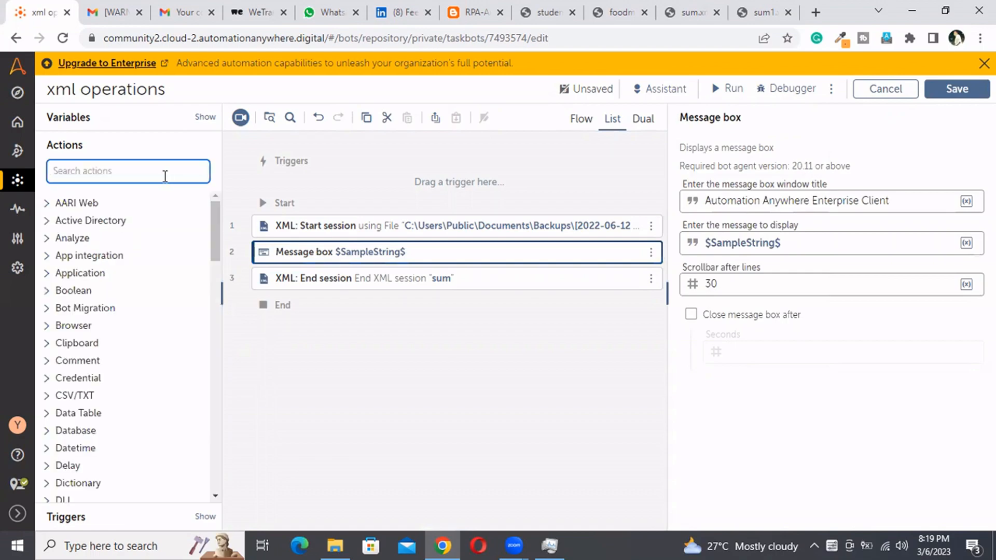
Insert Execute XPath function with expression //sum(value) assigned to SampleString before the message box.
type("xml")
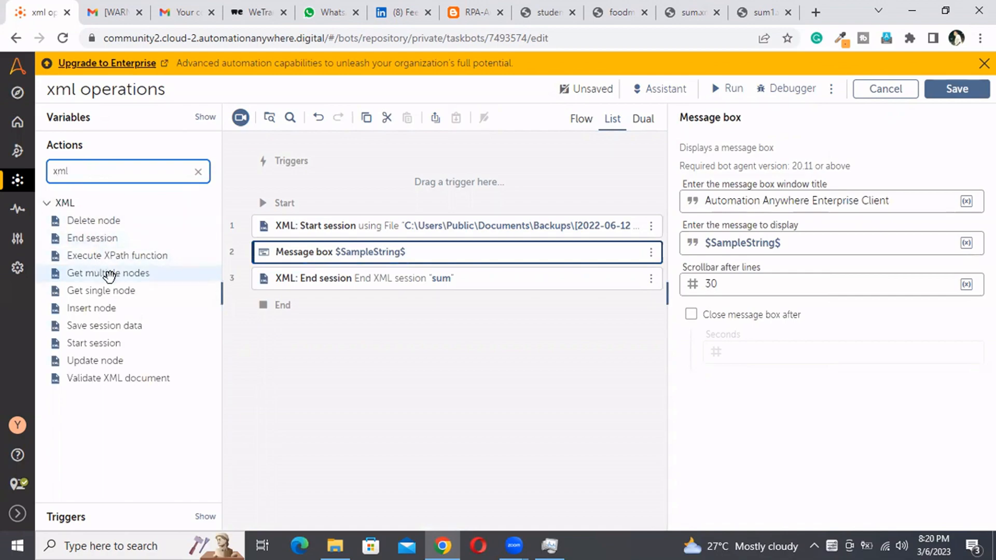
mouse_move(124, 259)
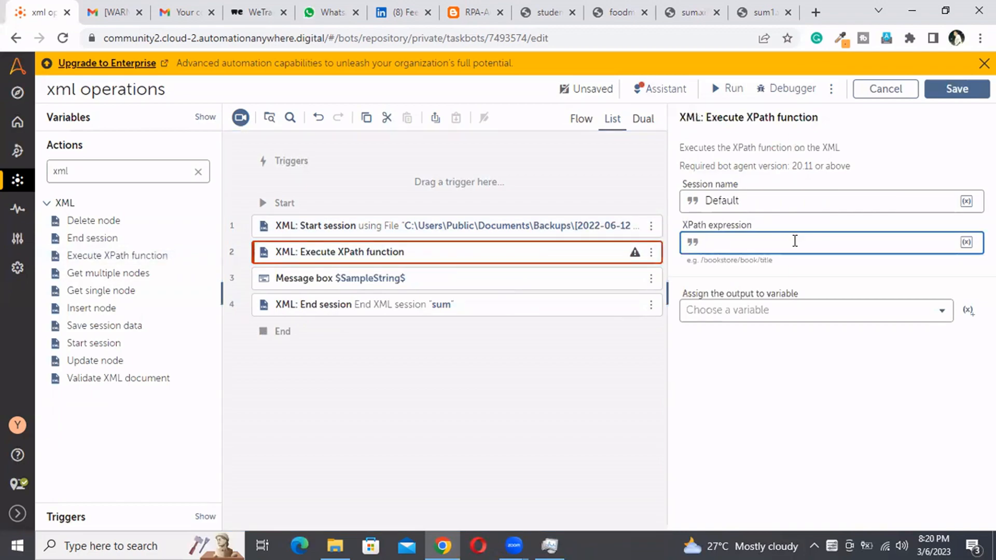
type("//")
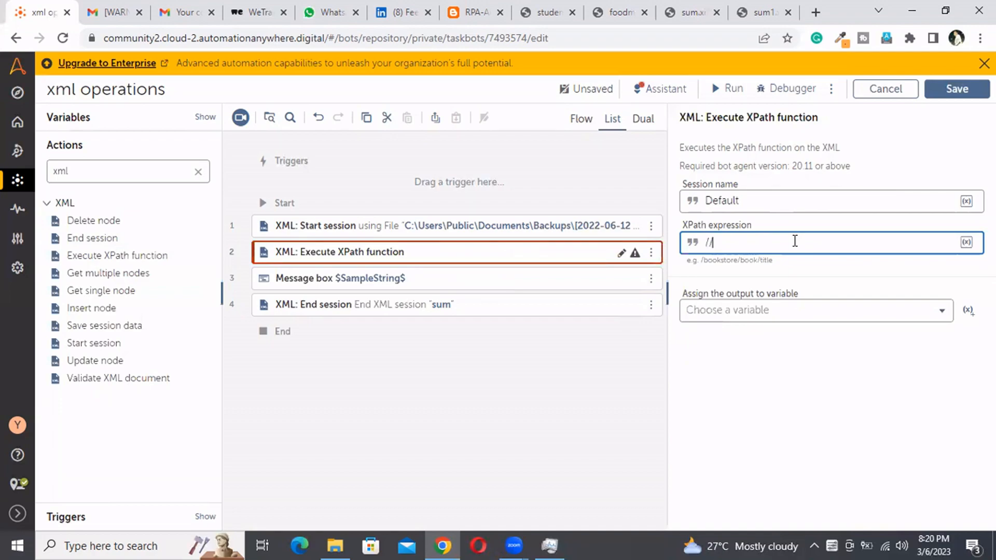
type("sum")
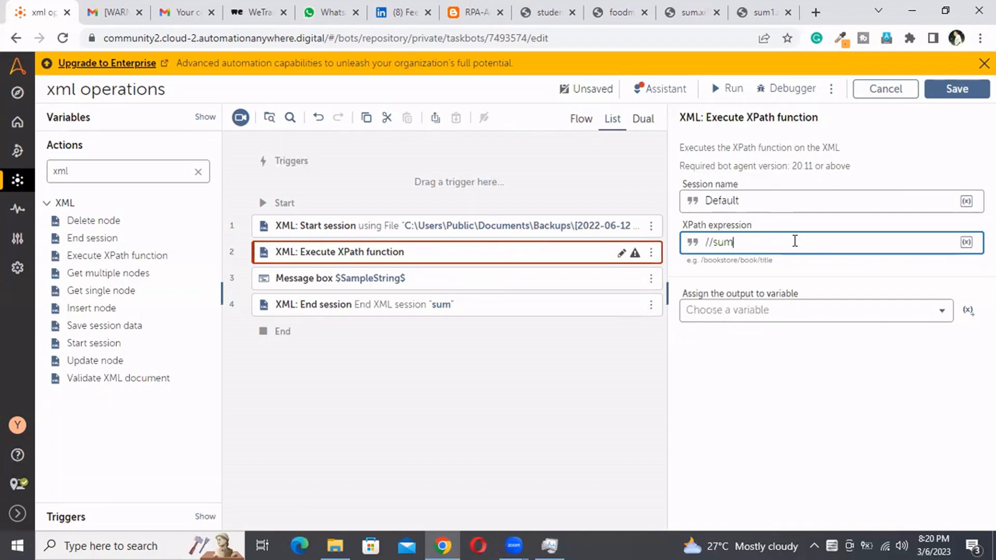
type("(value")
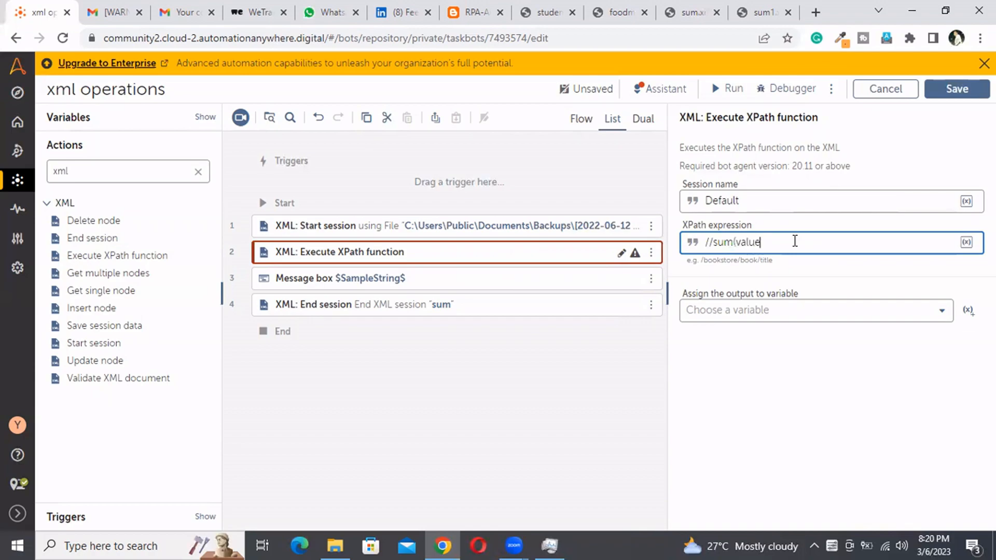
type(")")
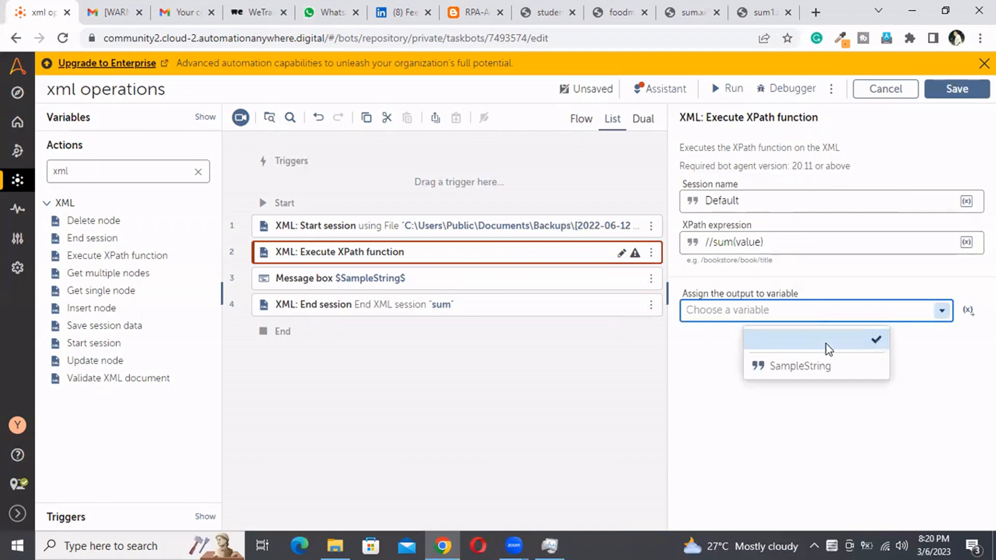
left_click(800, 365)
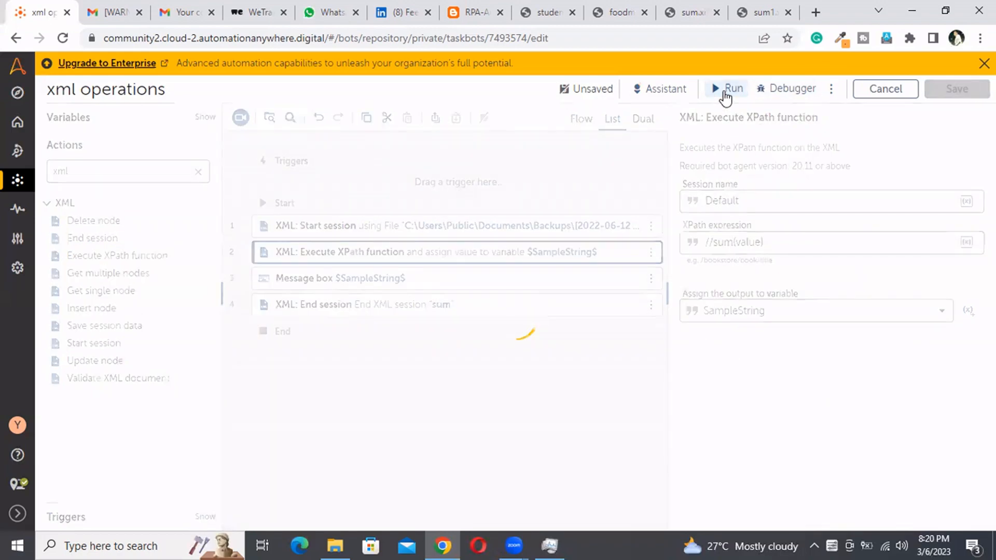
Cancel the deployment, save with session name sum, and run, hitting the invalid //sum(value) error at line 2.
left_click(732, 88)
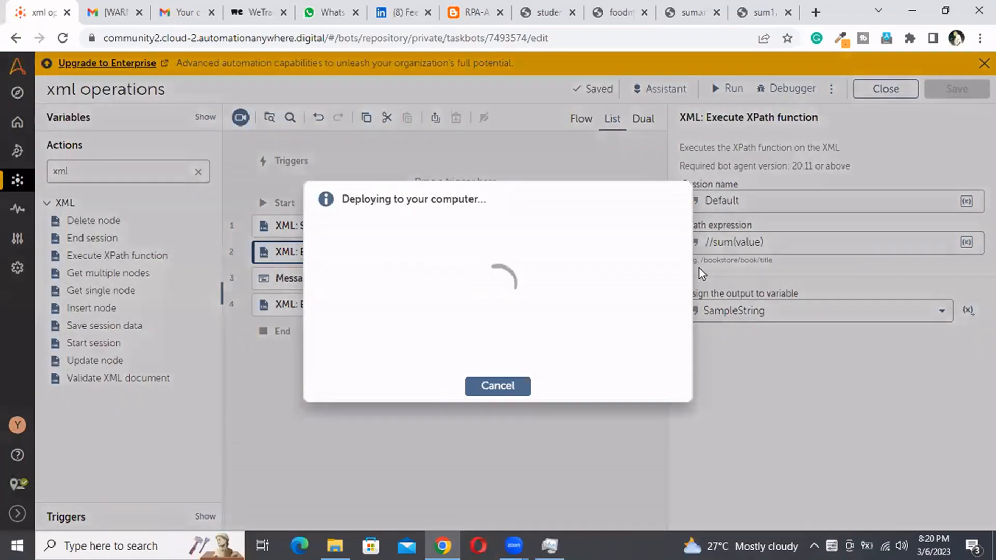
mouse_move(553, 367)
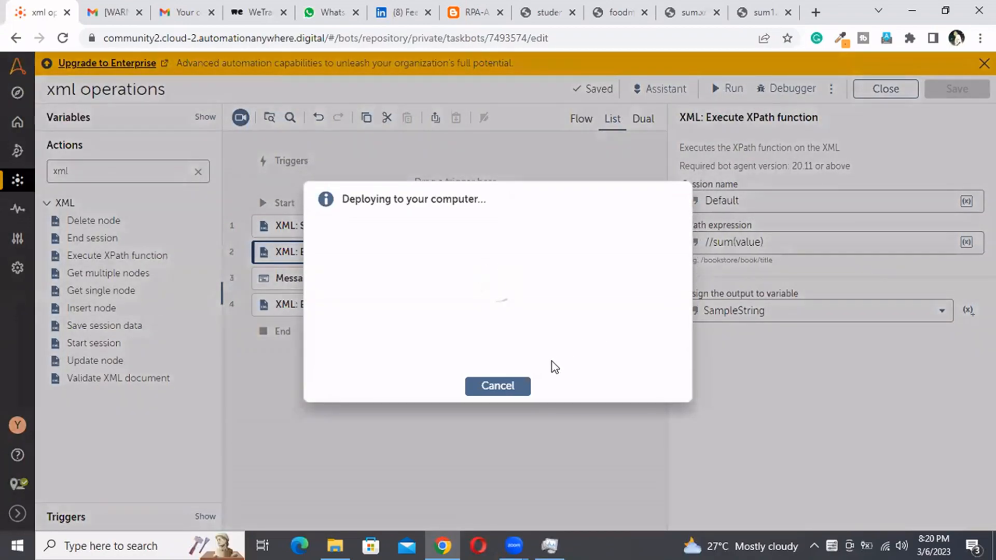
left_click(498, 386)
type("sum")
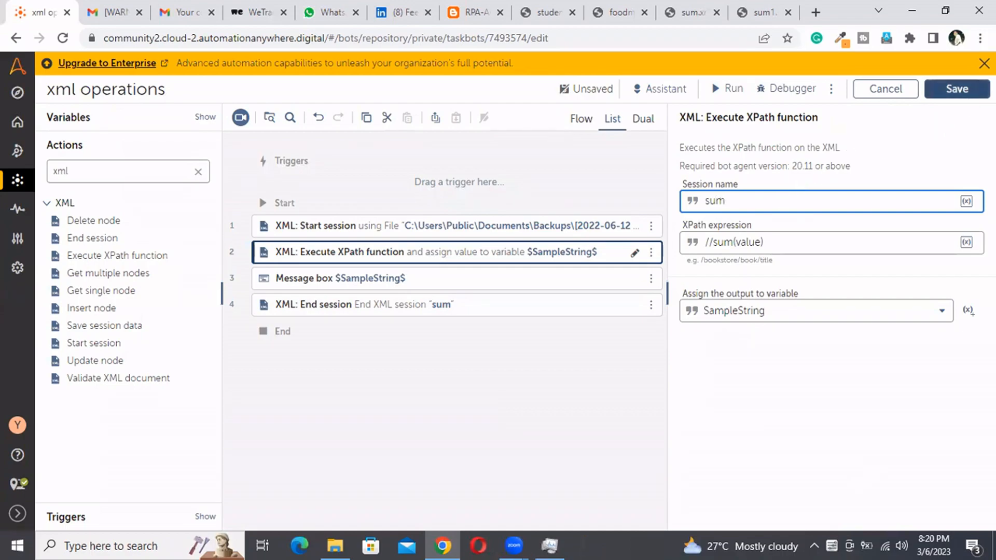
left_click(956, 89)
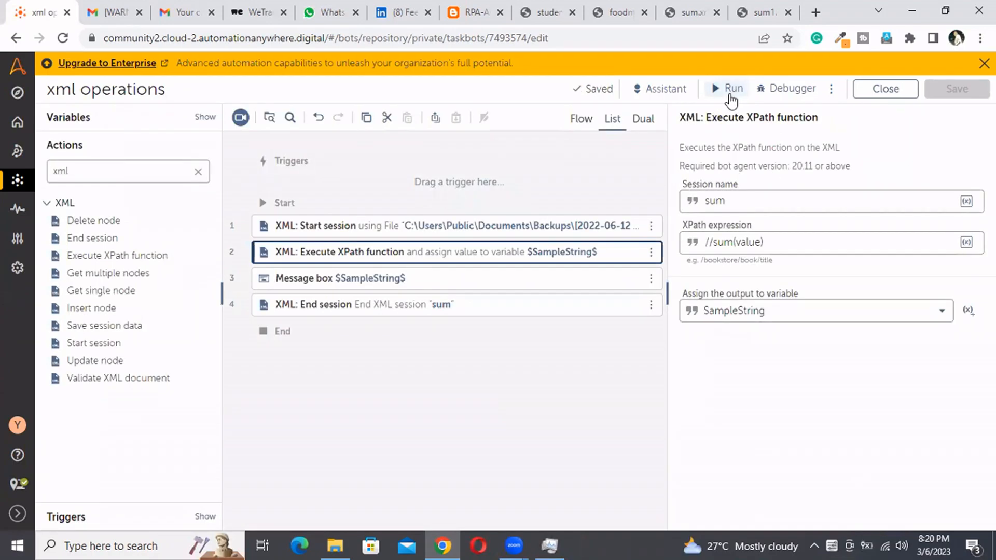
left_click(726, 88)
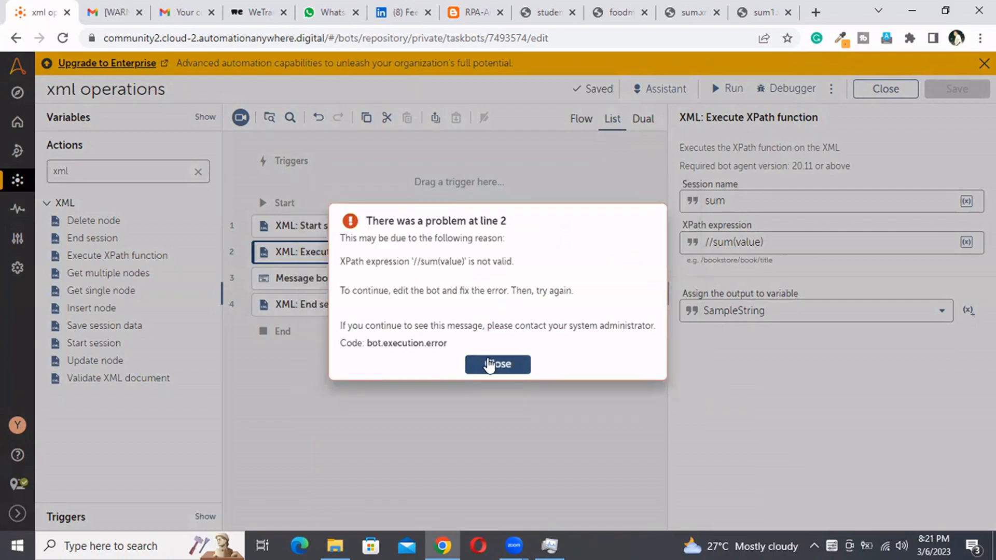
left_click(498, 364)
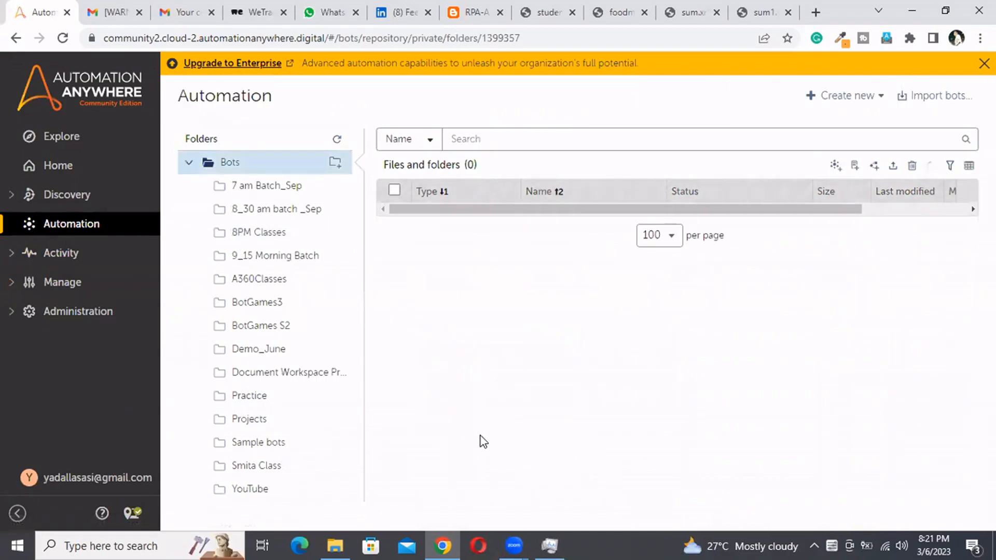
mouse_move(593, 421)
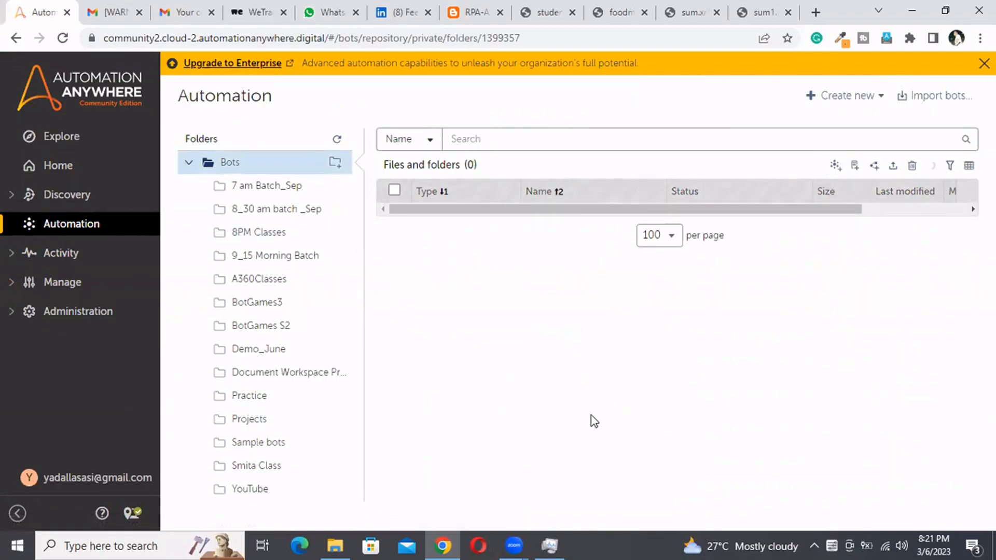
Inspect the XML bot's sum(//value) XPath step, then reopen xml operations from the 8PM Classes folder.
scroll("down", 3)
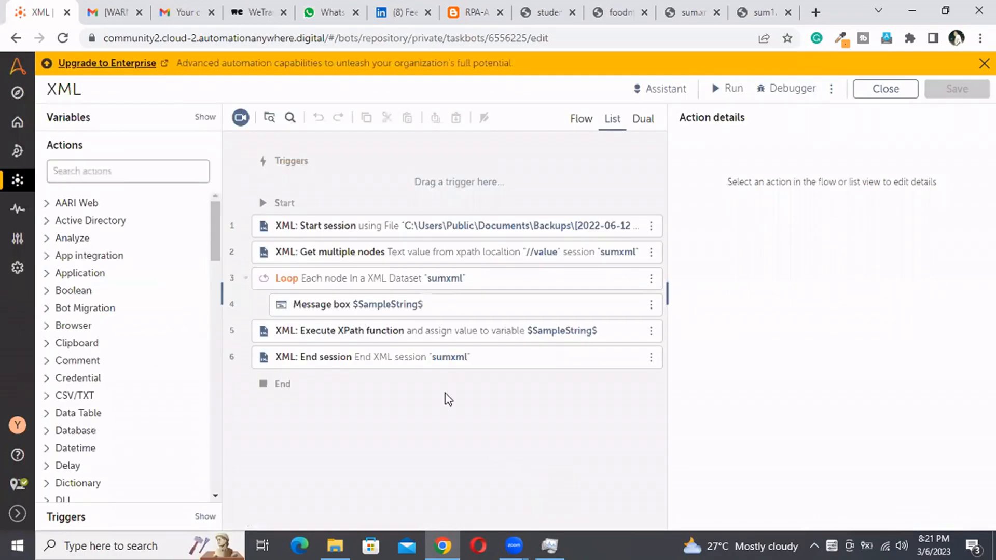
left_click(438, 331)
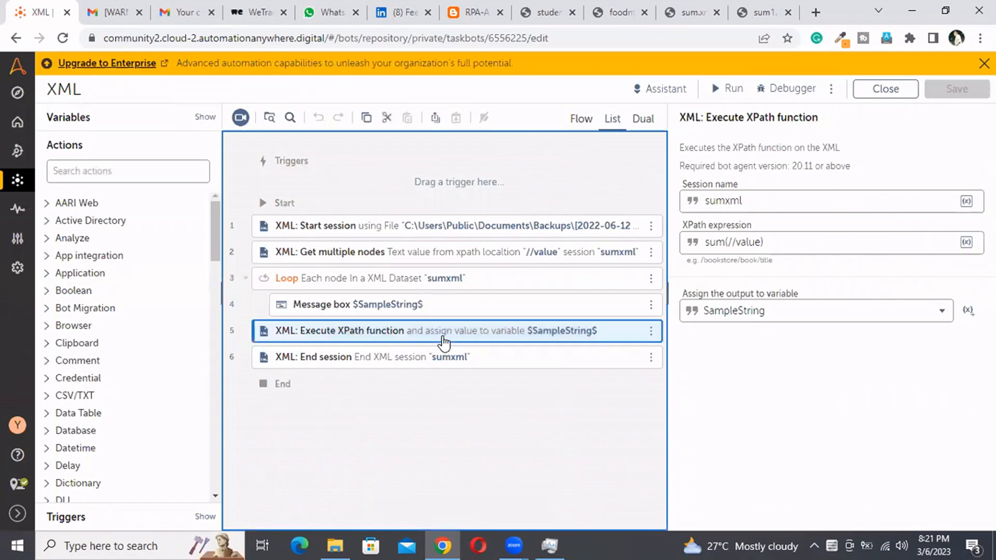
left_click(736, 245)
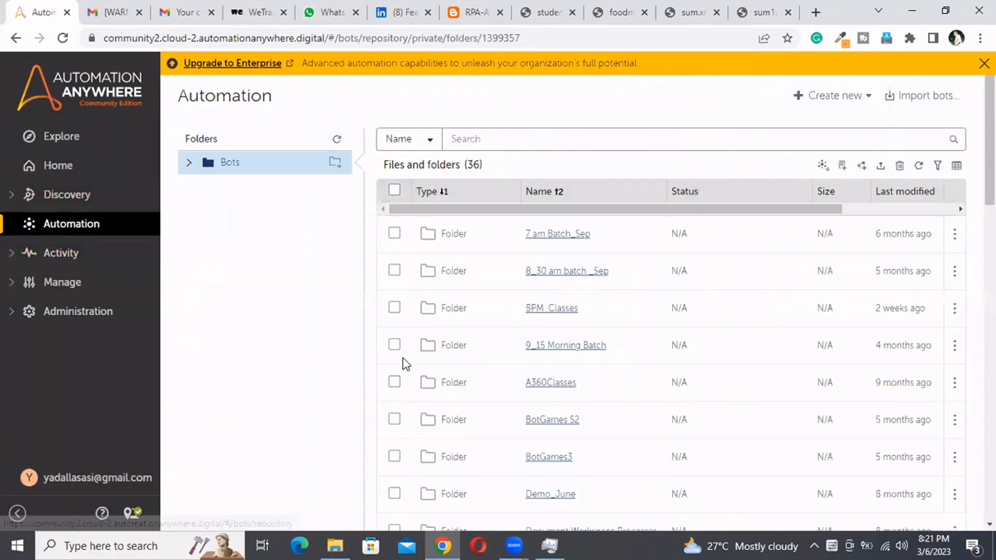
mouse_move(543, 315)
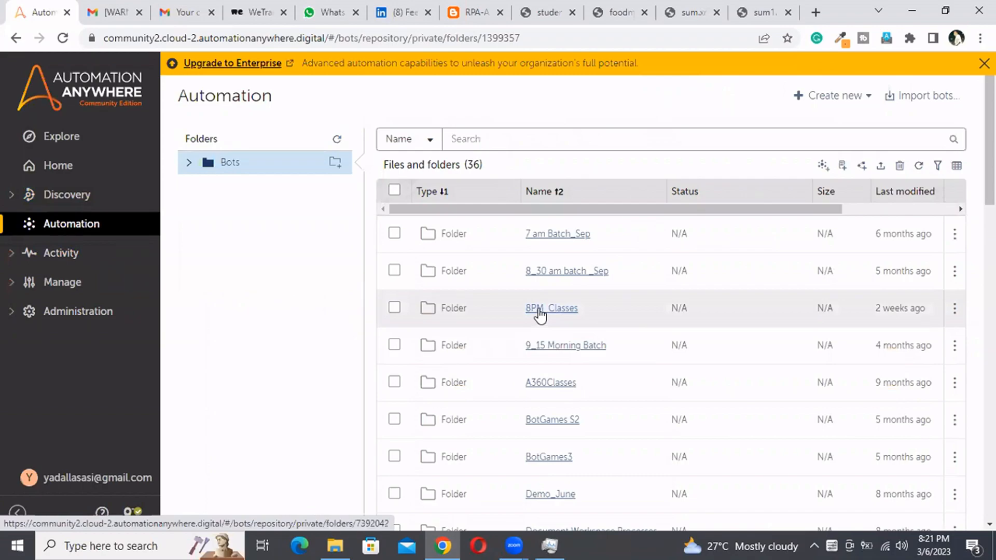
left_click(551, 308)
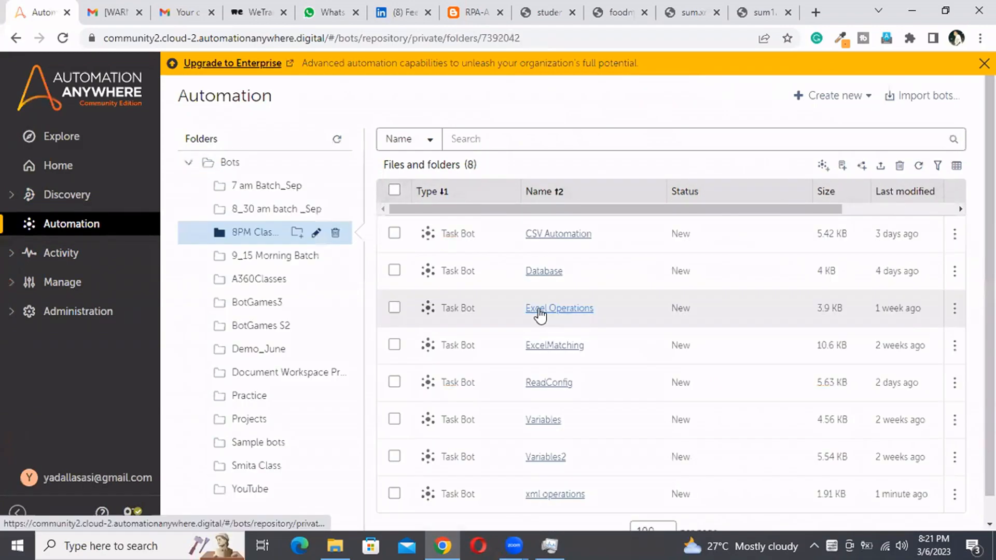
mouse_move(559, 506)
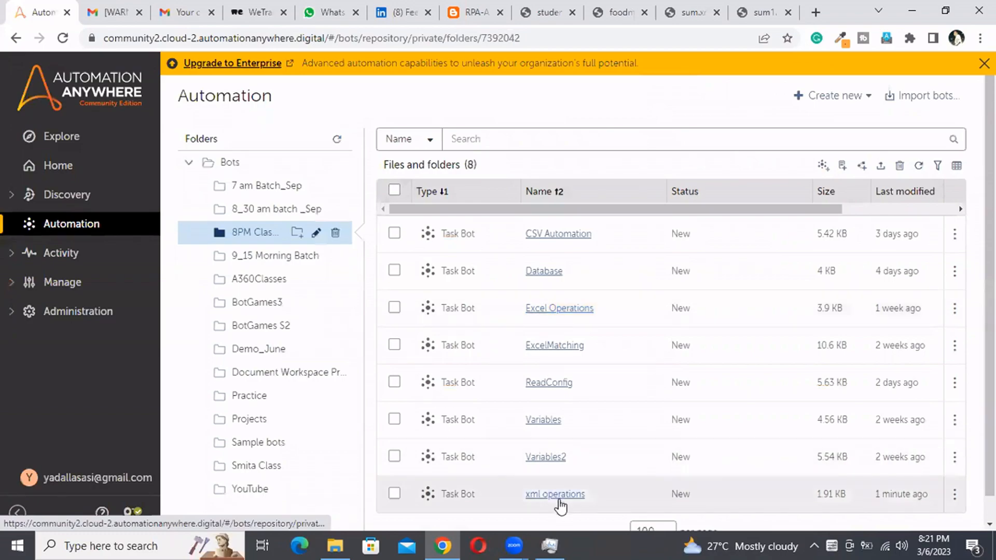
left_click(554, 493)
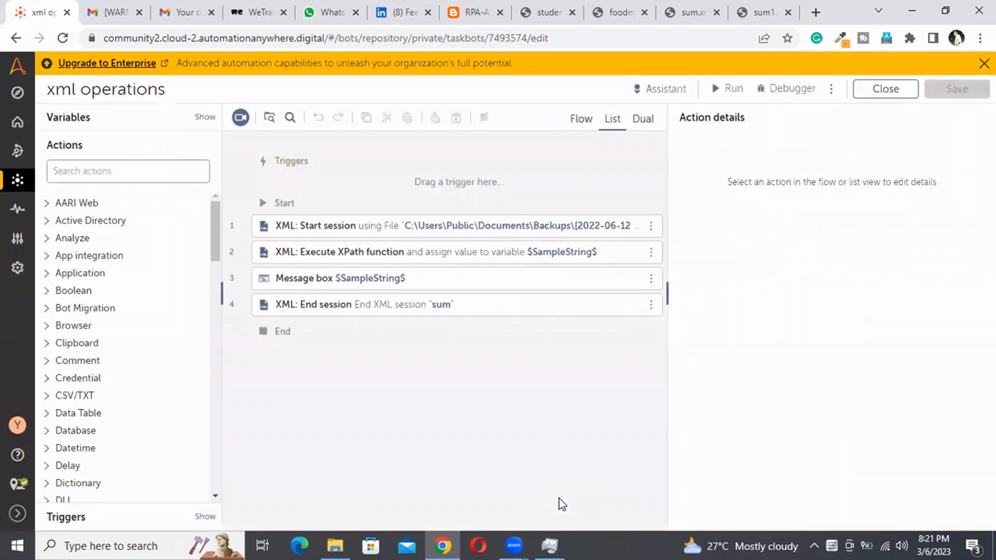
mouse_move(520, 416)
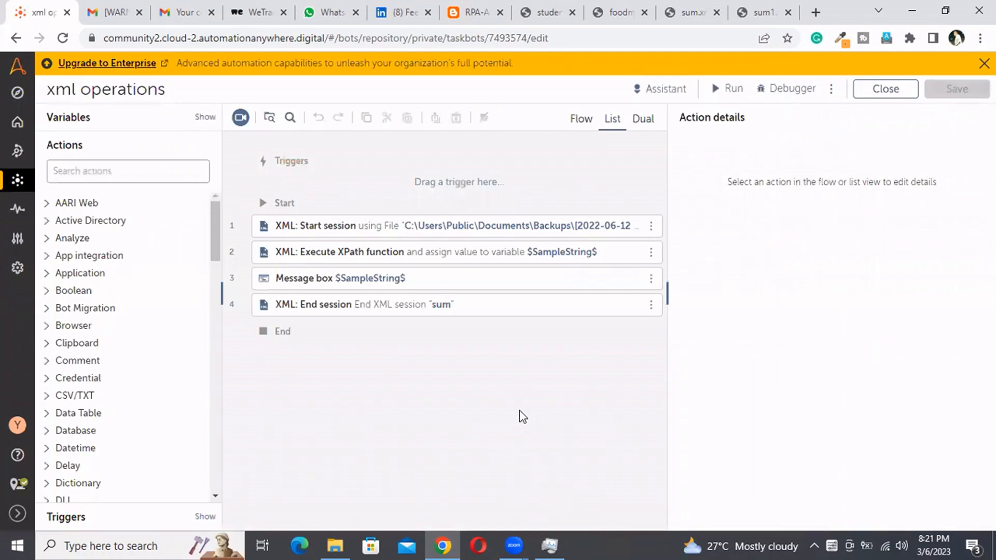
Fix the expression to sum(//value), run the bot, and dismiss the message showing 10.
left_click(450, 252)
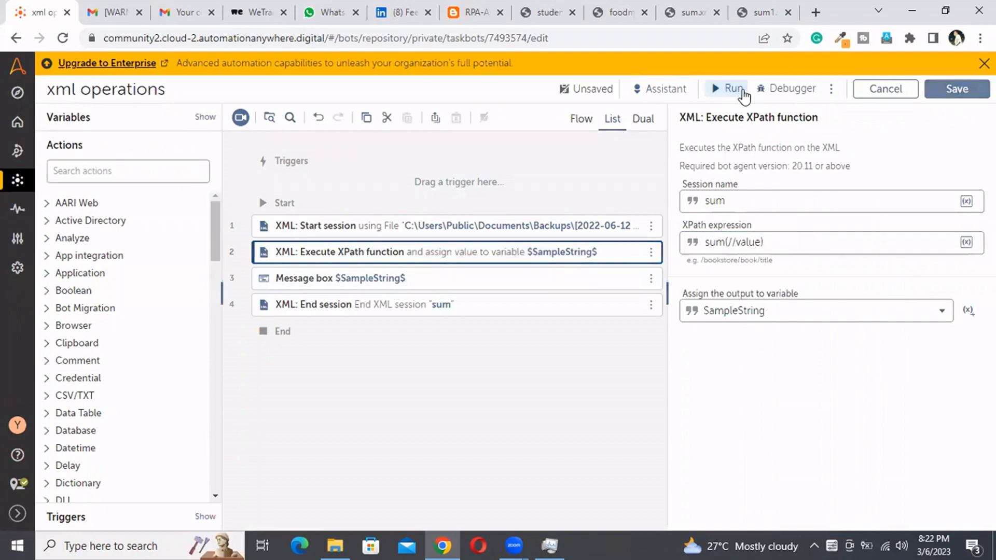
left_click(732, 88)
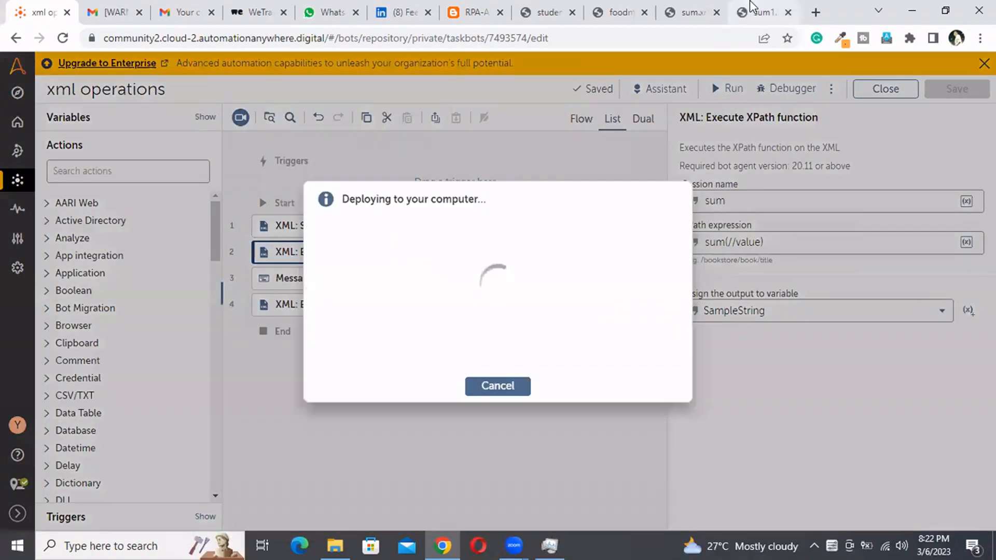
left_click(761, 12)
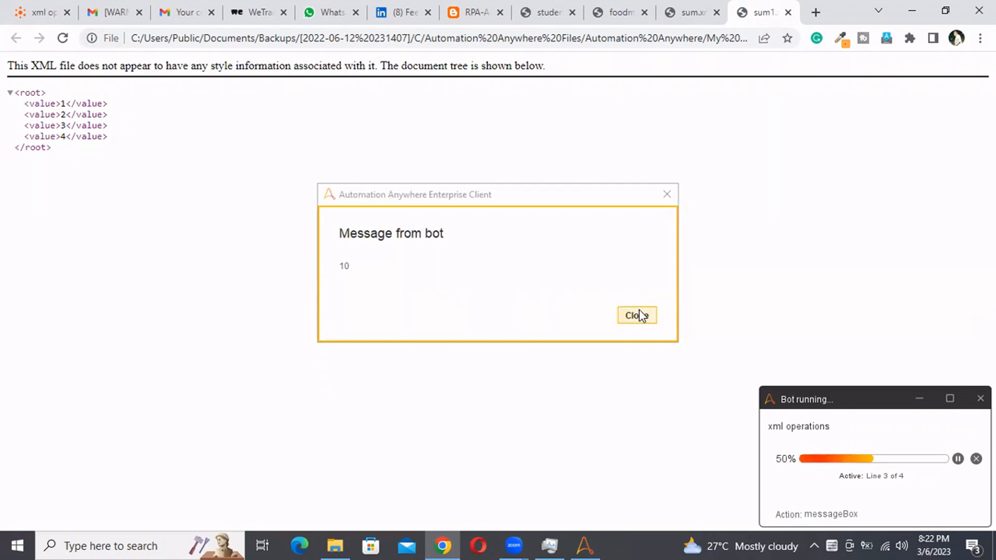
left_click(636, 316)
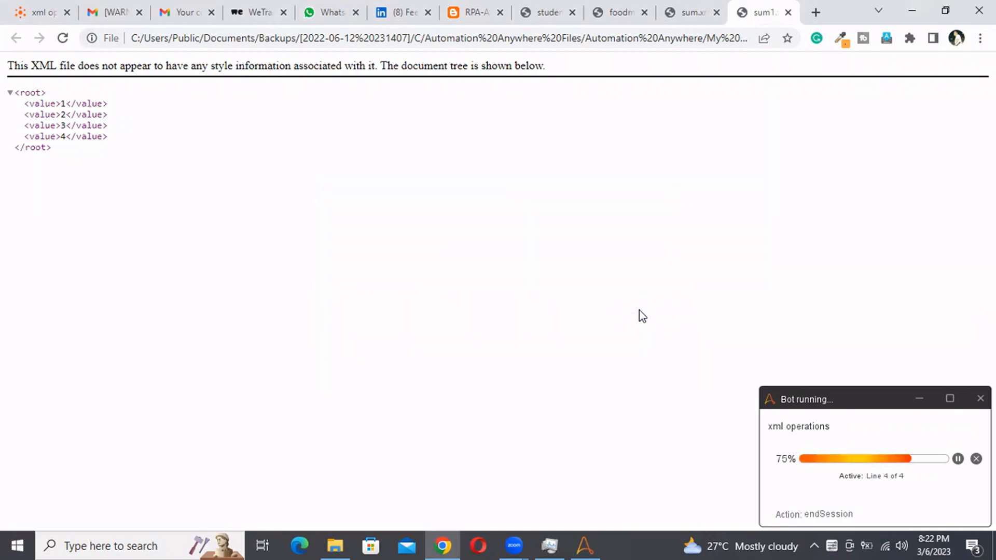